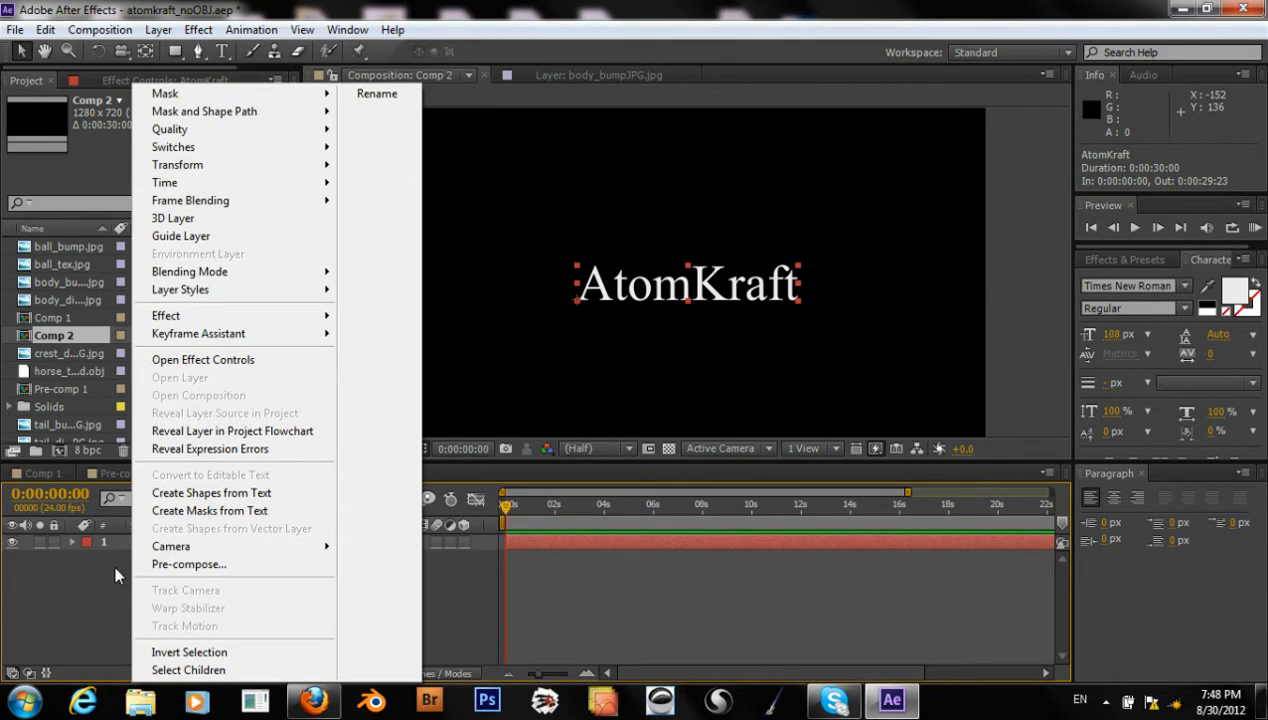
pyautogui.moveTo(203, 510)
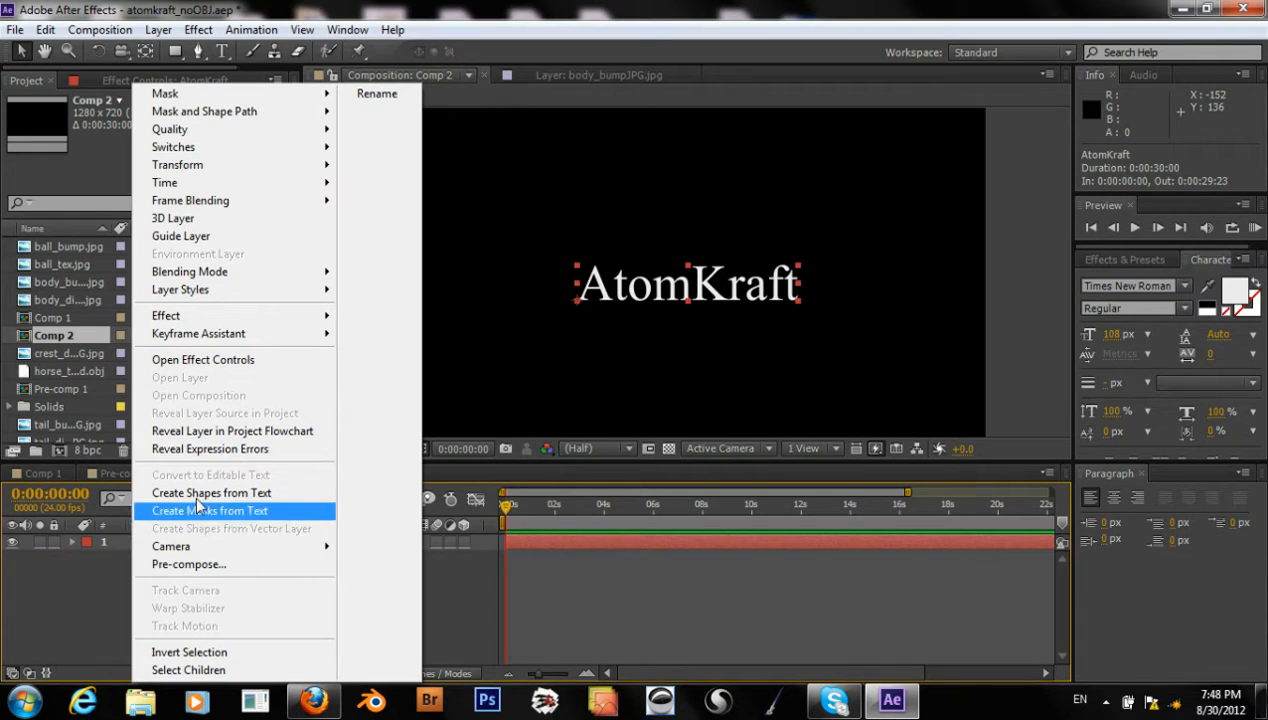
pyautogui.moveTo(210, 493)
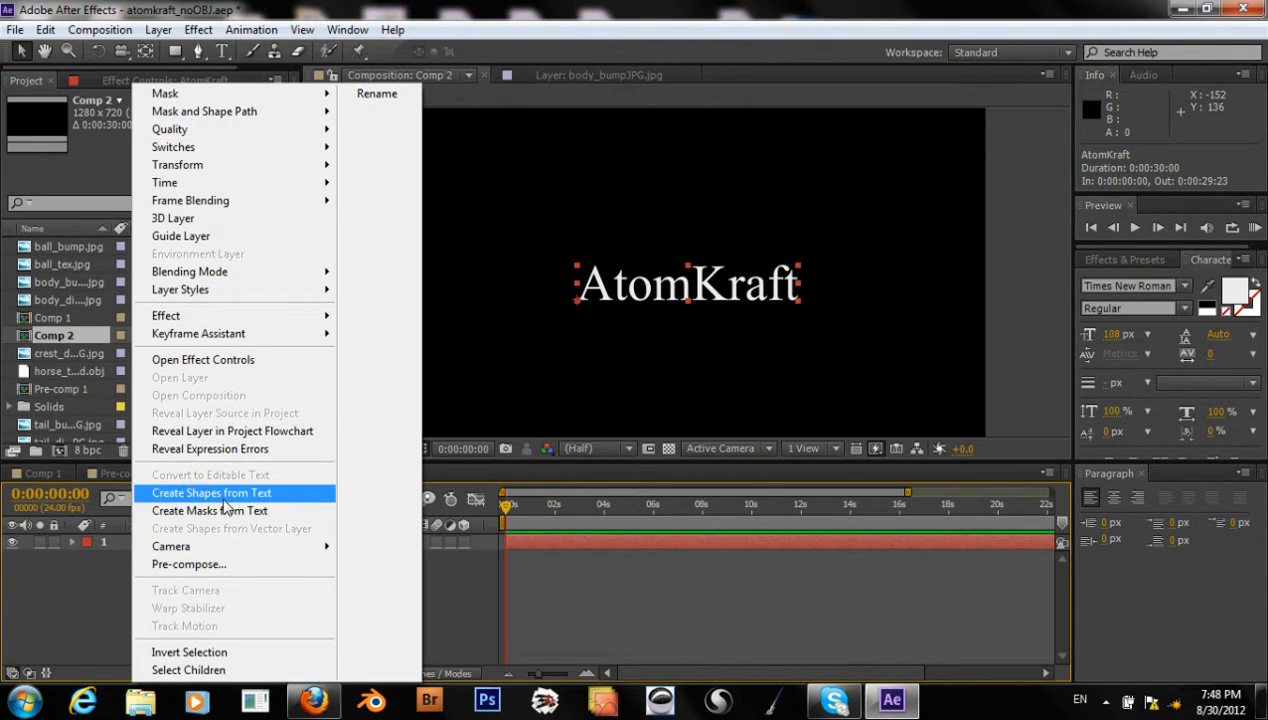
# Create an 'AtomKraft Outlines' shape layer from the AtomKraft text layer
pyautogui.click(210, 493)
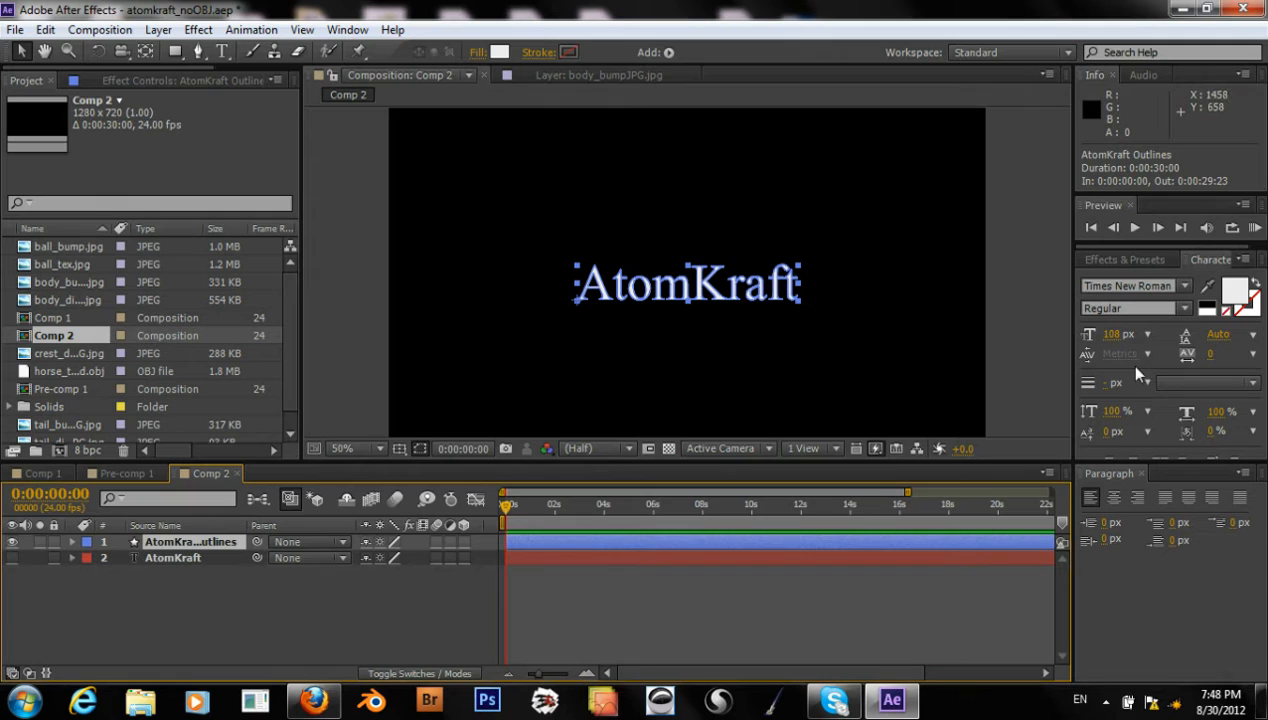
# Dismiss the 3D shape layer error and apply AtomSweep to the AtomKraft Outlines layer
pyautogui.click(1243, 259)
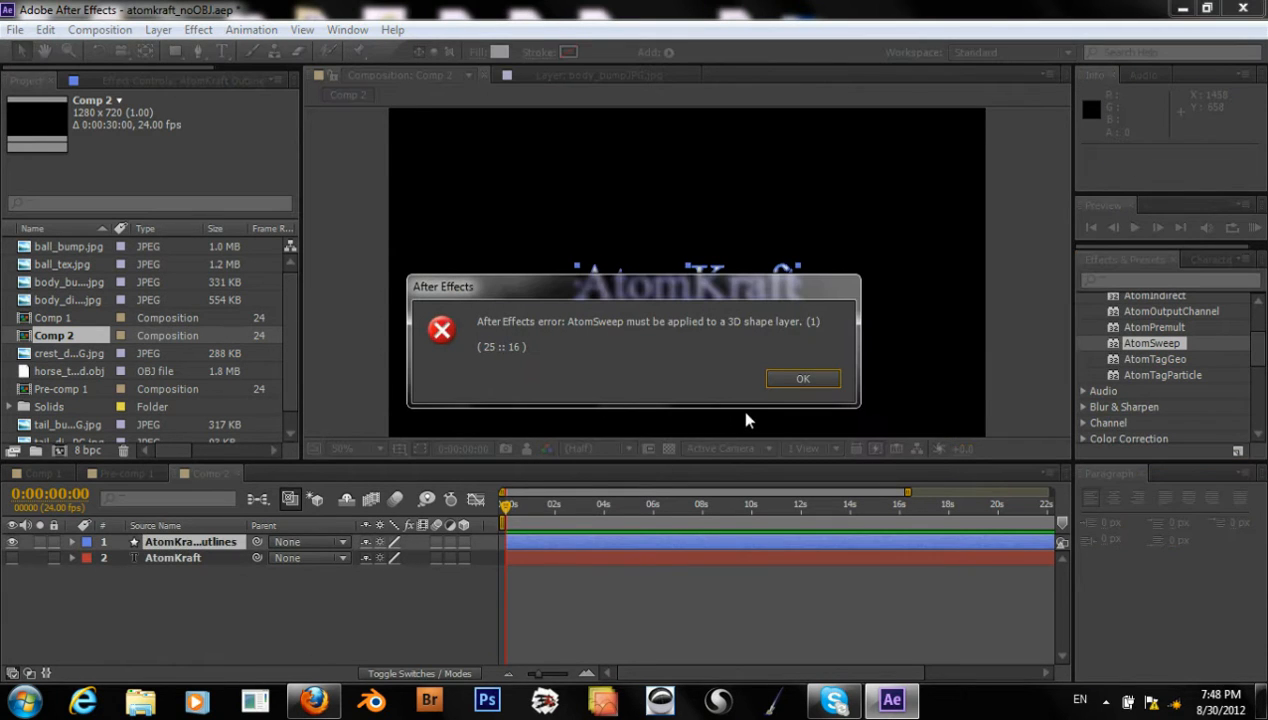
pyautogui.click(803, 378)
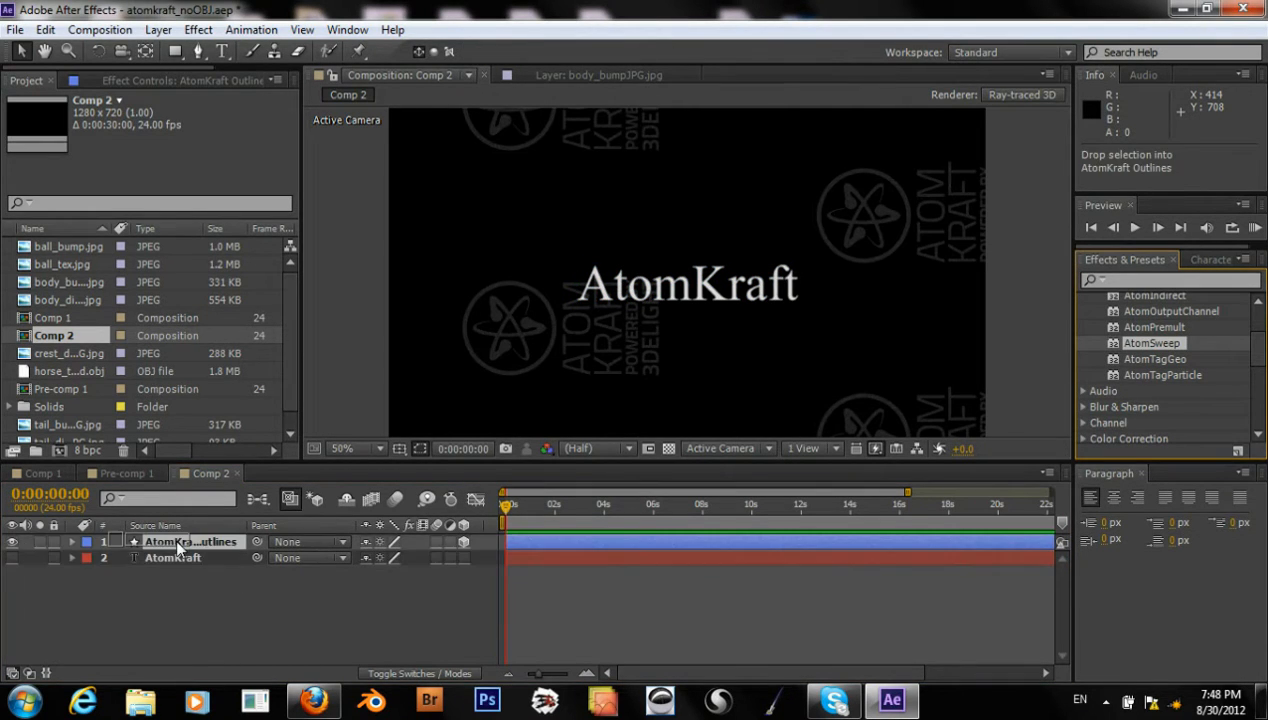
pyautogui.click(190, 542)
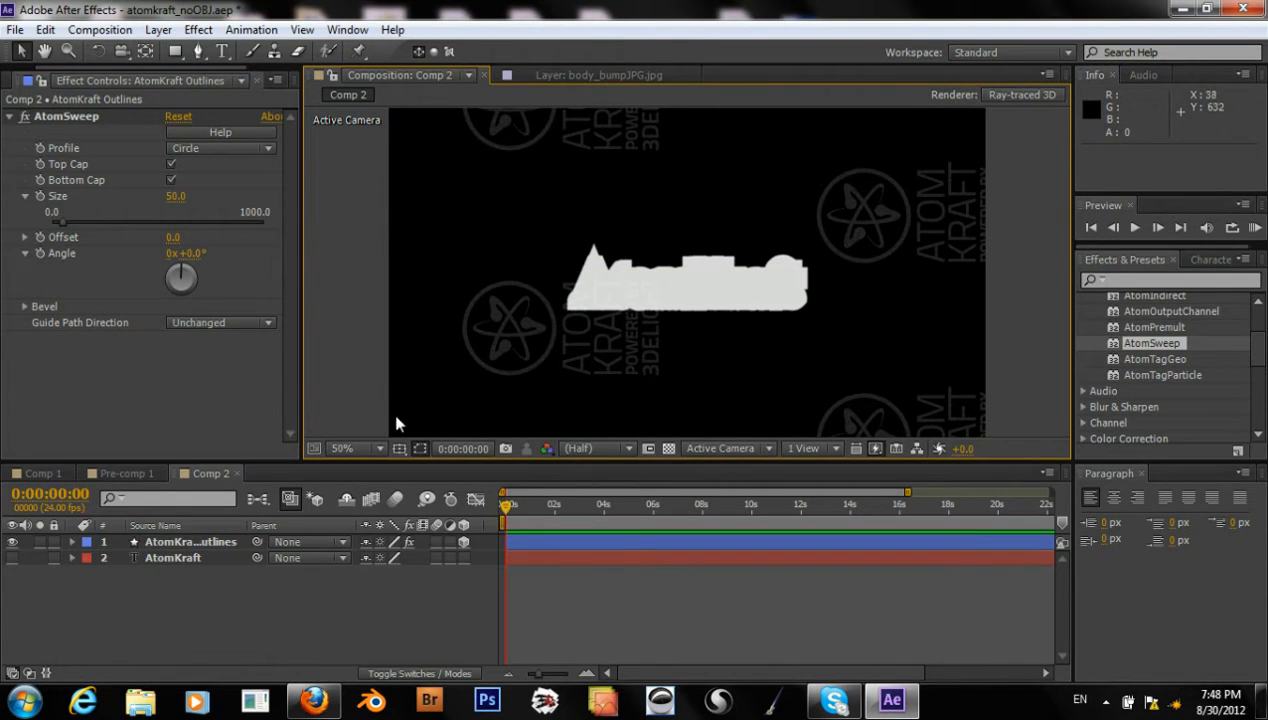
# Add a new camera layer, Camera 1, using the 35mm preset
pyautogui.click(187, 29)
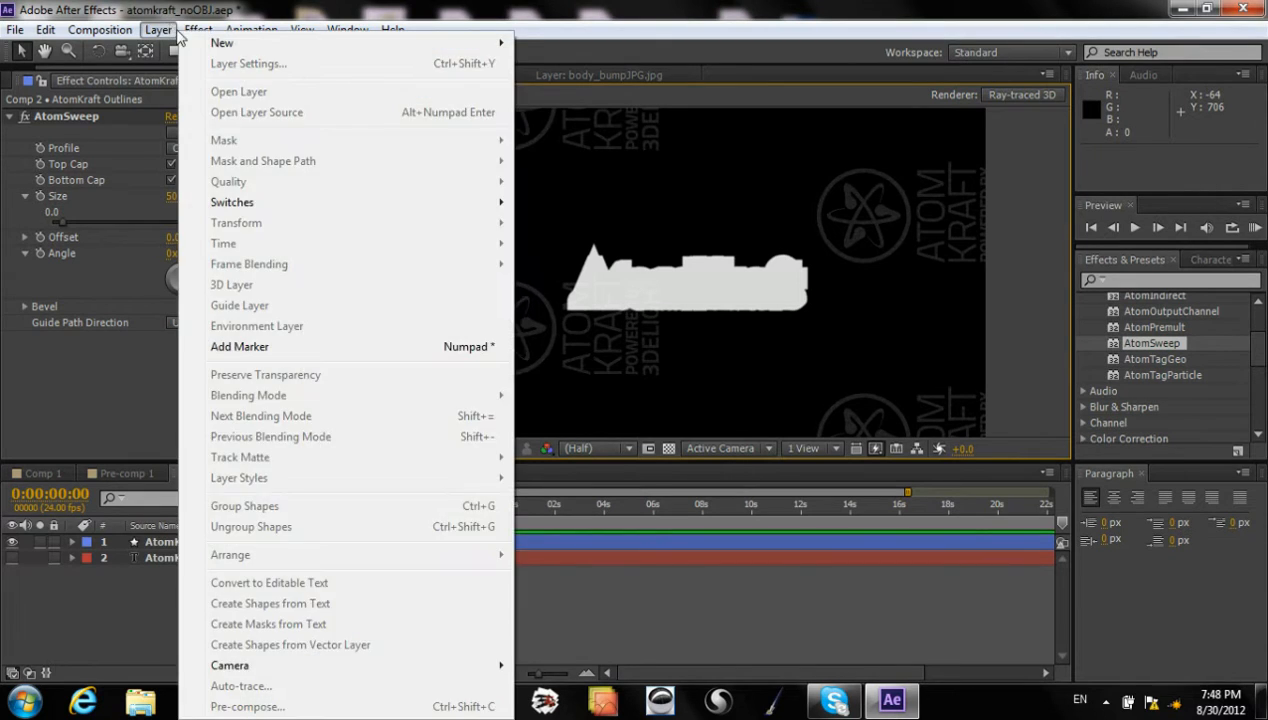
pyautogui.moveTo(230, 43)
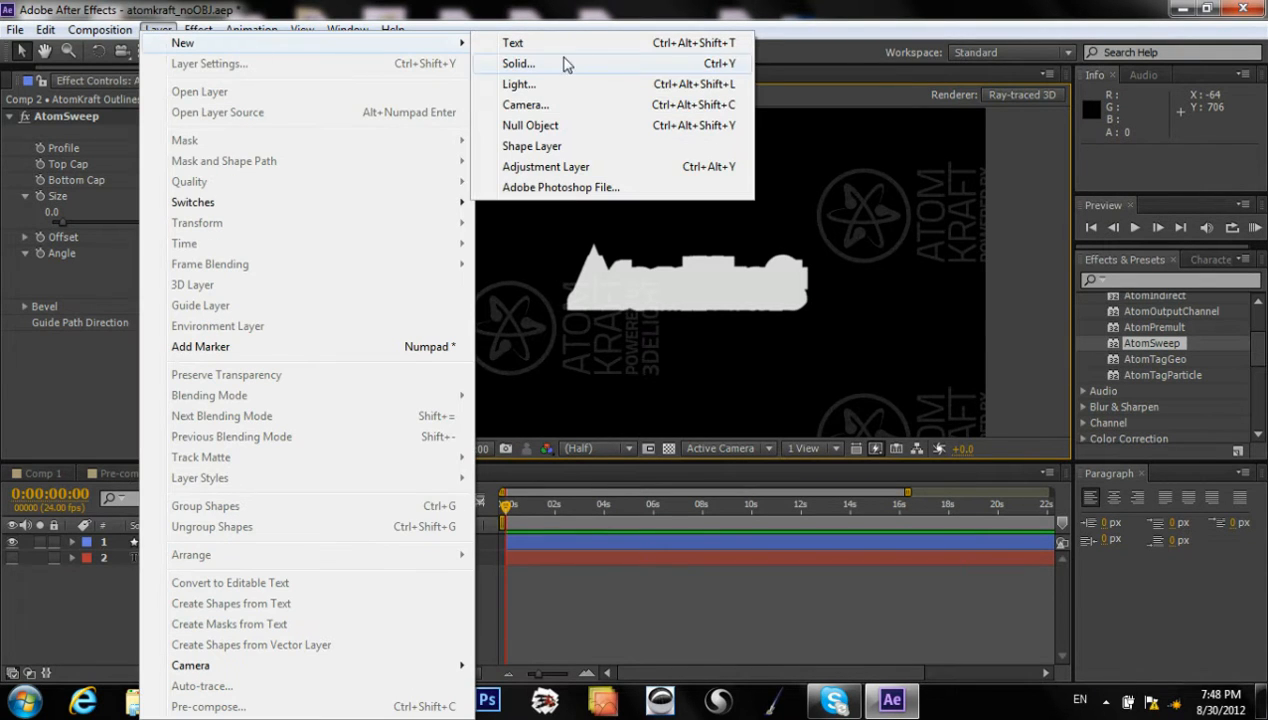
pyautogui.click(525, 104)
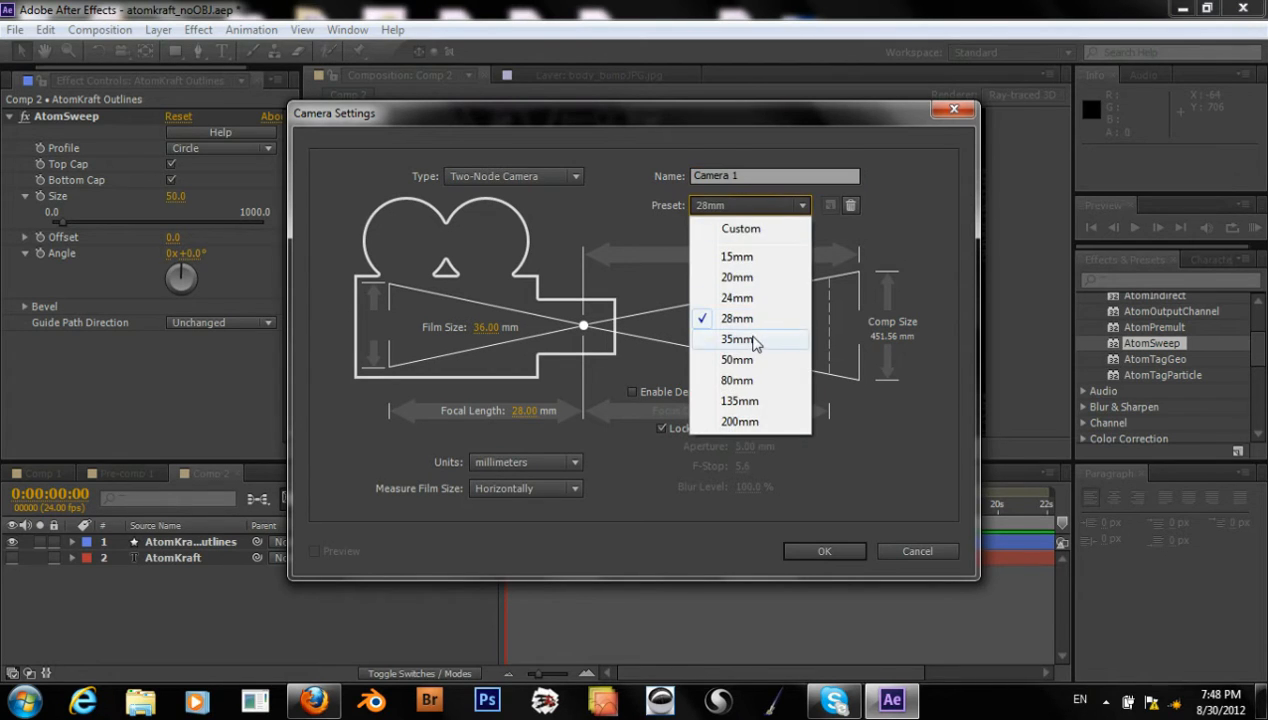
pyautogui.click(738, 339)
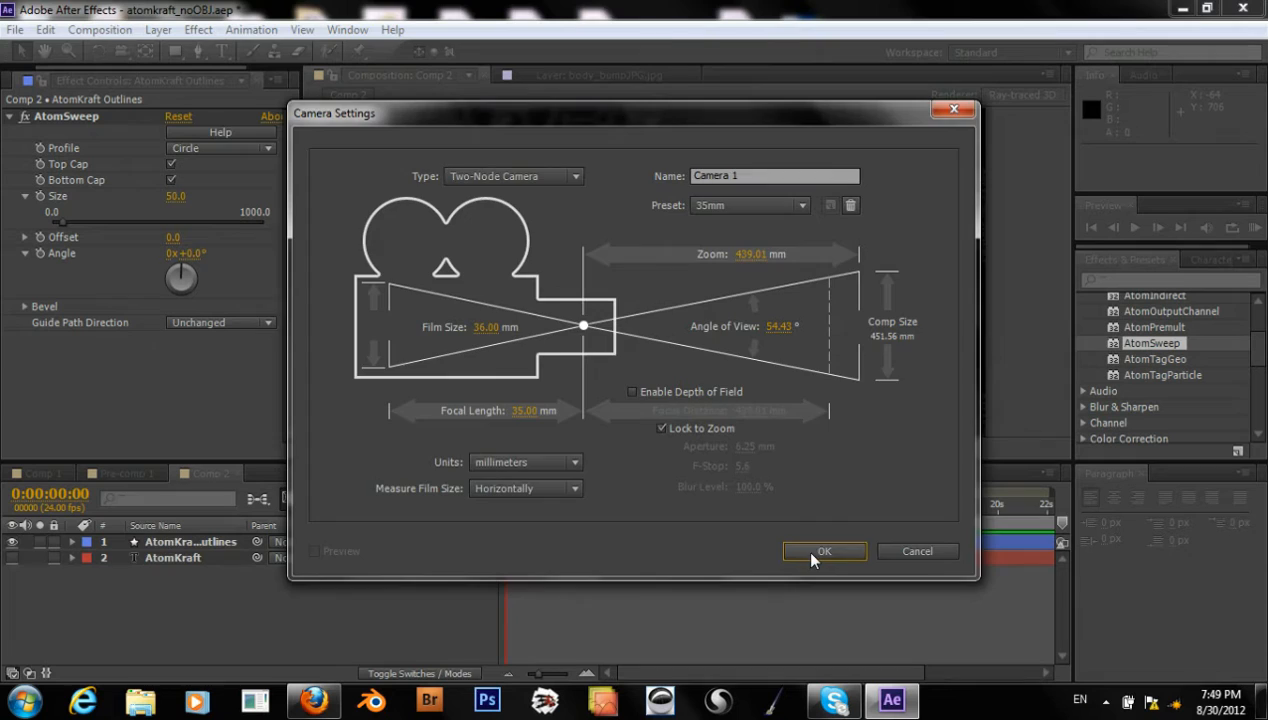
pyautogui.click(824, 551)
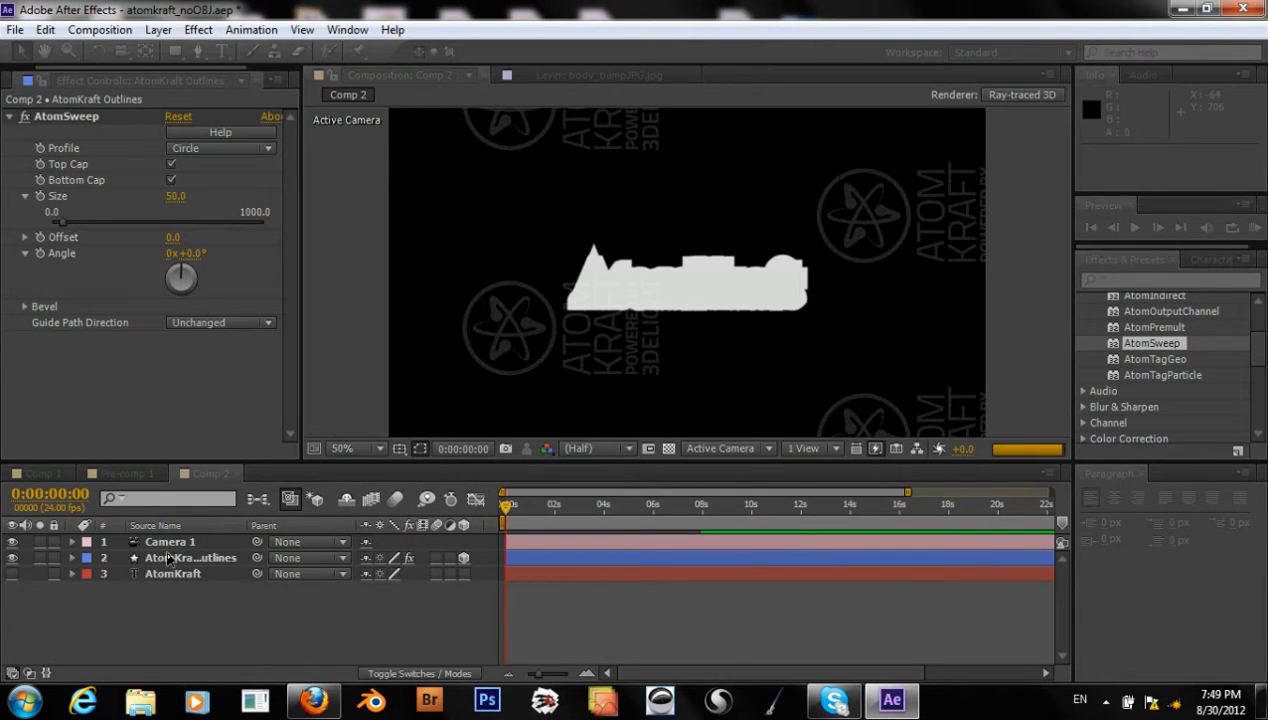
# Edit Camera 1's Transform Position values for an angled view of the extruded text
pyautogui.click(172, 542)
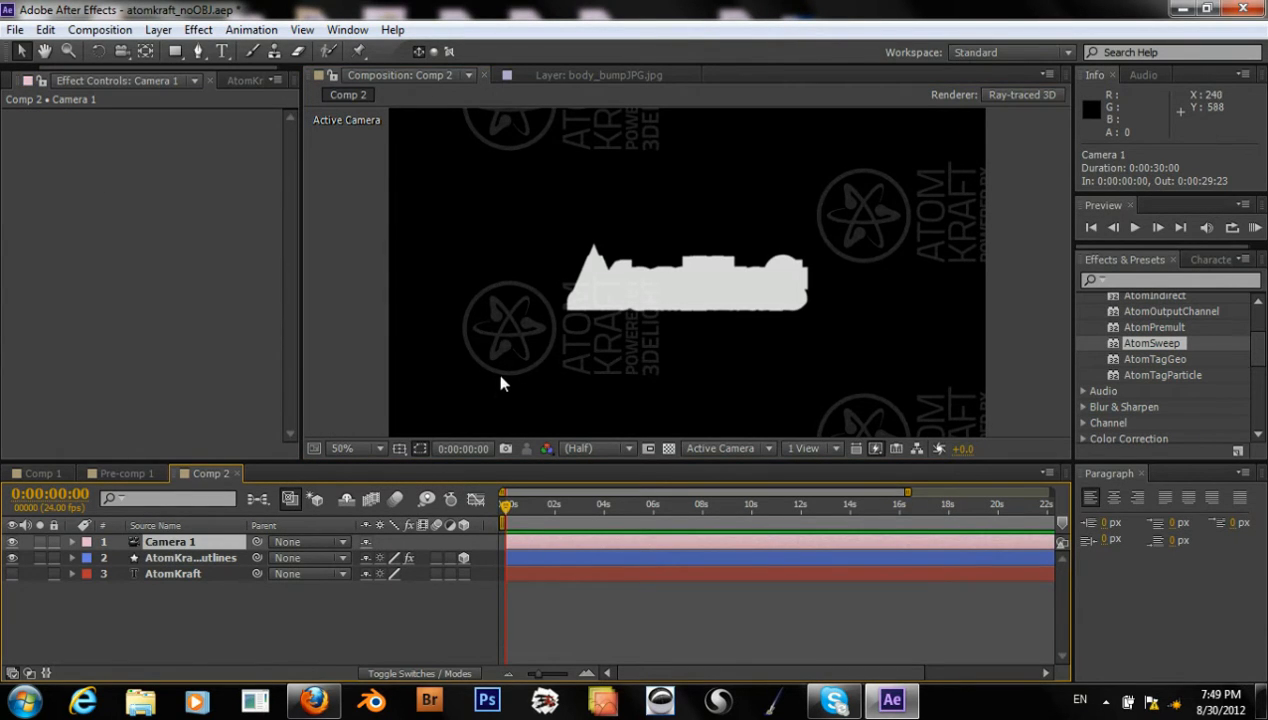
pyautogui.click(72, 542)
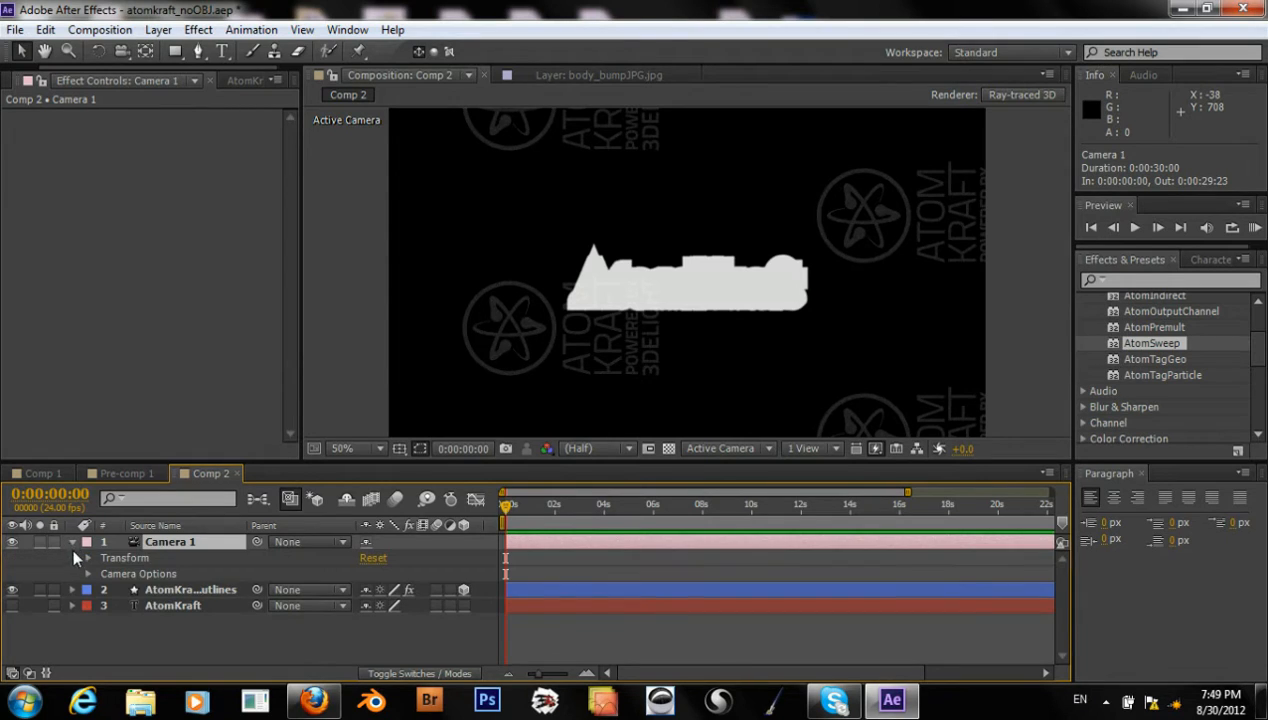
pyautogui.click(88, 573)
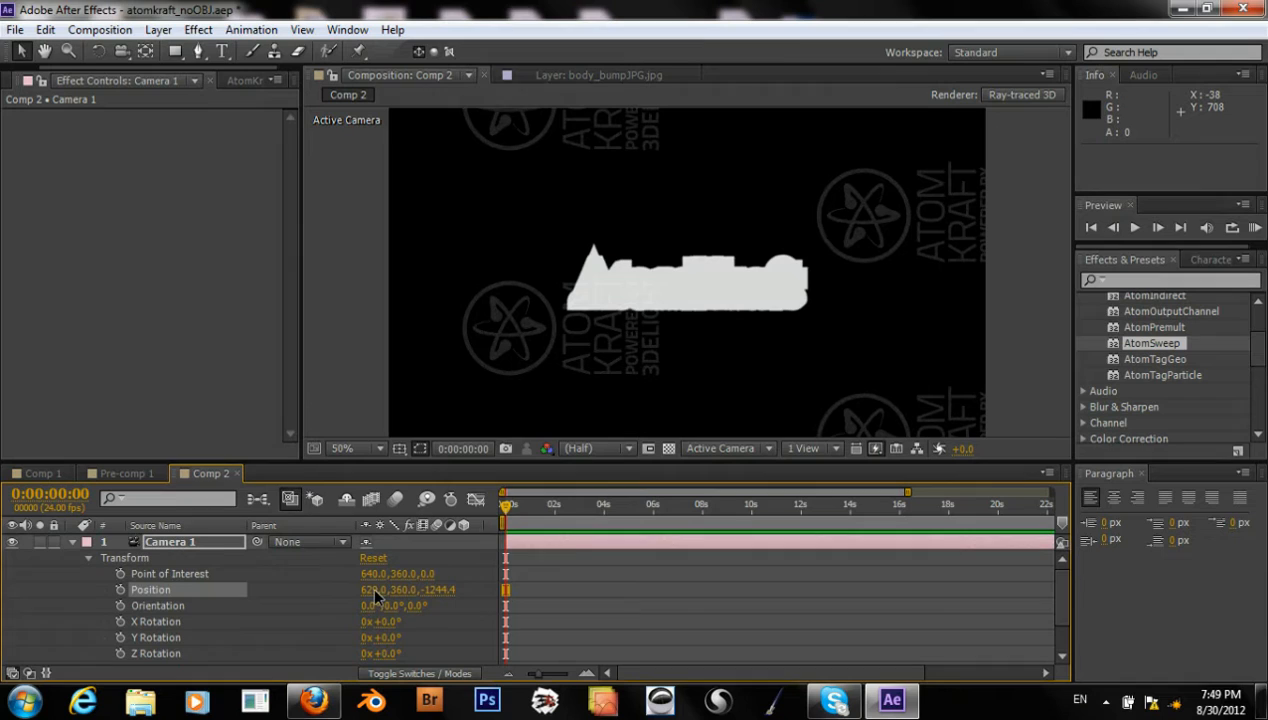
pyautogui.doubleClick(378, 590)
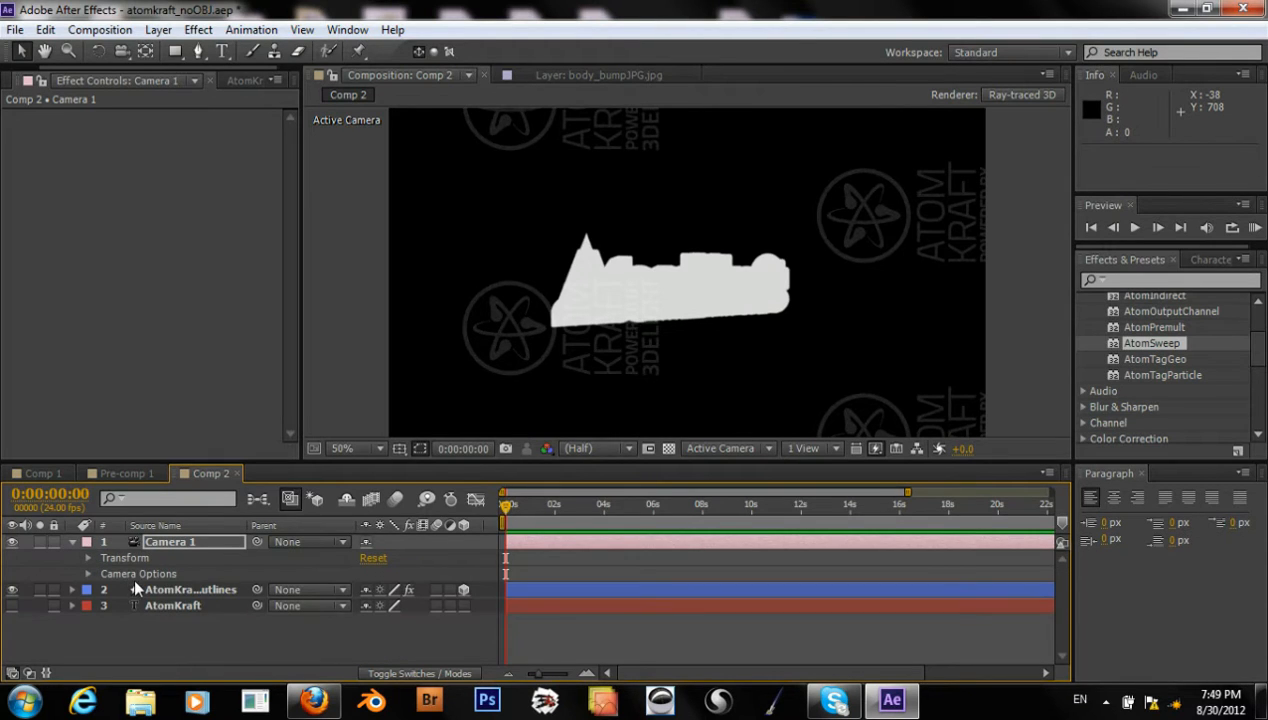
pyautogui.click(190, 590)
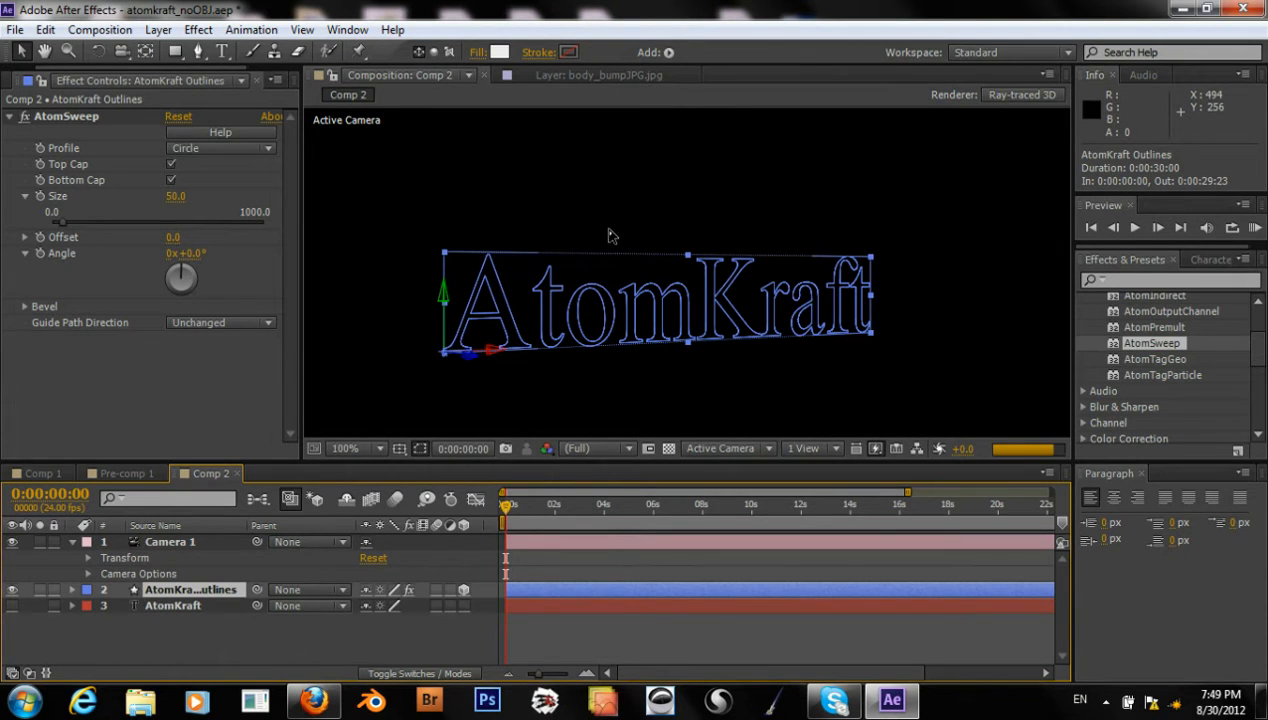
pyautogui.click(351, 448)
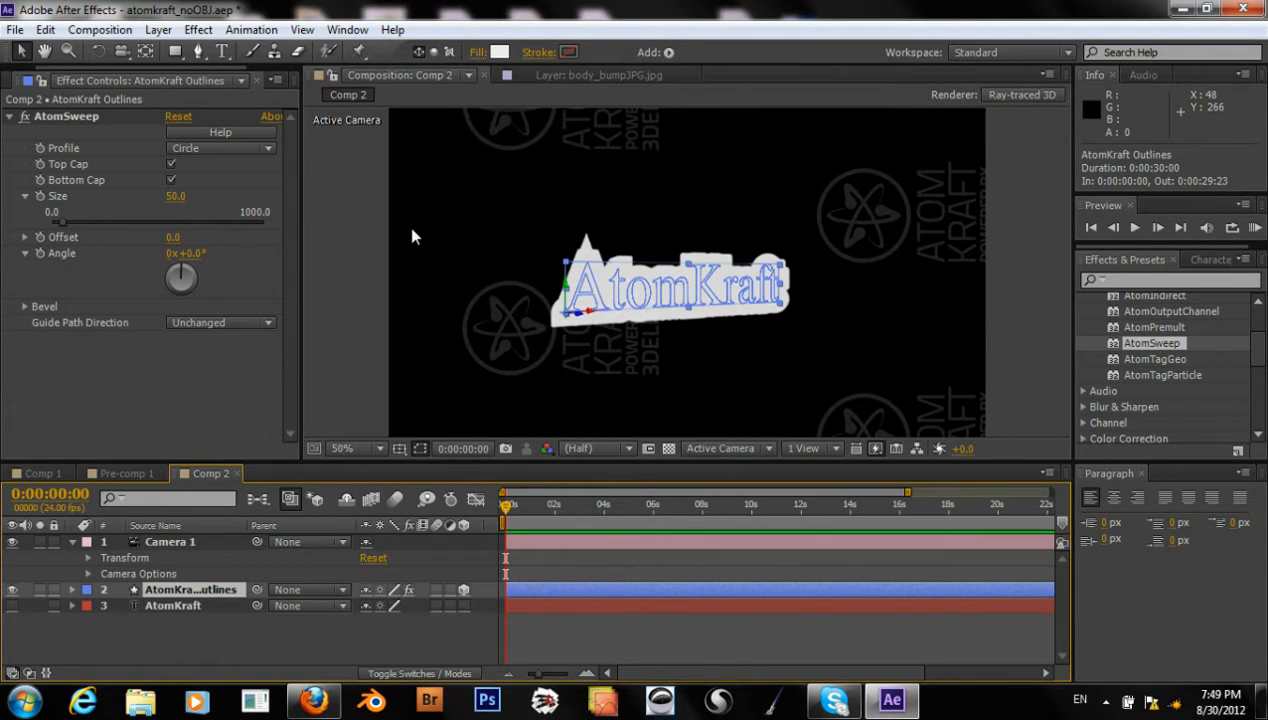
pyautogui.click(220, 148)
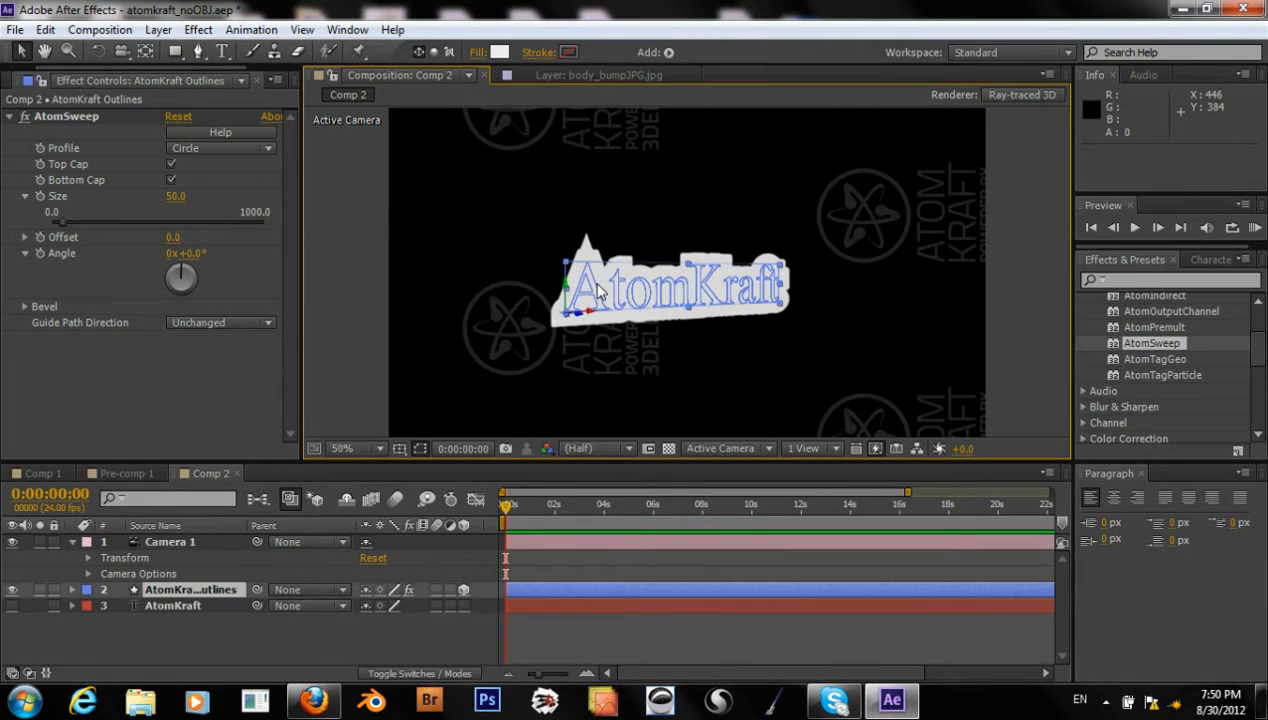
pyautogui.click(220, 148)
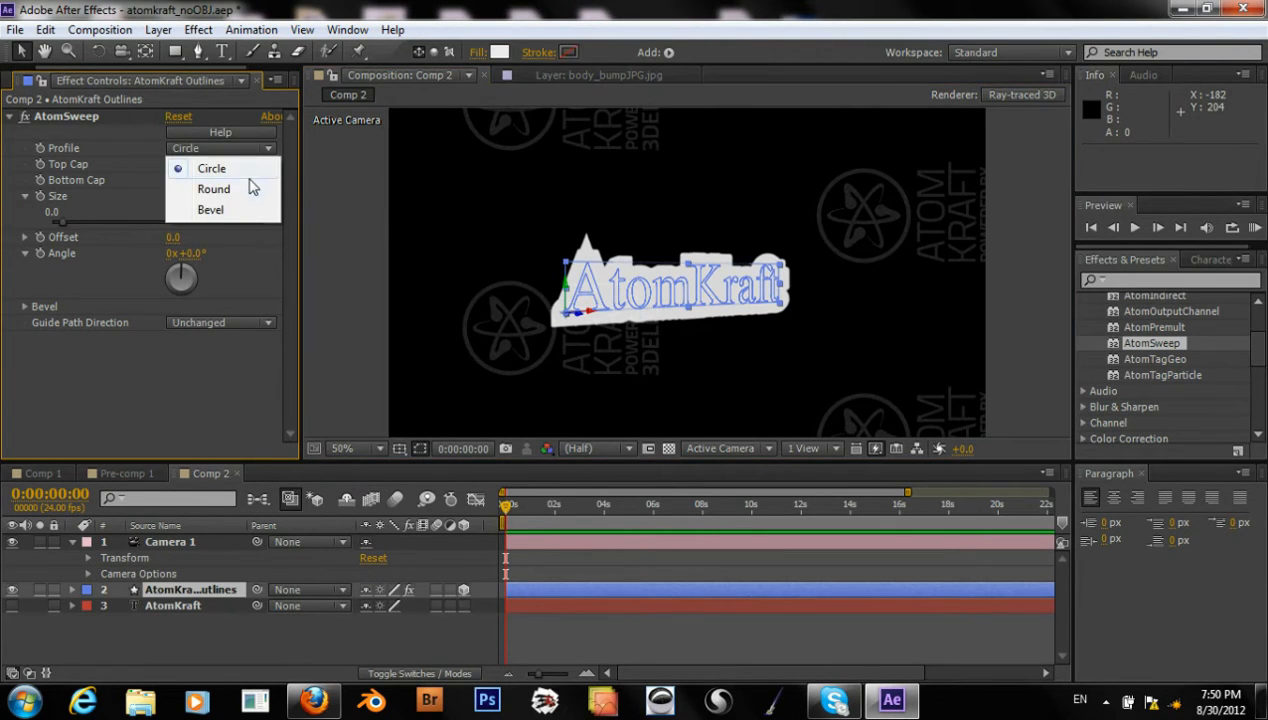
pyautogui.click(213, 188)
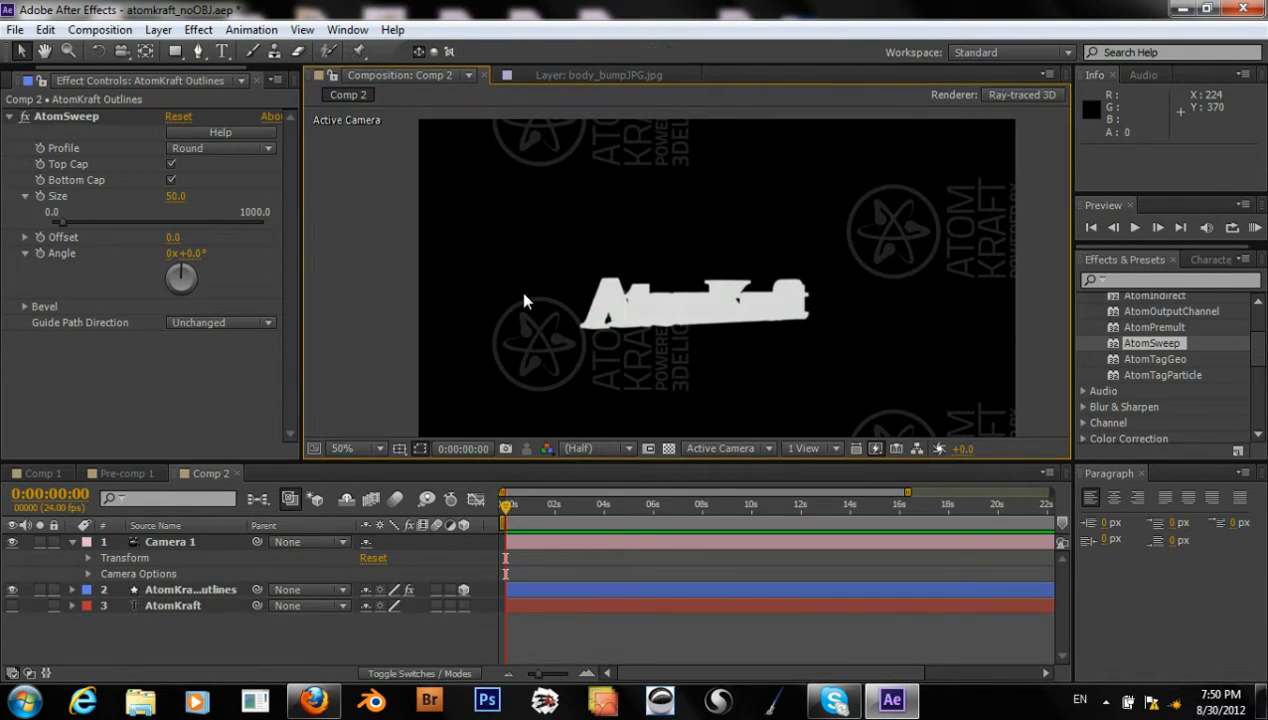
pyautogui.click(220, 148)
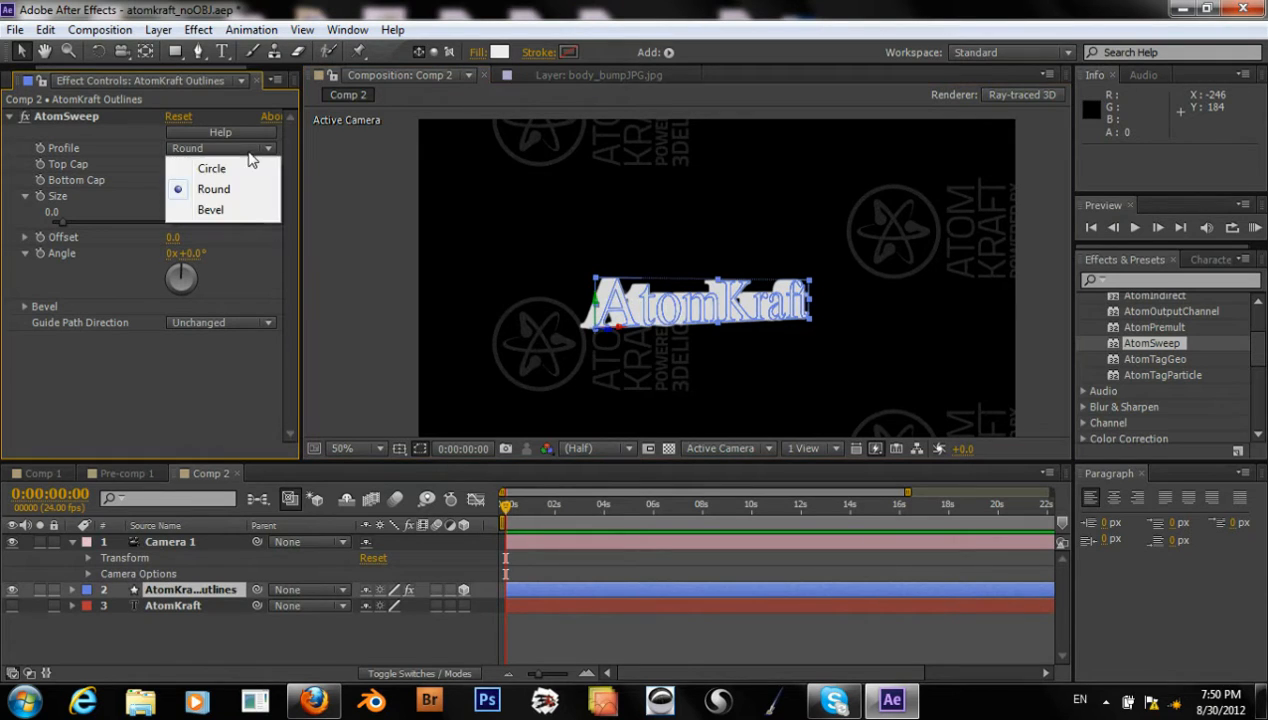
pyautogui.click(210, 209)
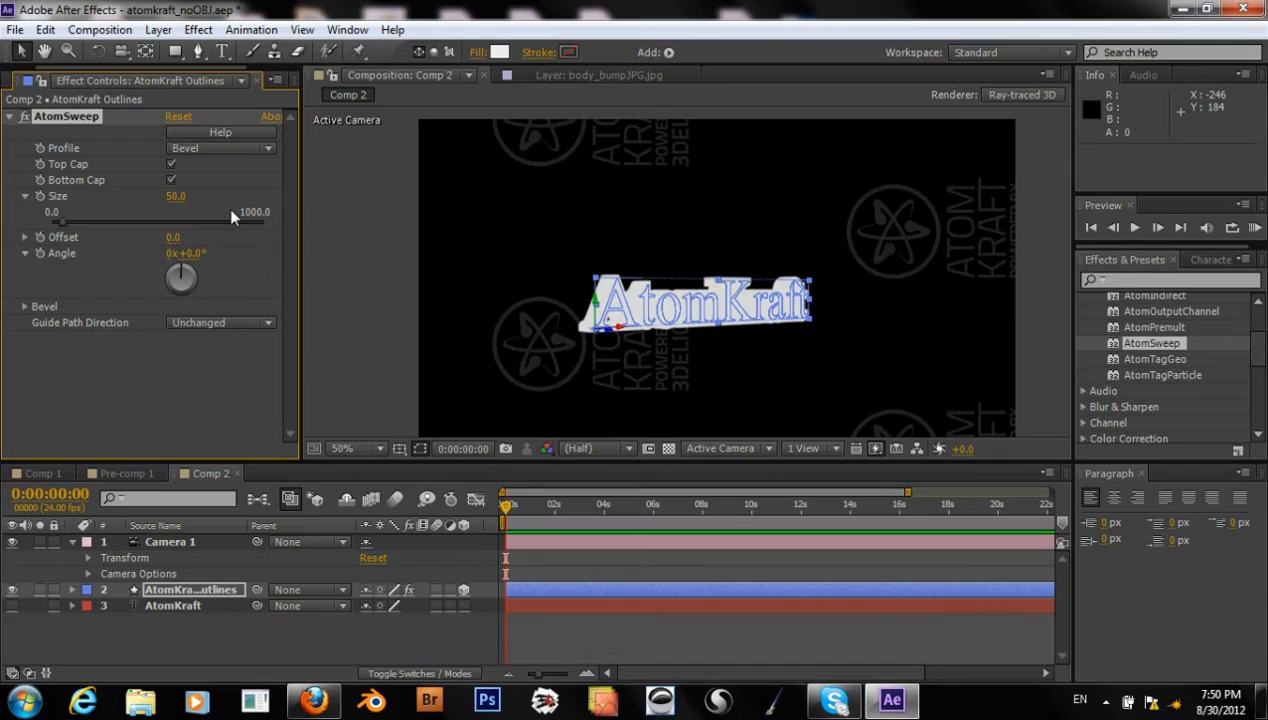
pyautogui.moveTo(349, 326)
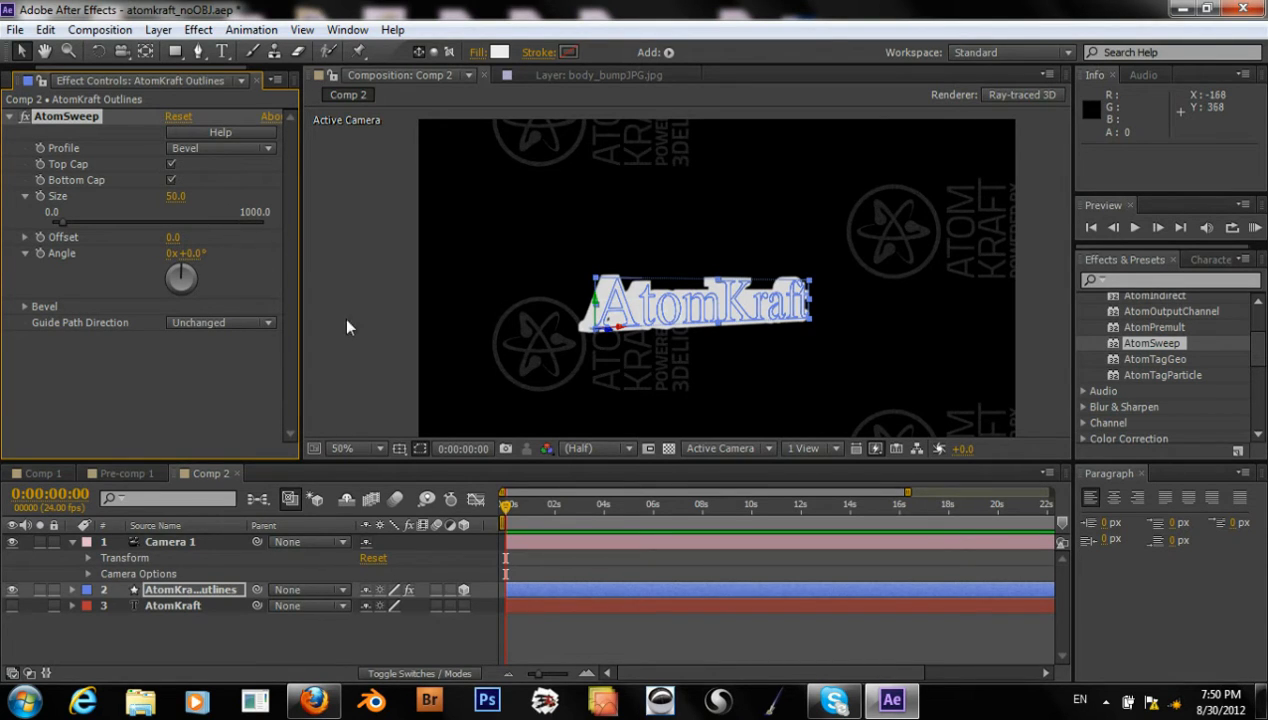
pyautogui.moveTo(351, 343)
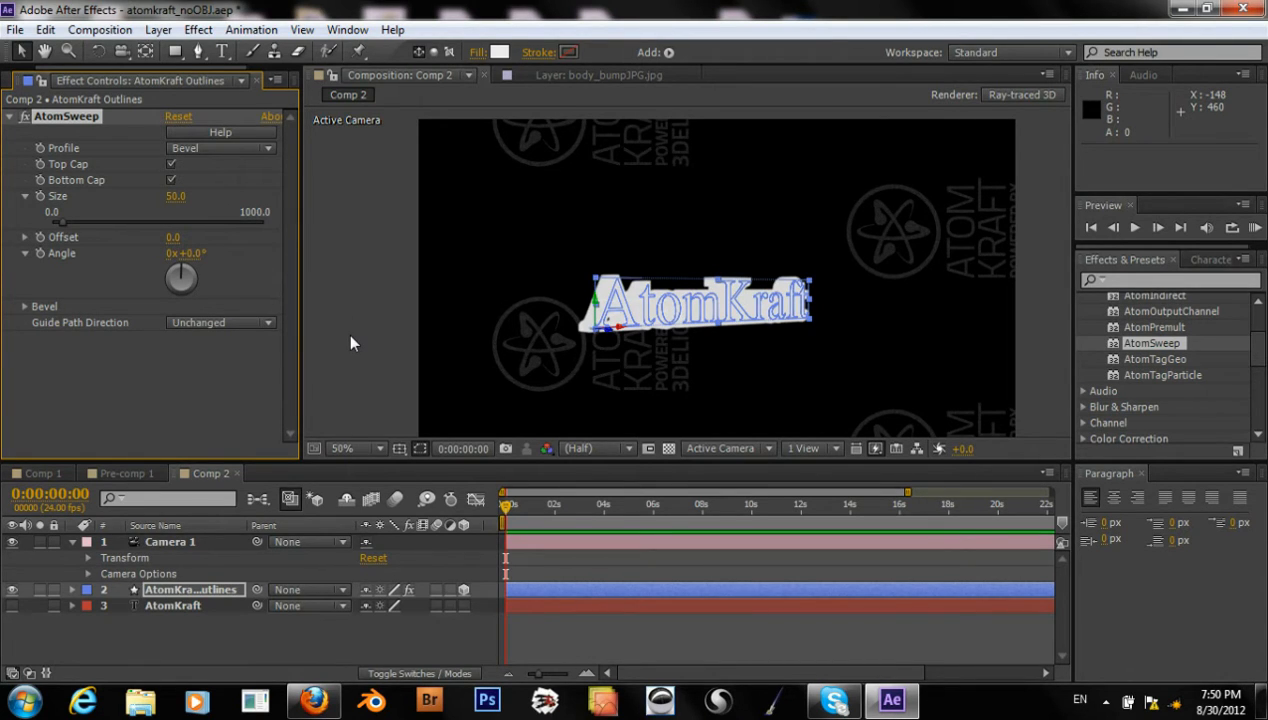
pyautogui.click(220, 148)
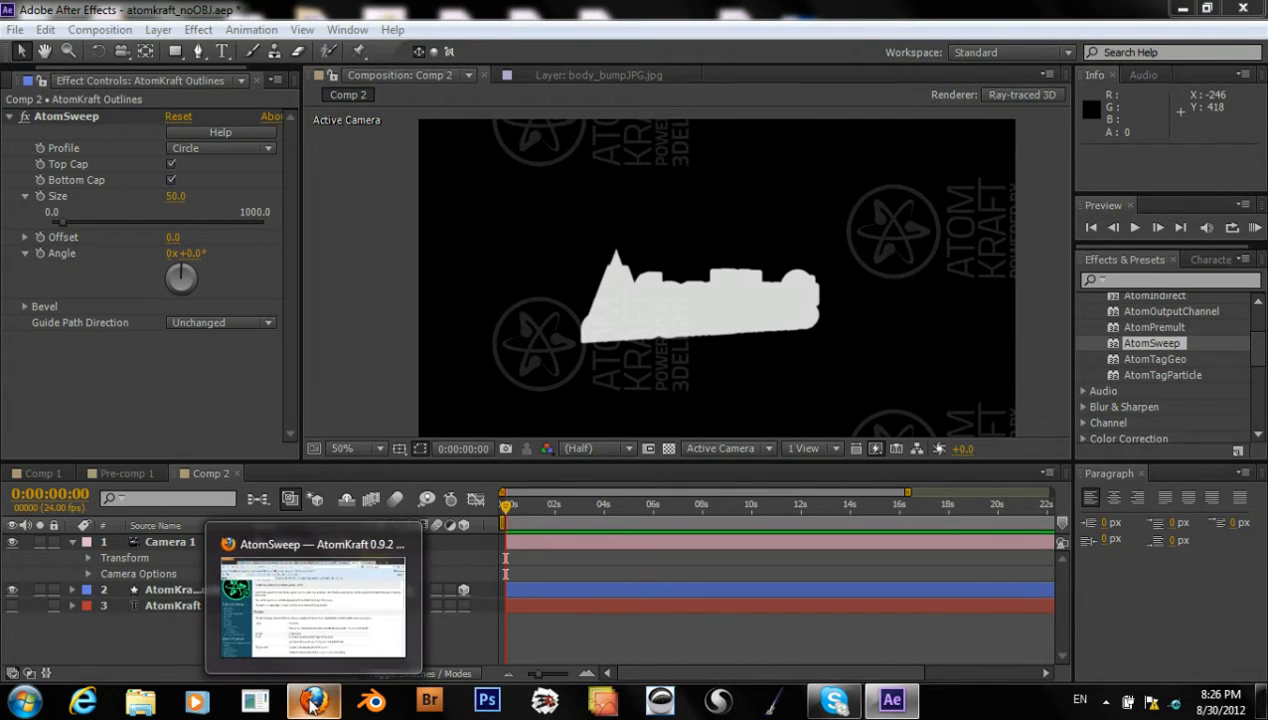
# Show the AtomSweep reference page on Circle, Round and Bevel profiles in Firefox
pyautogui.click(313, 699)
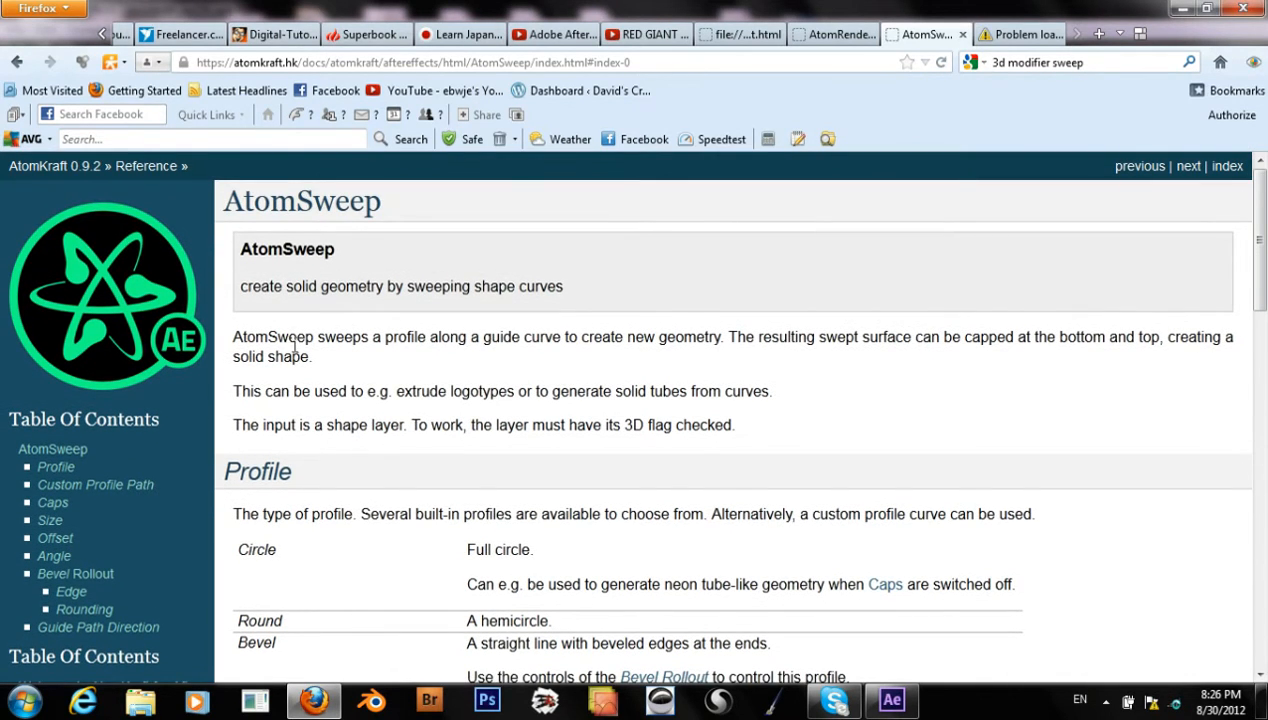
pyautogui.moveTo(500, 347)
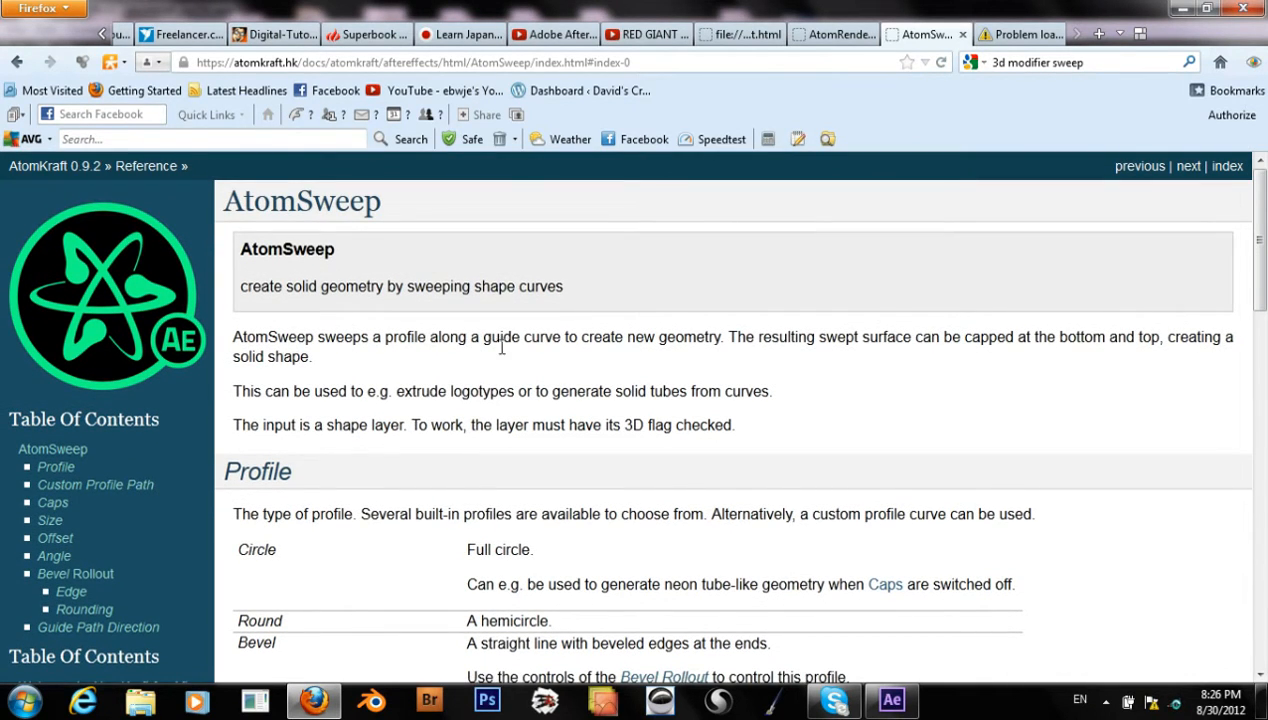
pyautogui.moveTo(630, 387)
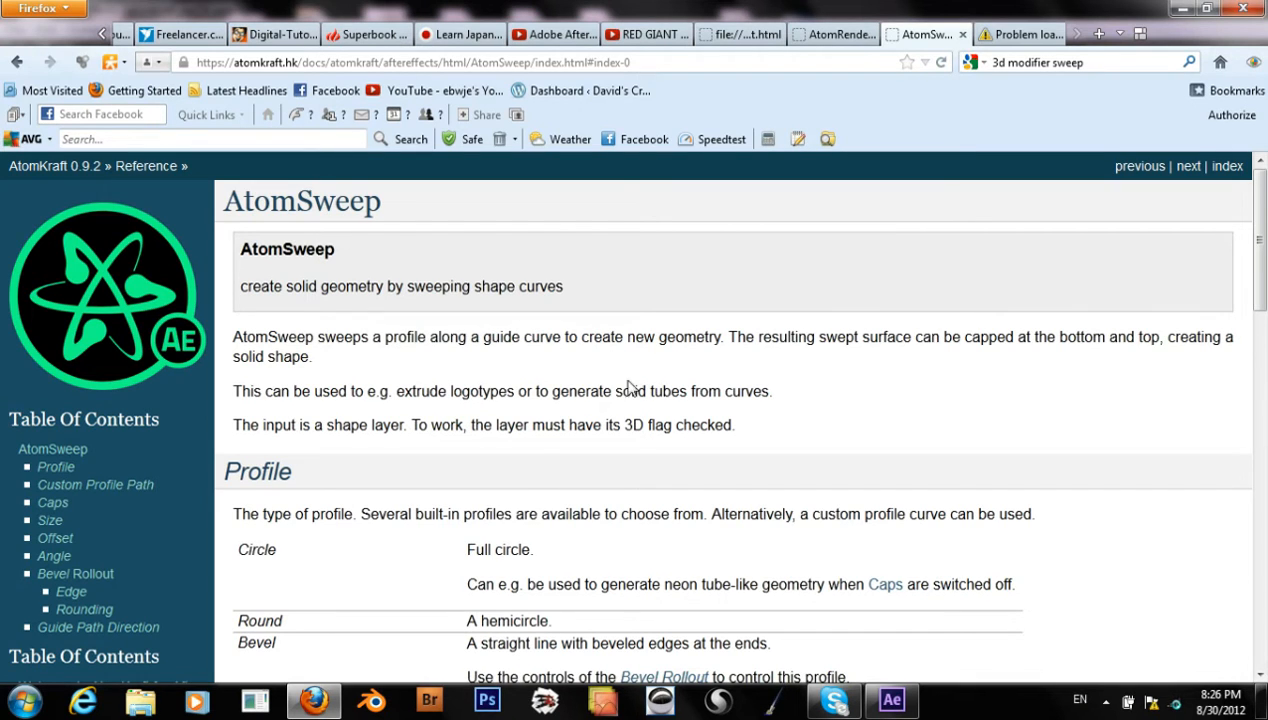
pyautogui.moveTo(863, 262)
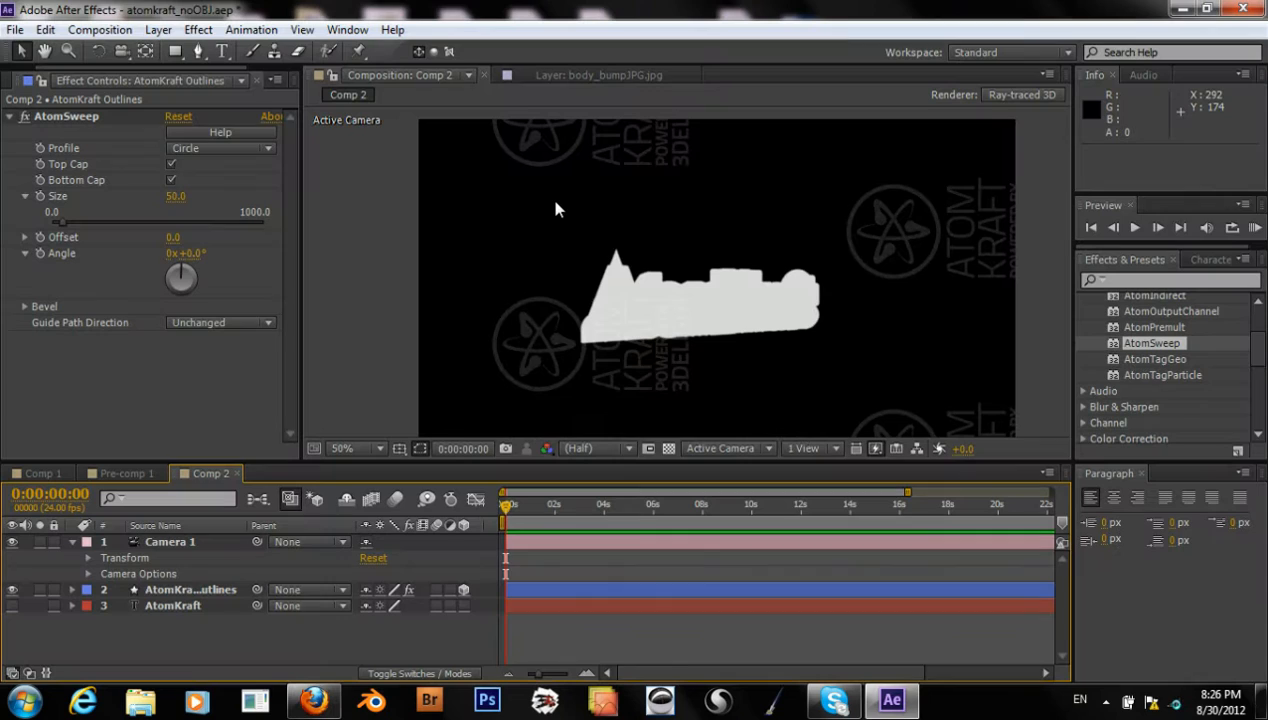
pyautogui.moveTo(417, 221)
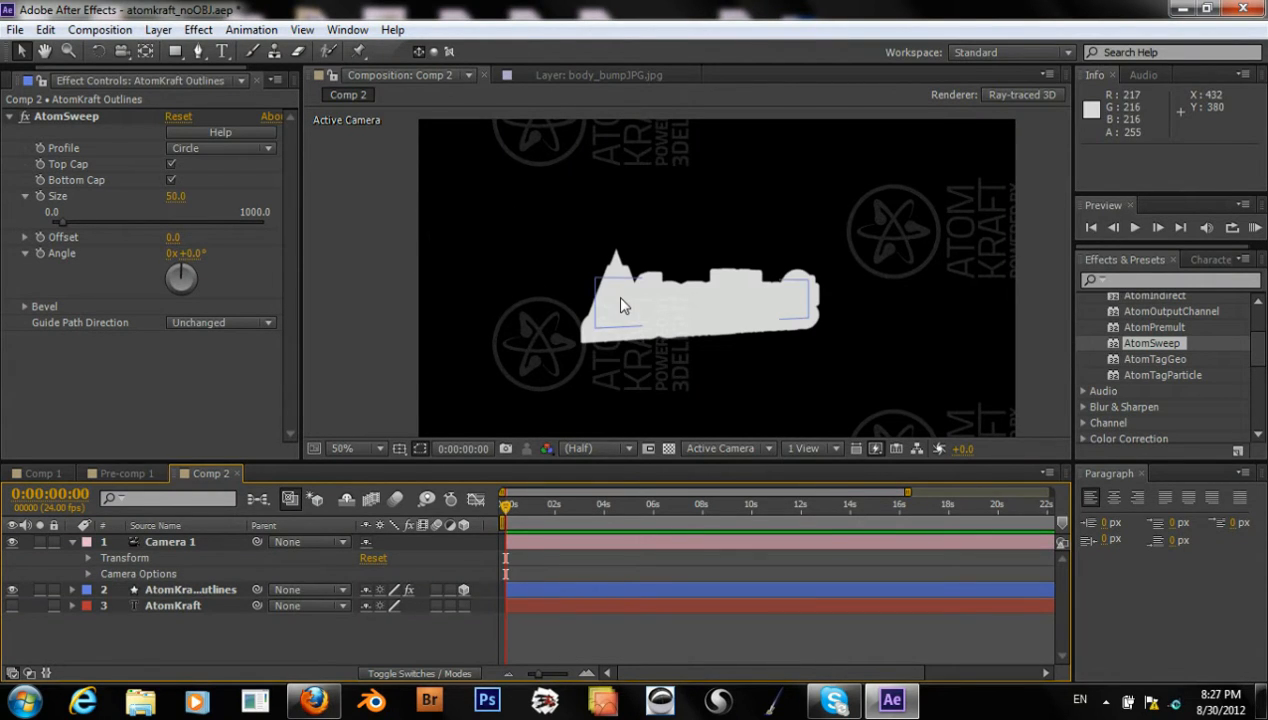
pyautogui.moveTo(608, 294)
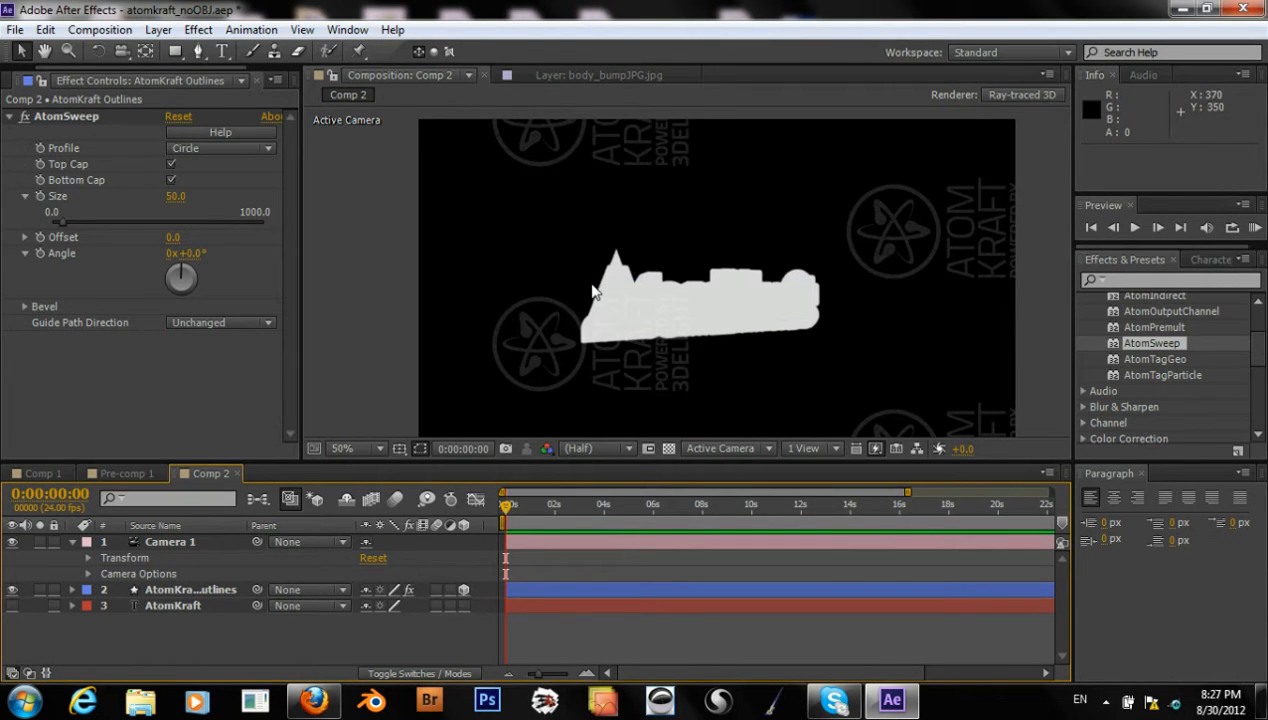
pyautogui.moveTo(190, 155)
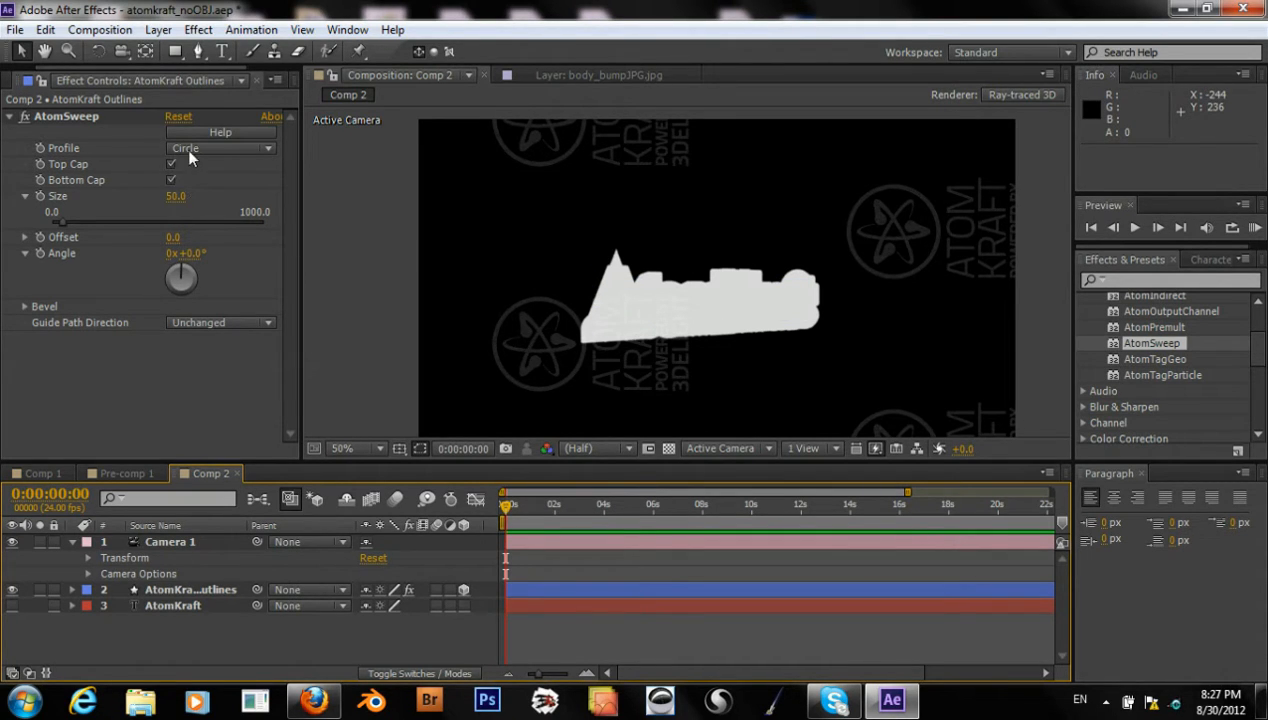
# Try the Round and Bevel AtomSweep profiles, finally settling on Bevel
pyautogui.click(220, 148)
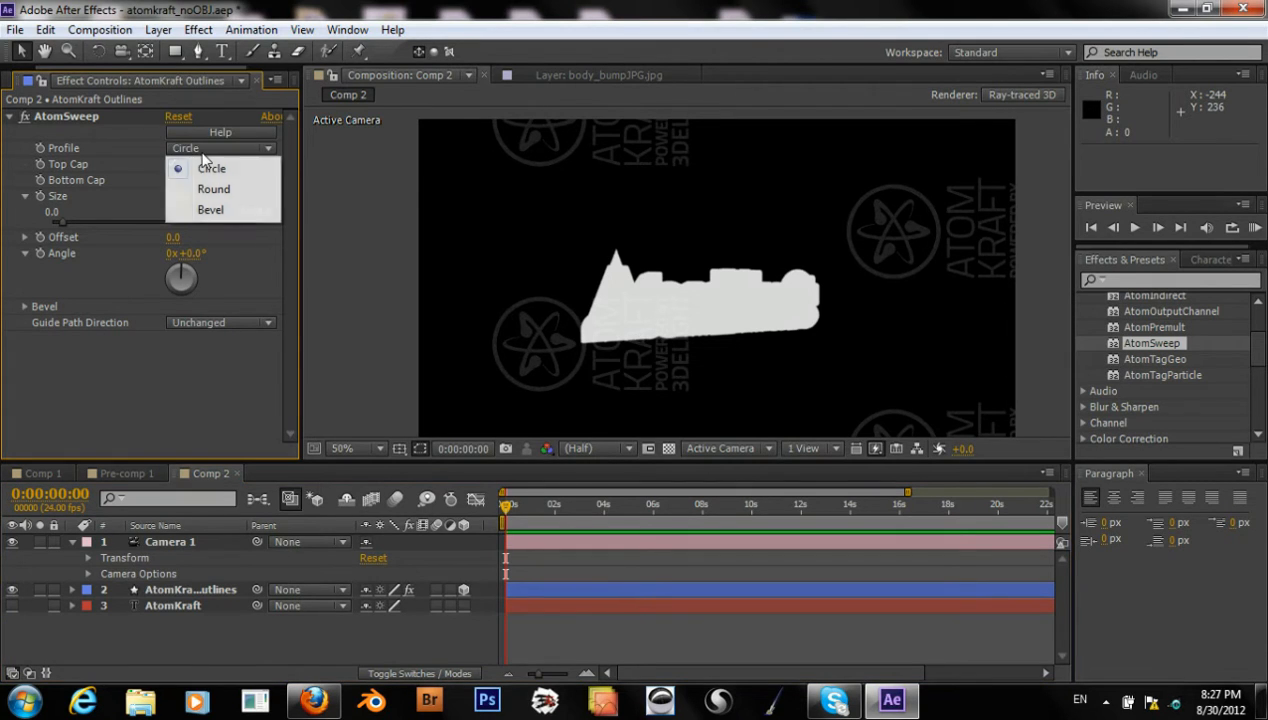
pyautogui.moveTo(194, 196)
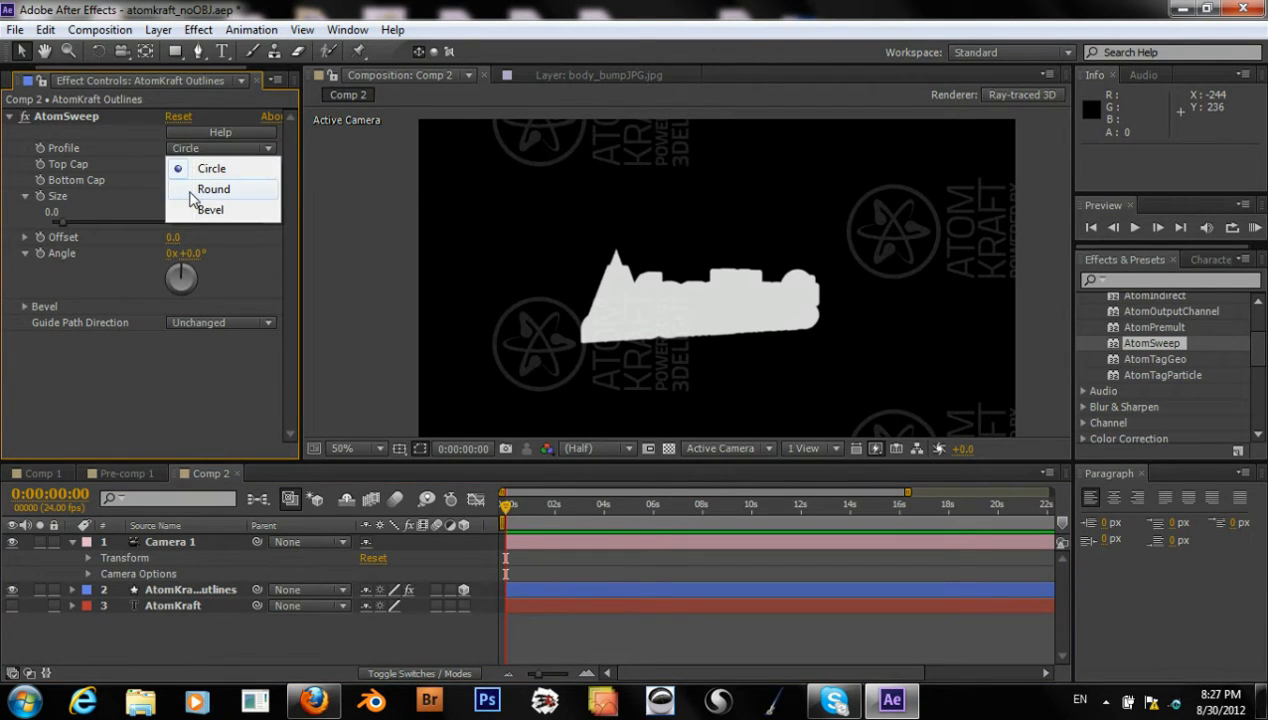
pyautogui.click(212, 189)
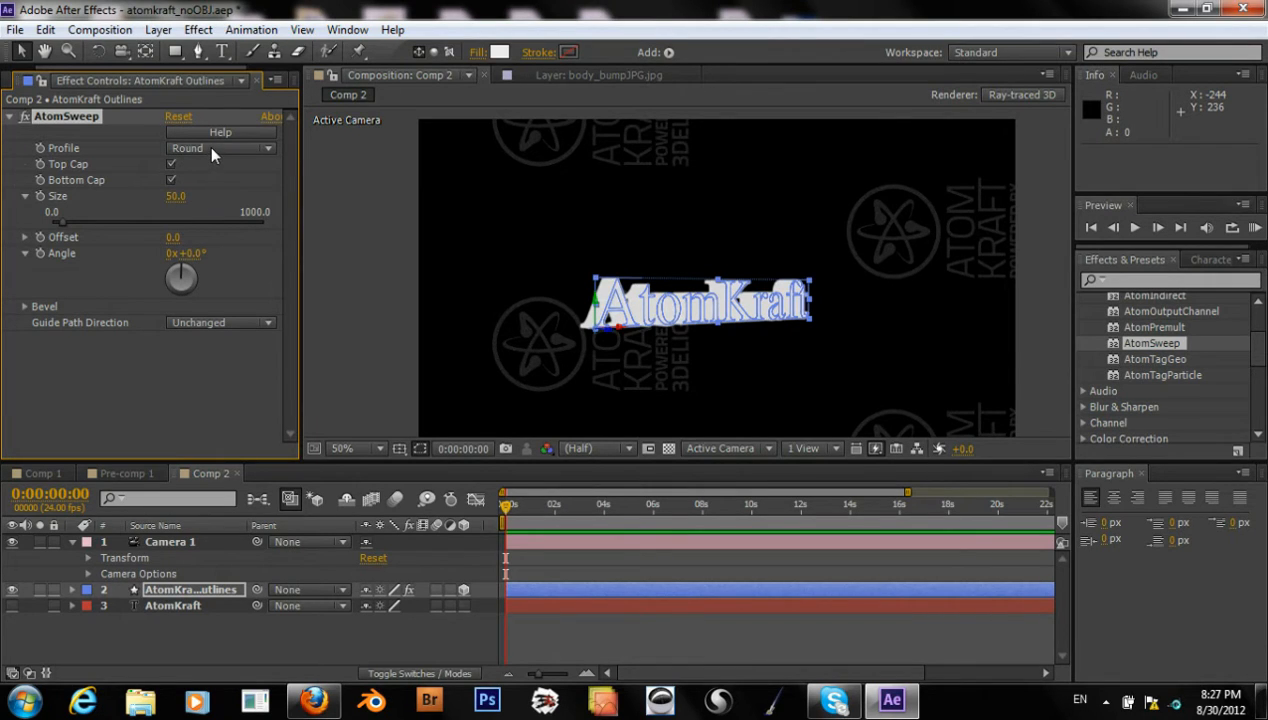
pyautogui.click(220, 148)
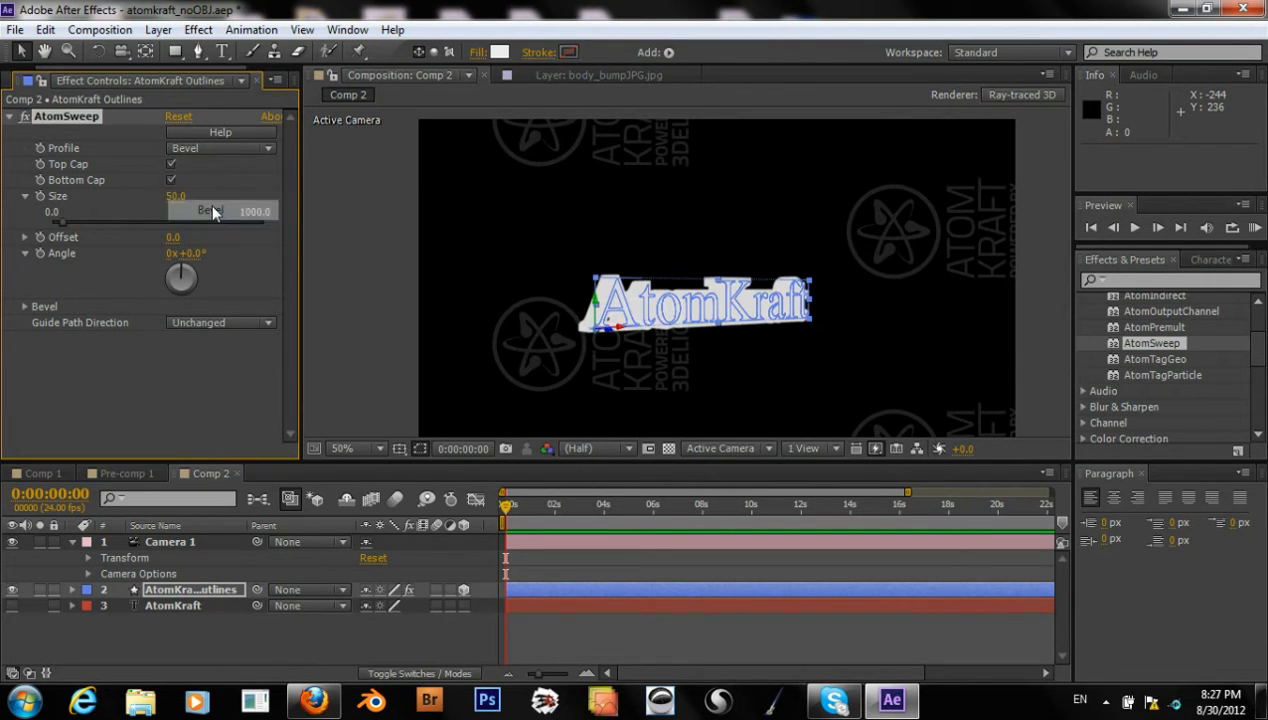
pyautogui.click(218, 148)
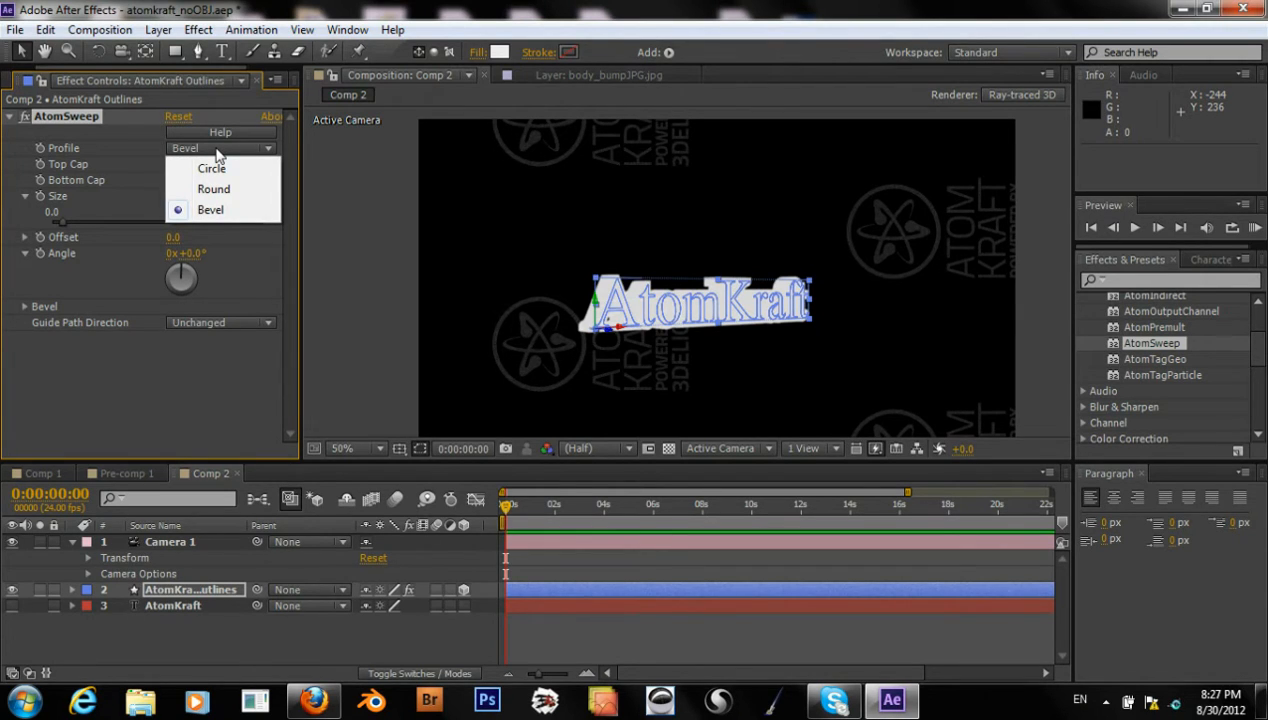
pyautogui.moveTo(214, 189)
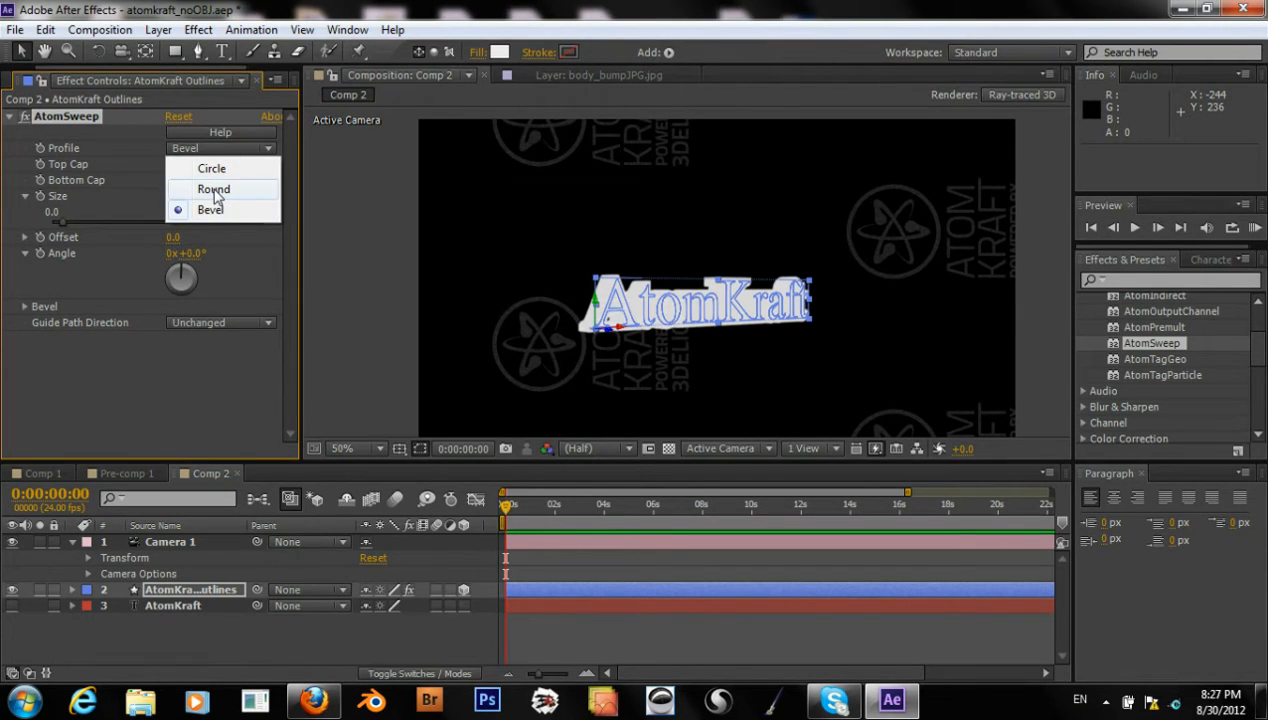
pyautogui.click(213, 189)
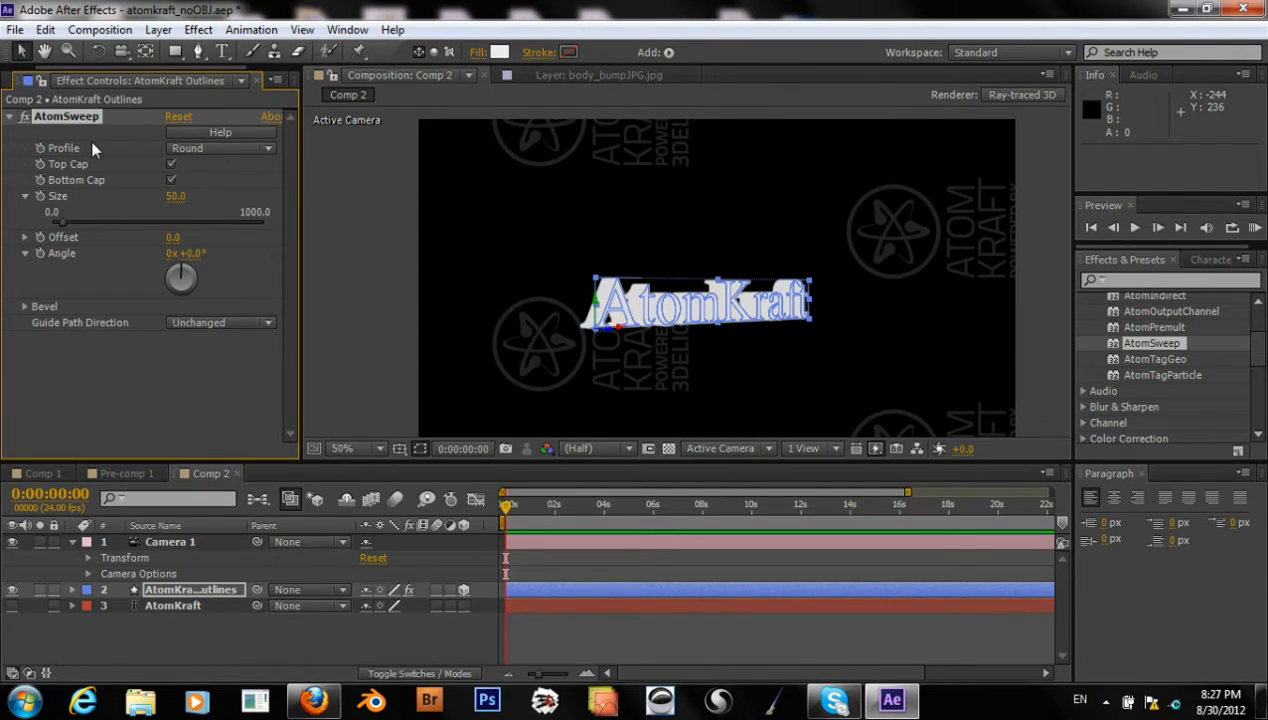
pyautogui.moveTo(193, 157)
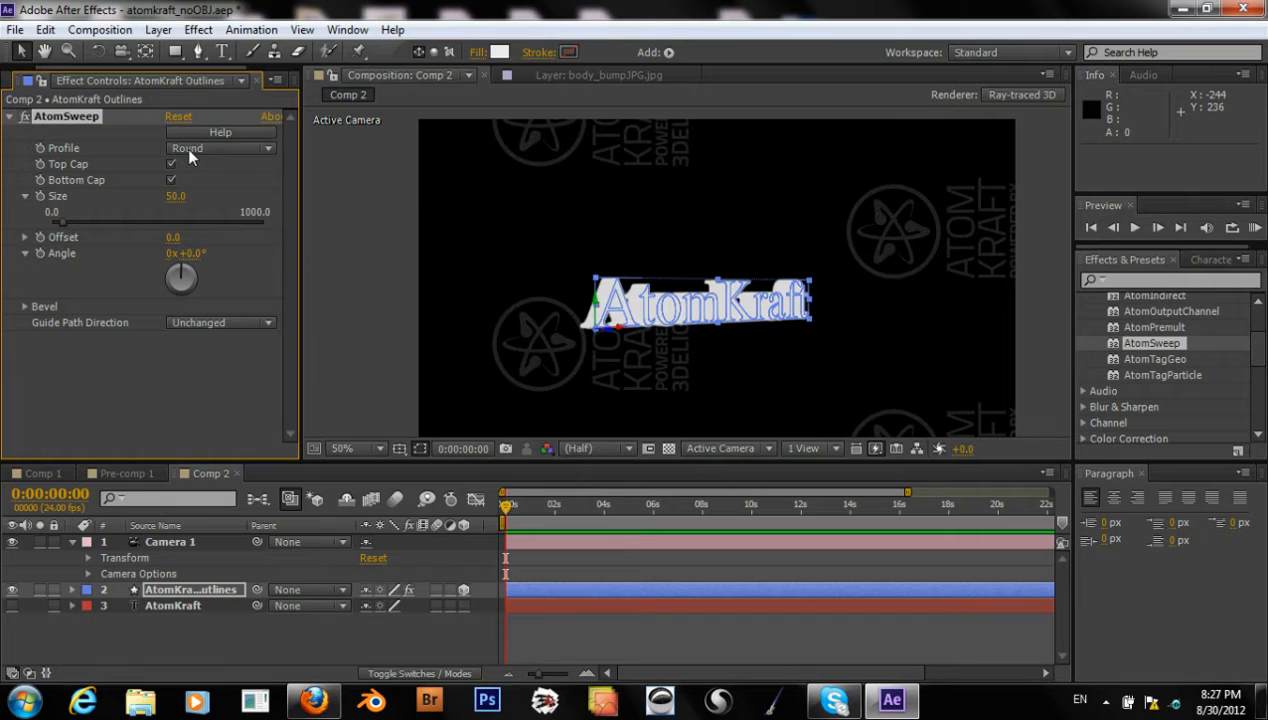
pyautogui.click(218, 148)
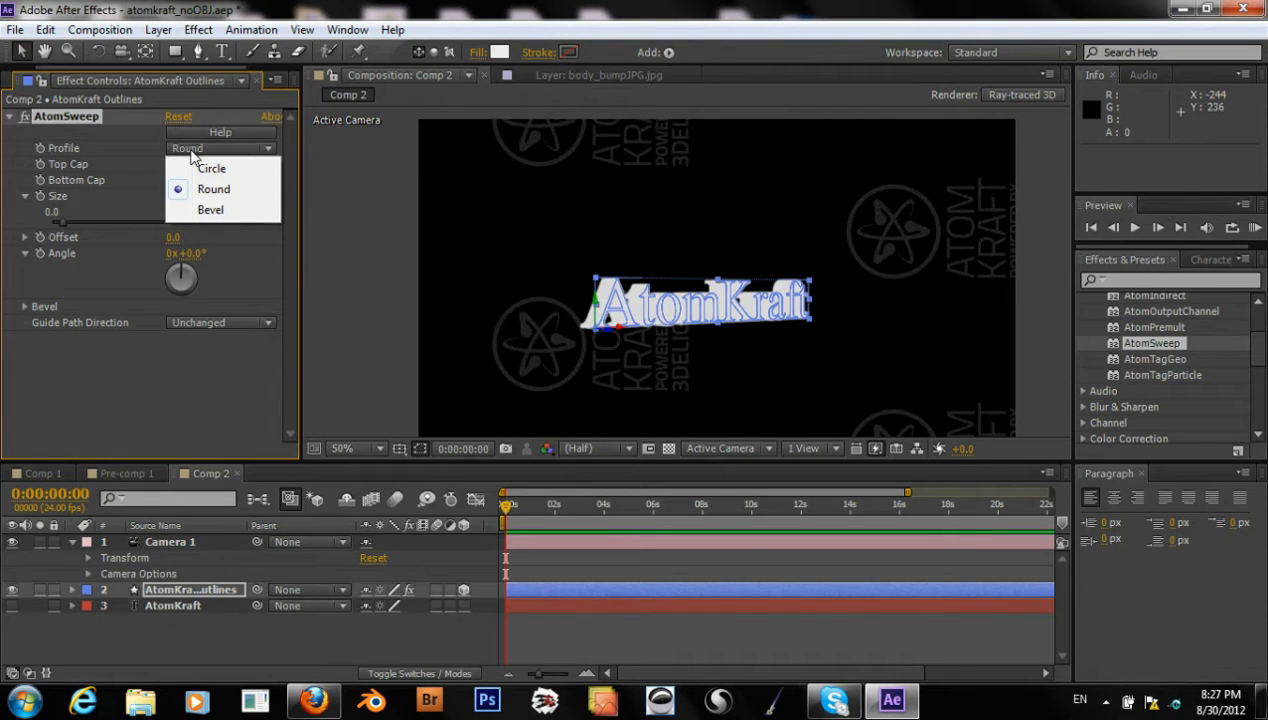
pyautogui.click(213, 189)
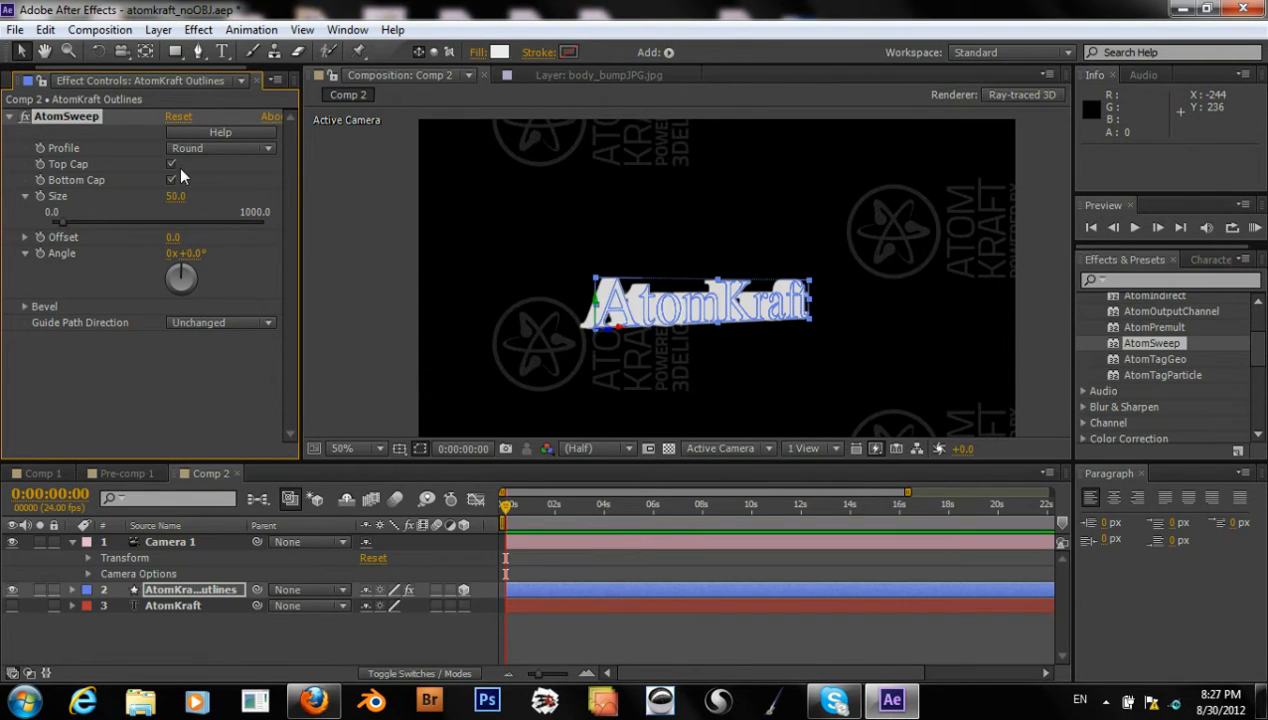
pyautogui.moveTo(220, 148)
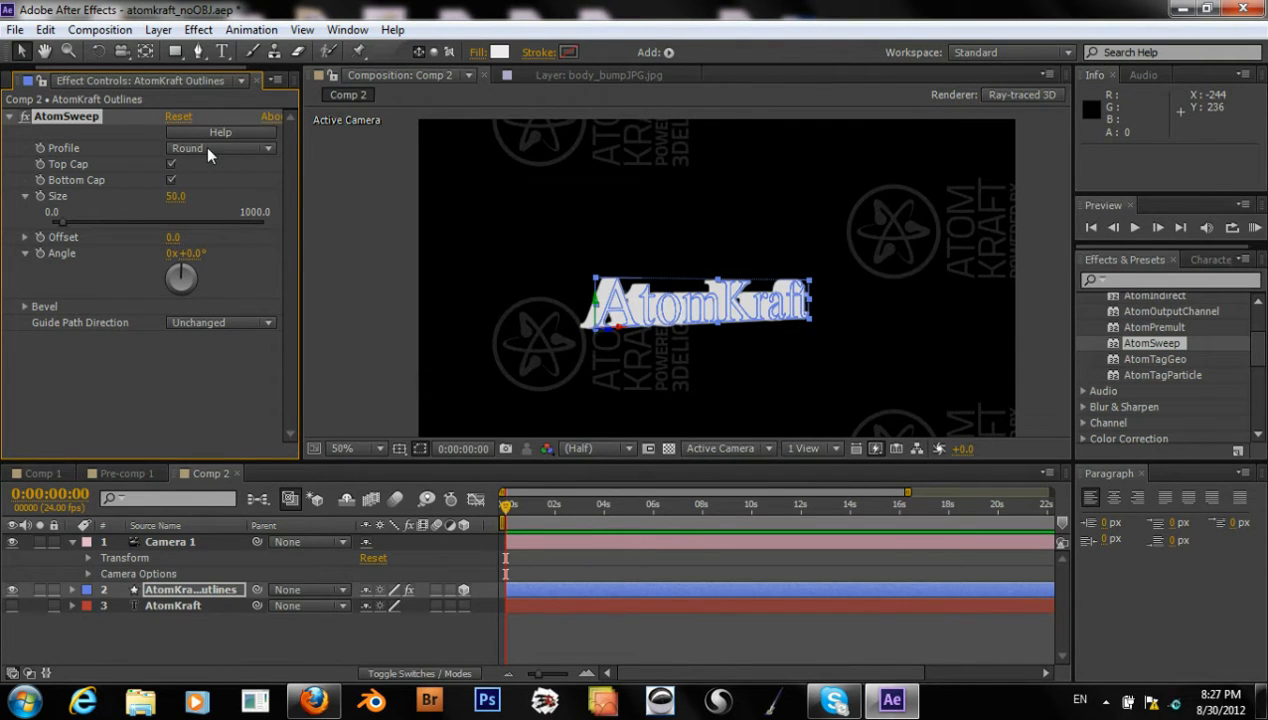
pyautogui.click(215, 148)
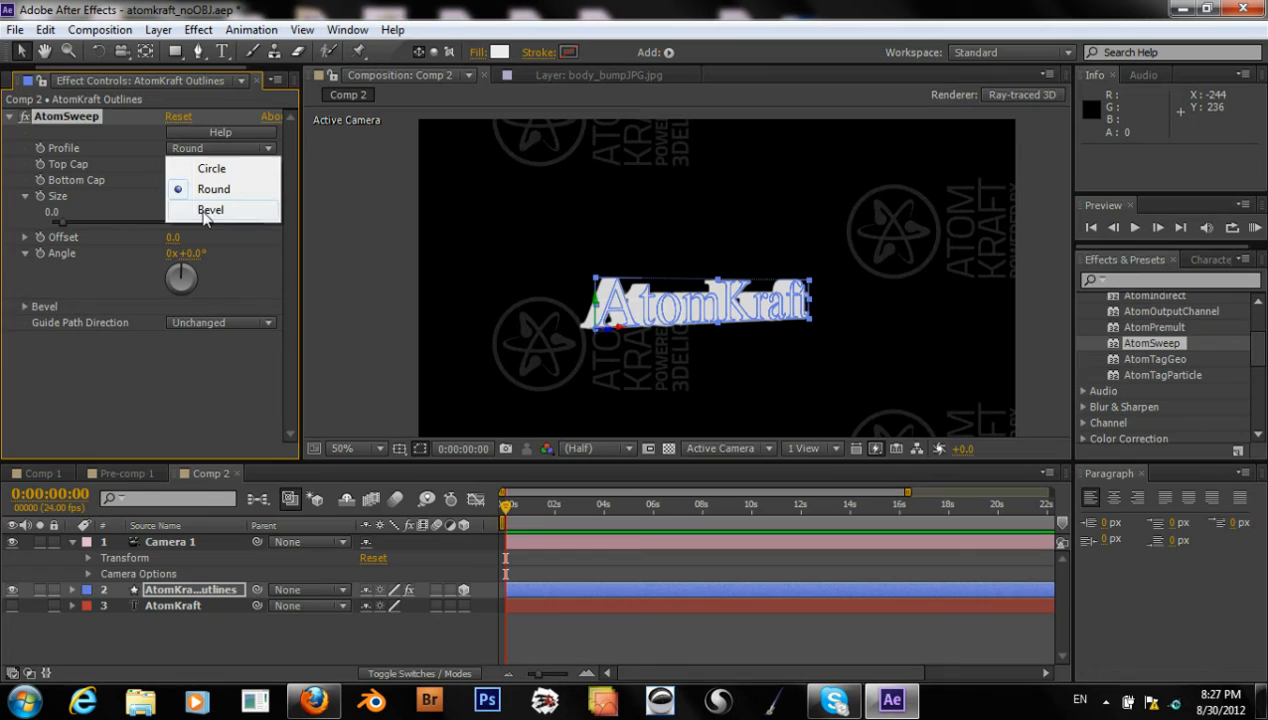
pyautogui.click(211, 210)
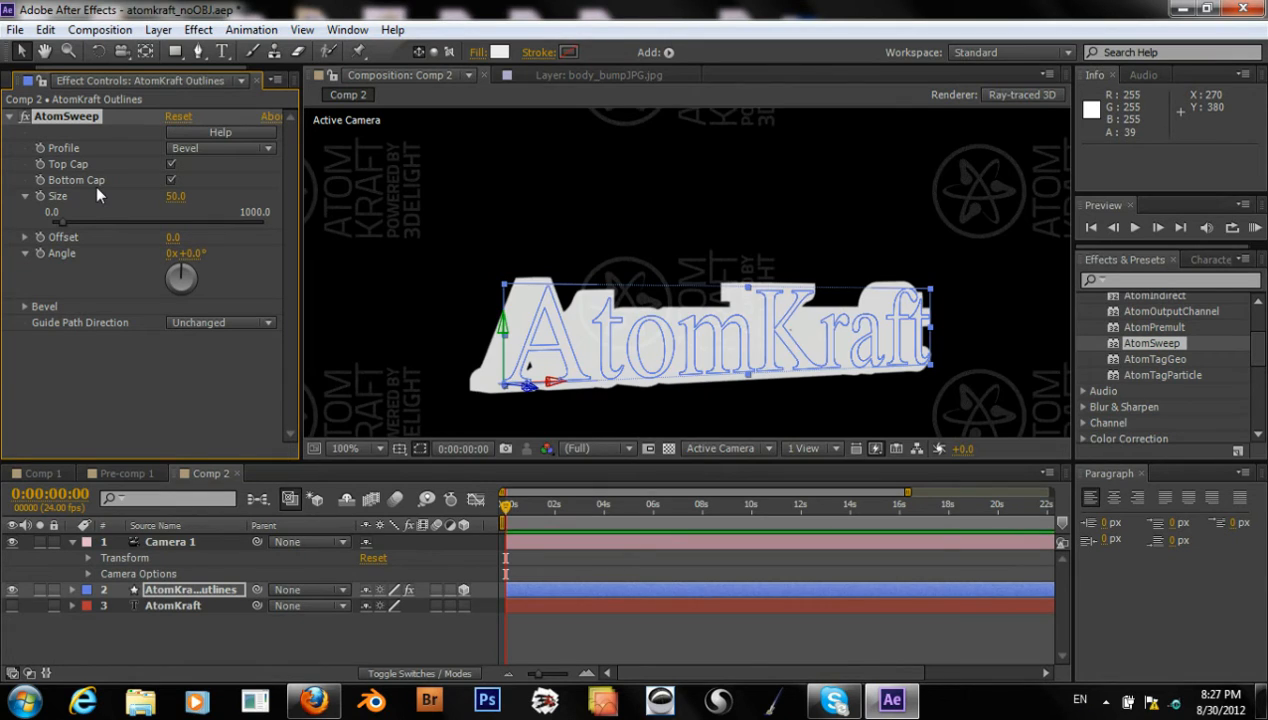
pyautogui.moveTo(87, 264)
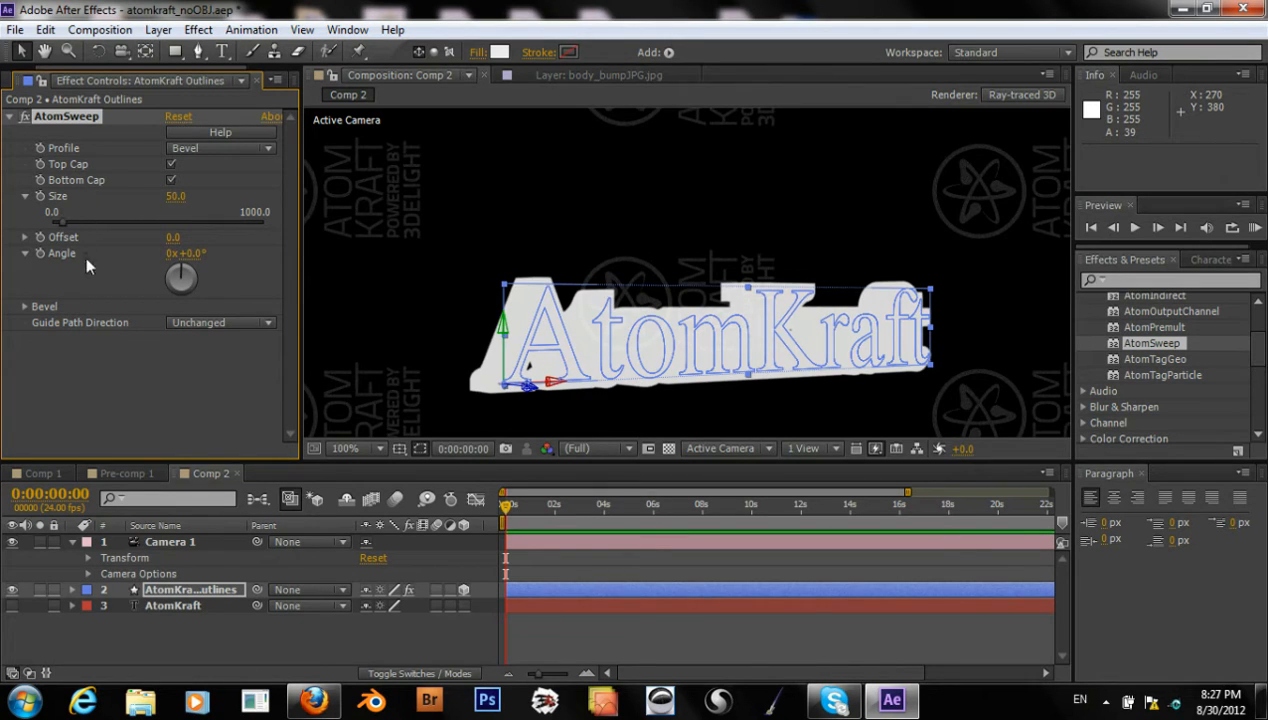
pyautogui.moveTo(175, 322)
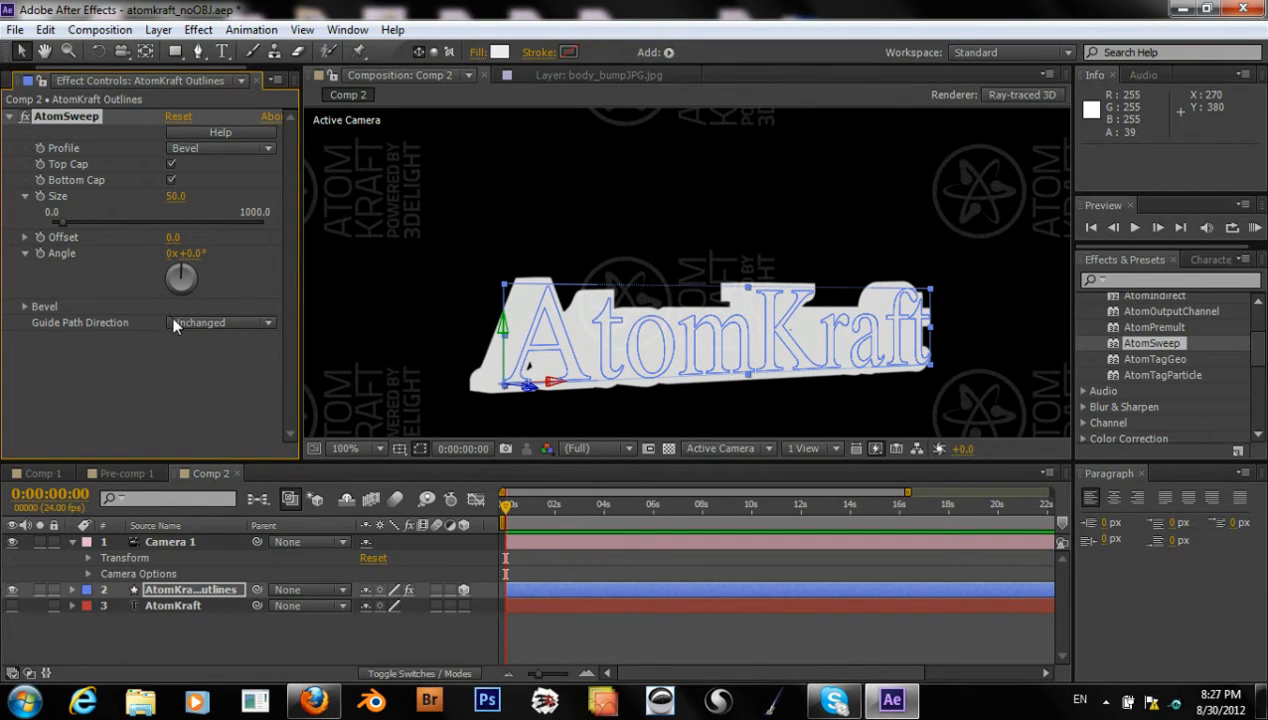
pyautogui.click(220, 322)
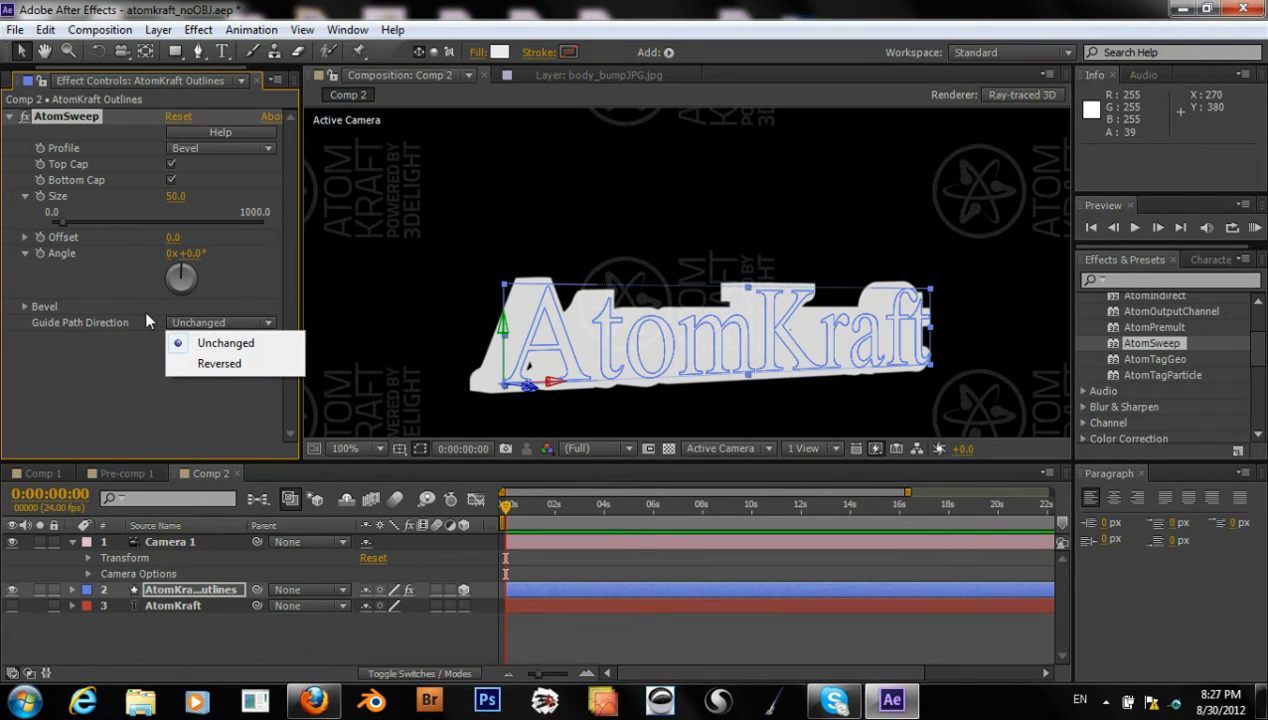
pyautogui.click(218, 363)
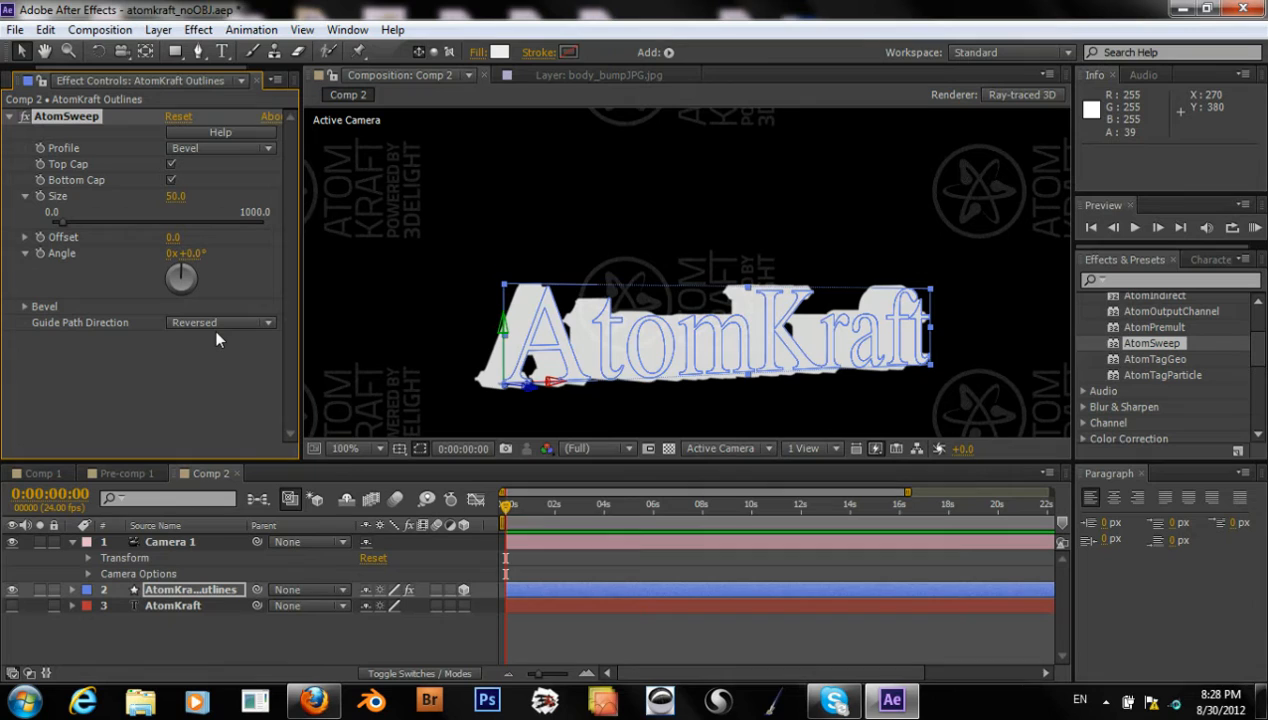
pyautogui.click(220, 322)
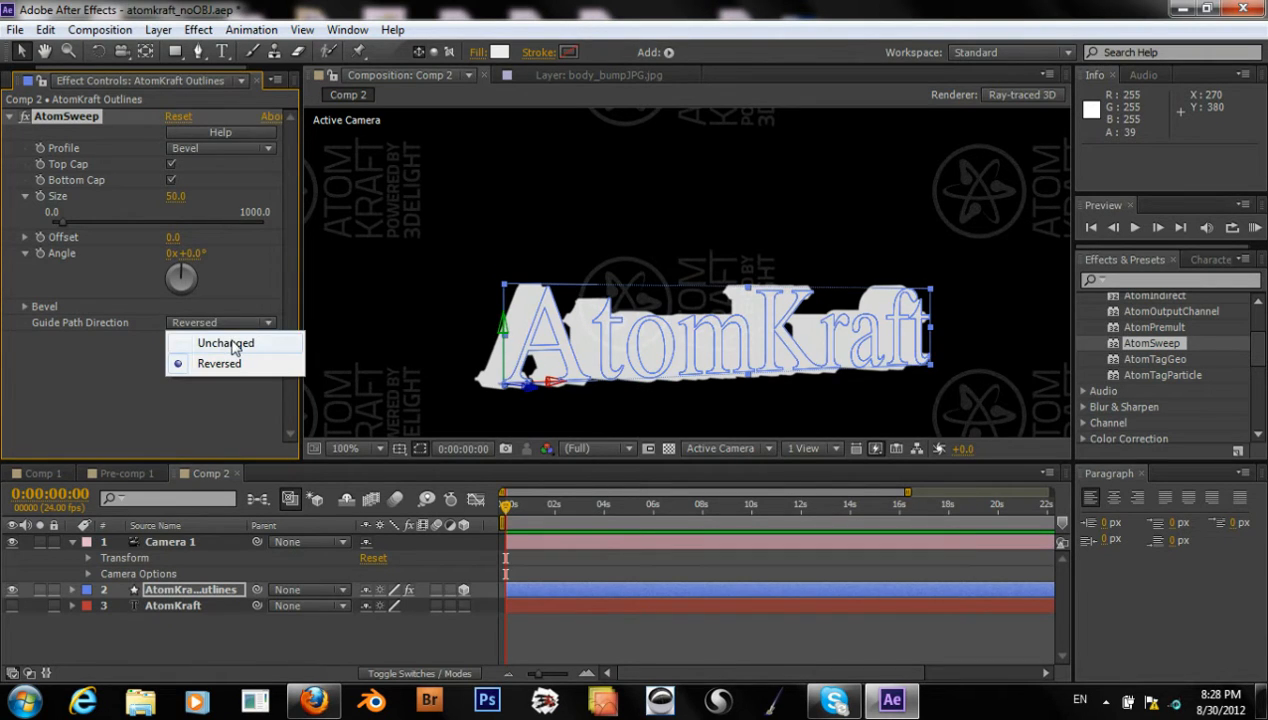
pyautogui.click(225, 342)
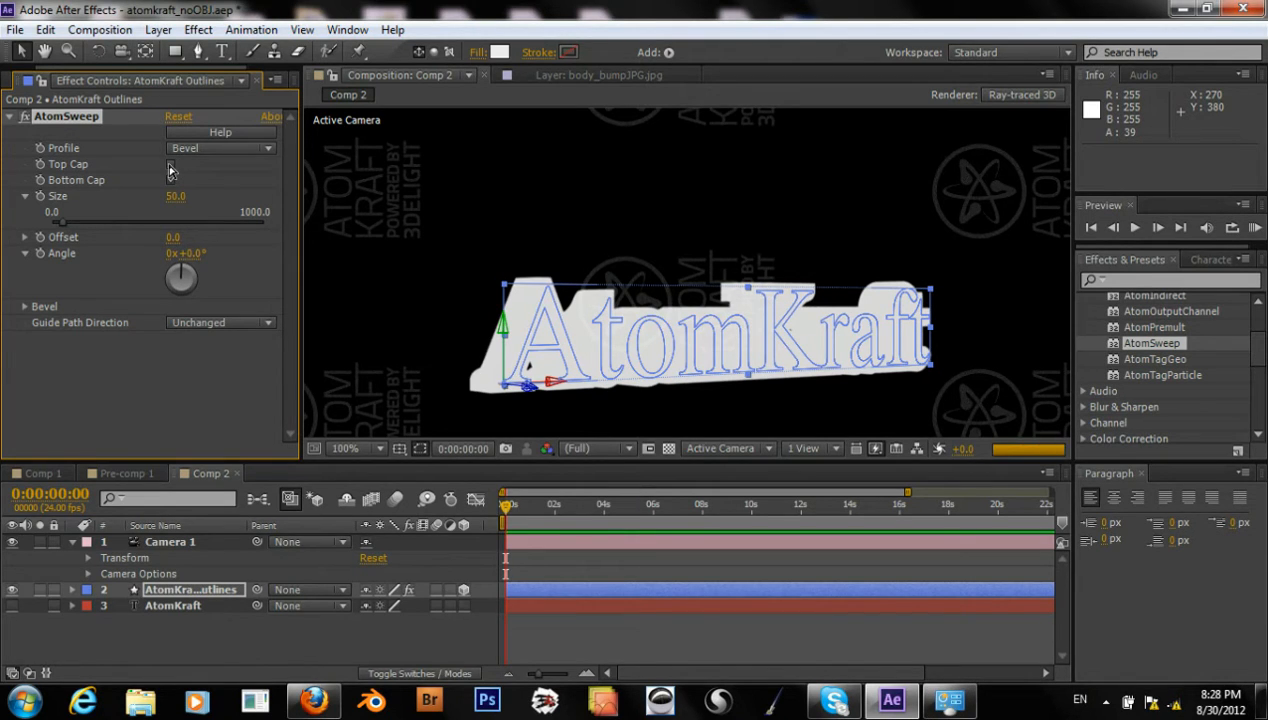
pyautogui.click(170, 180)
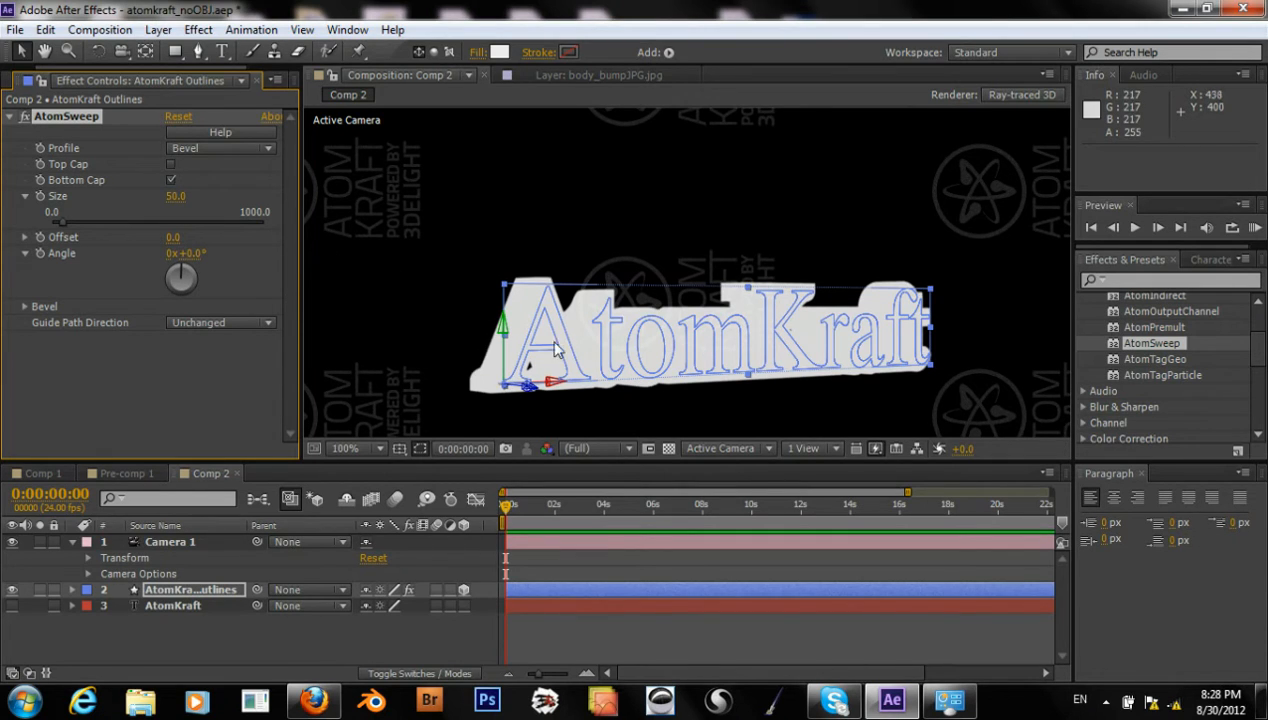
pyautogui.moveTo(145, 177)
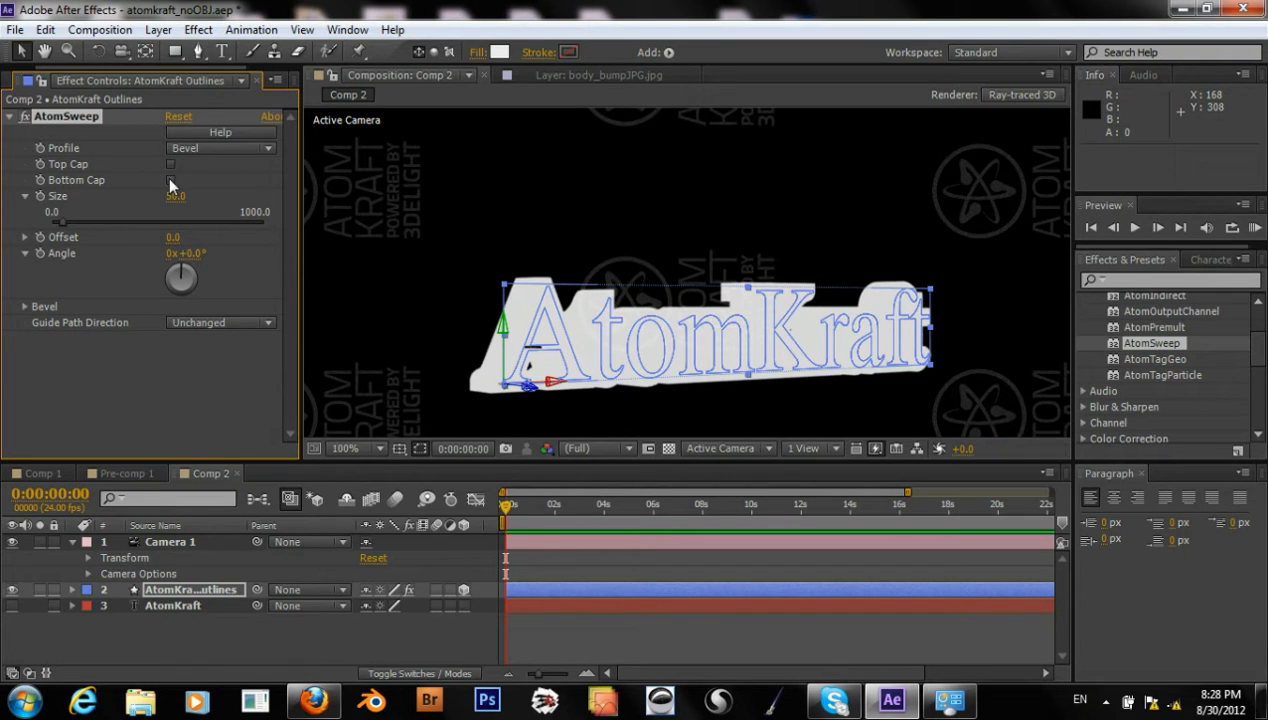
pyautogui.click(171, 180)
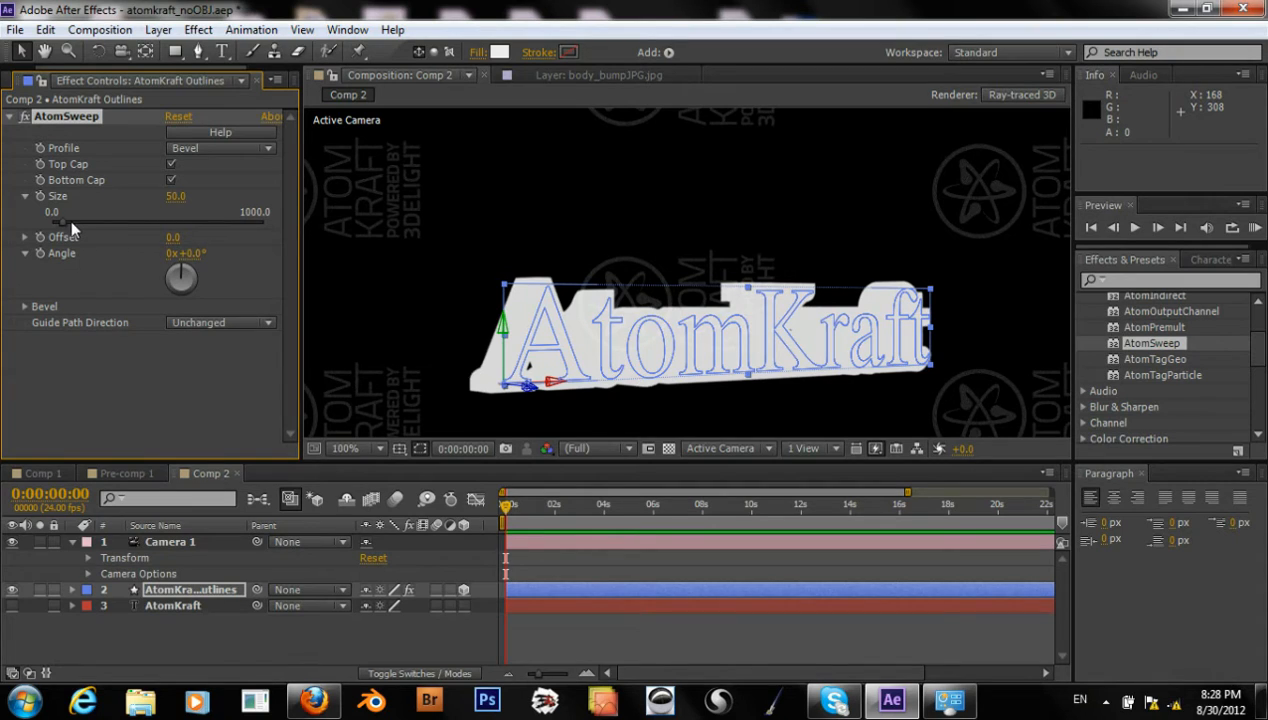
pyautogui.doubleClick(175, 196)
pyautogui.write('30')
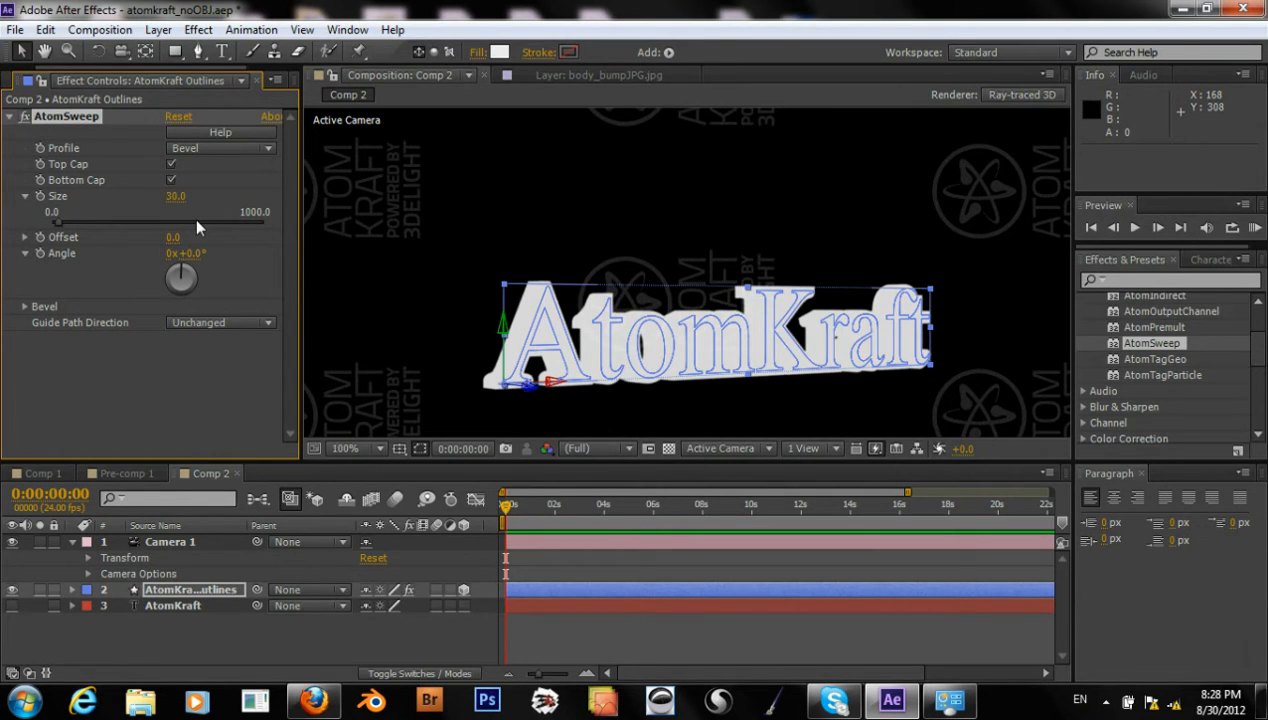
pyautogui.doubleClick(175, 196)
pyautogui.write('40')
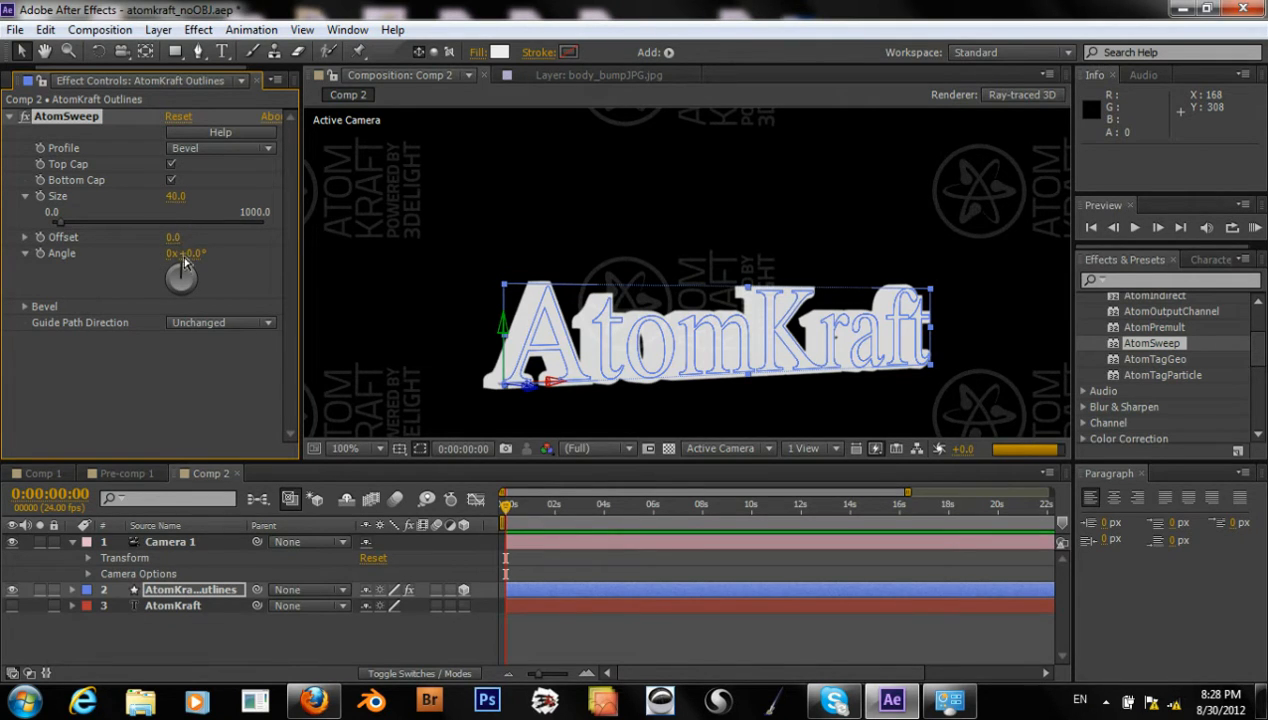
pyautogui.moveTo(185, 278); pyautogui.dragTo(190, 280)
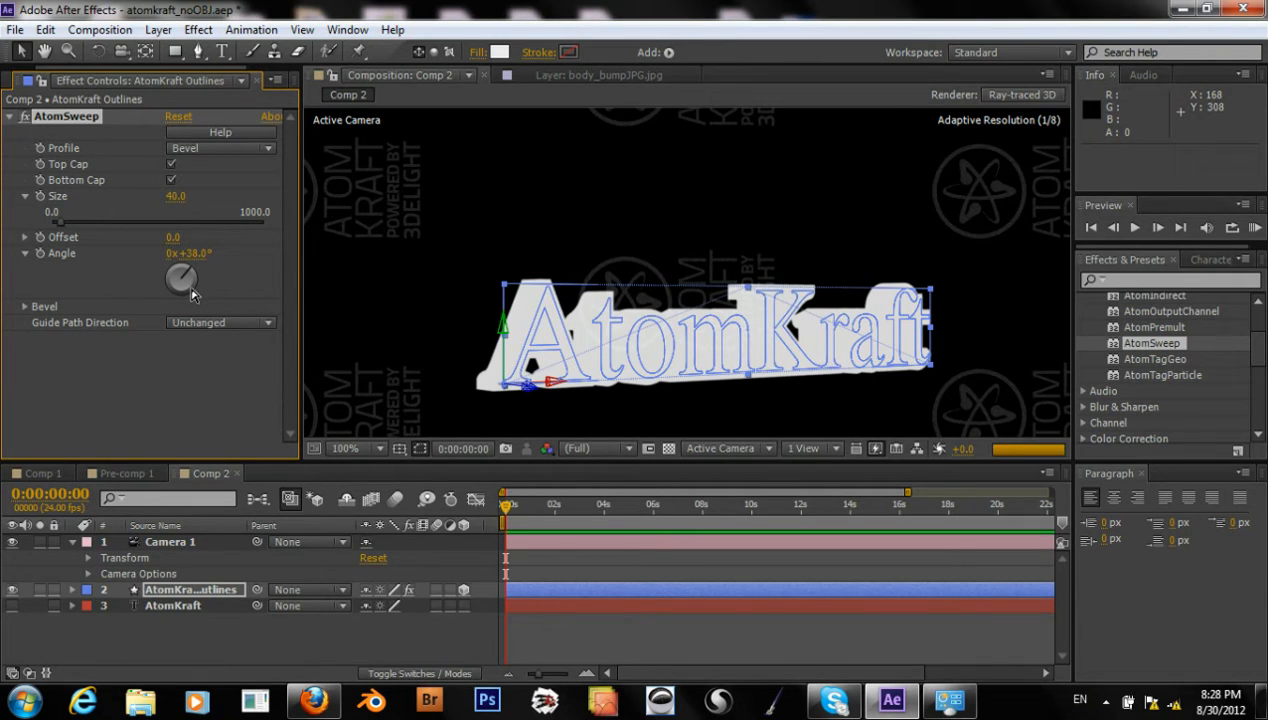
pyautogui.moveTo(185, 278); pyautogui.dragTo(170, 290)
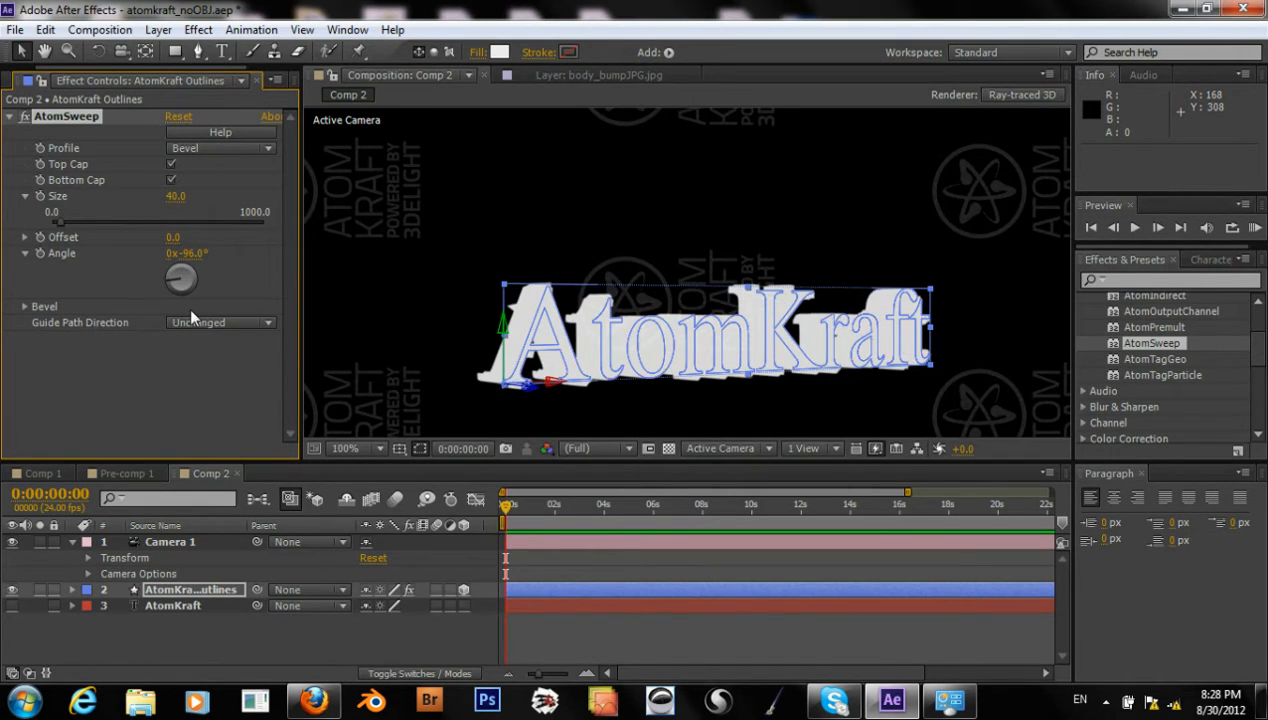
pyautogui.moveTo(180, 278); pyautogui.dragTo(185, 280)
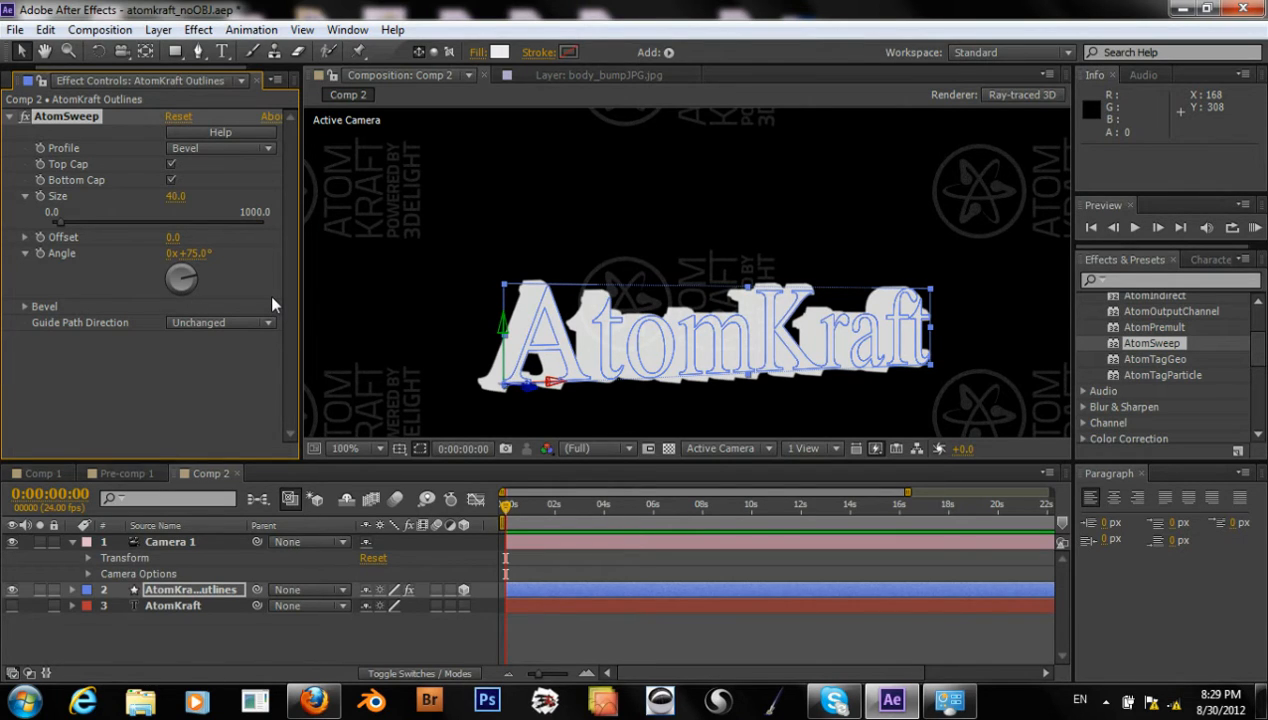
pyautogui.moveTo(562, 297)
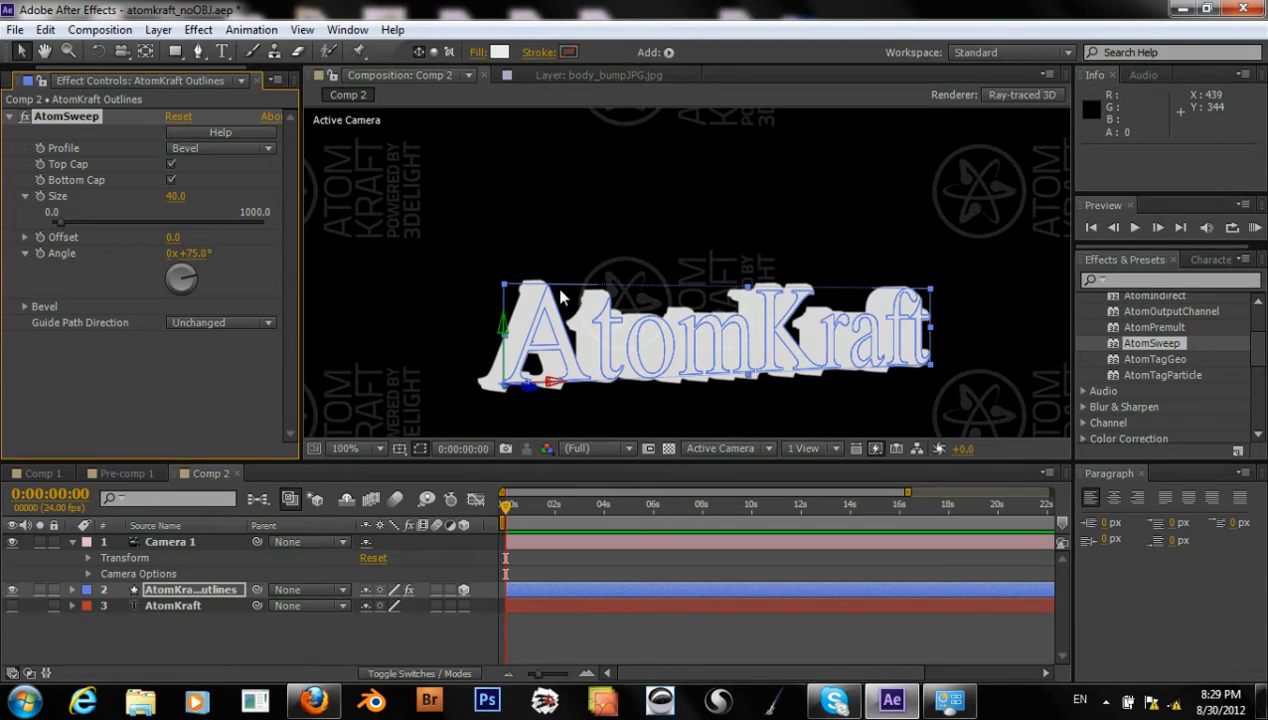
pyautogui.moveTo(702, 318)
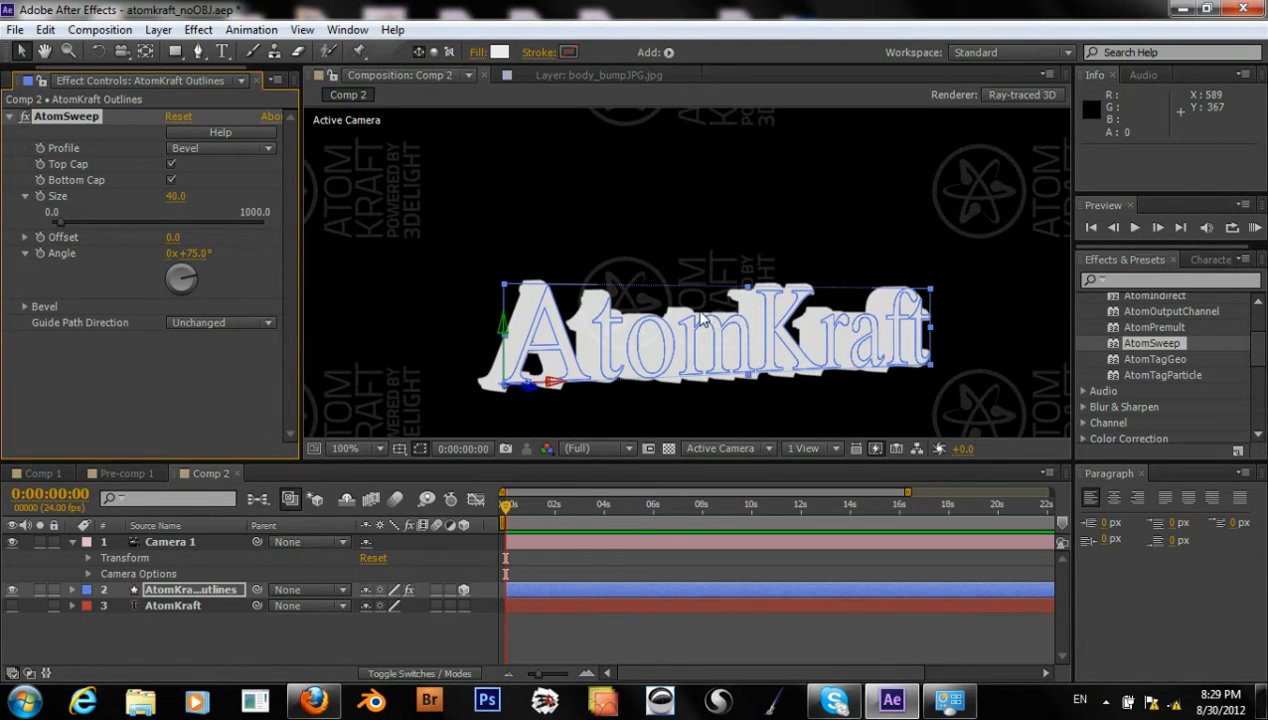
pyautogui.moveTo(675, 298)
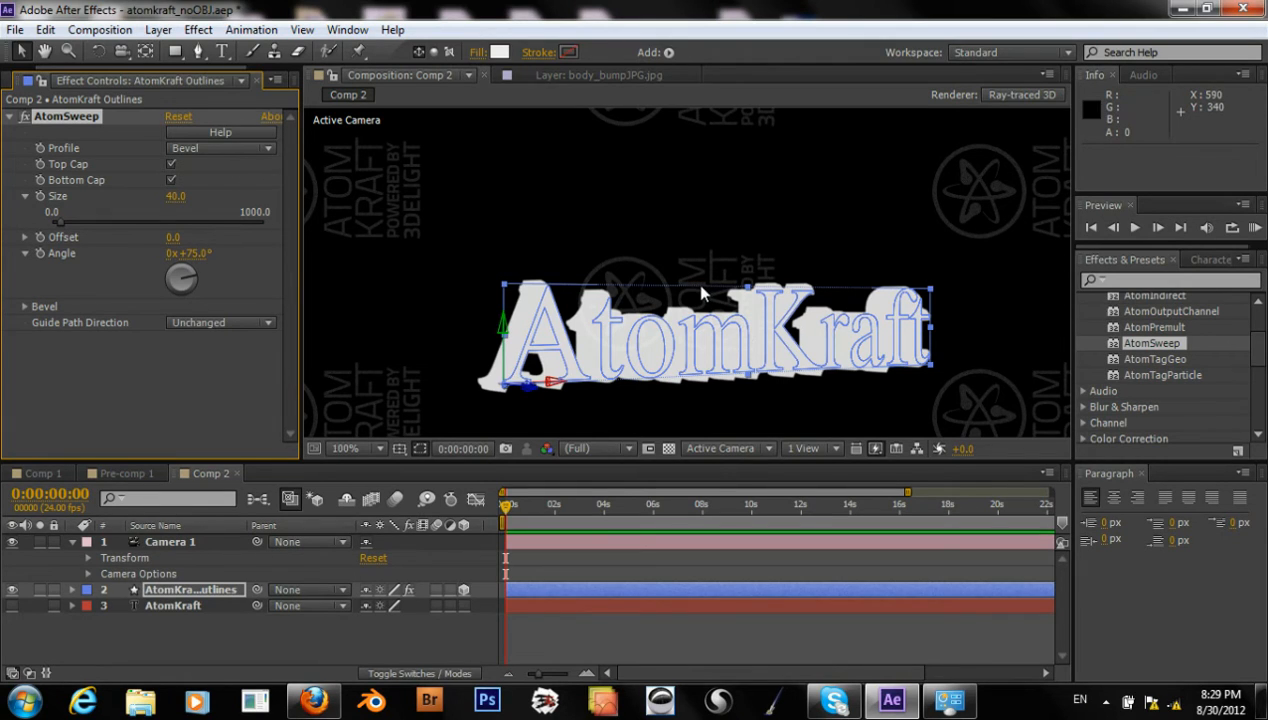
pyautogui.moveTo(694, 286)
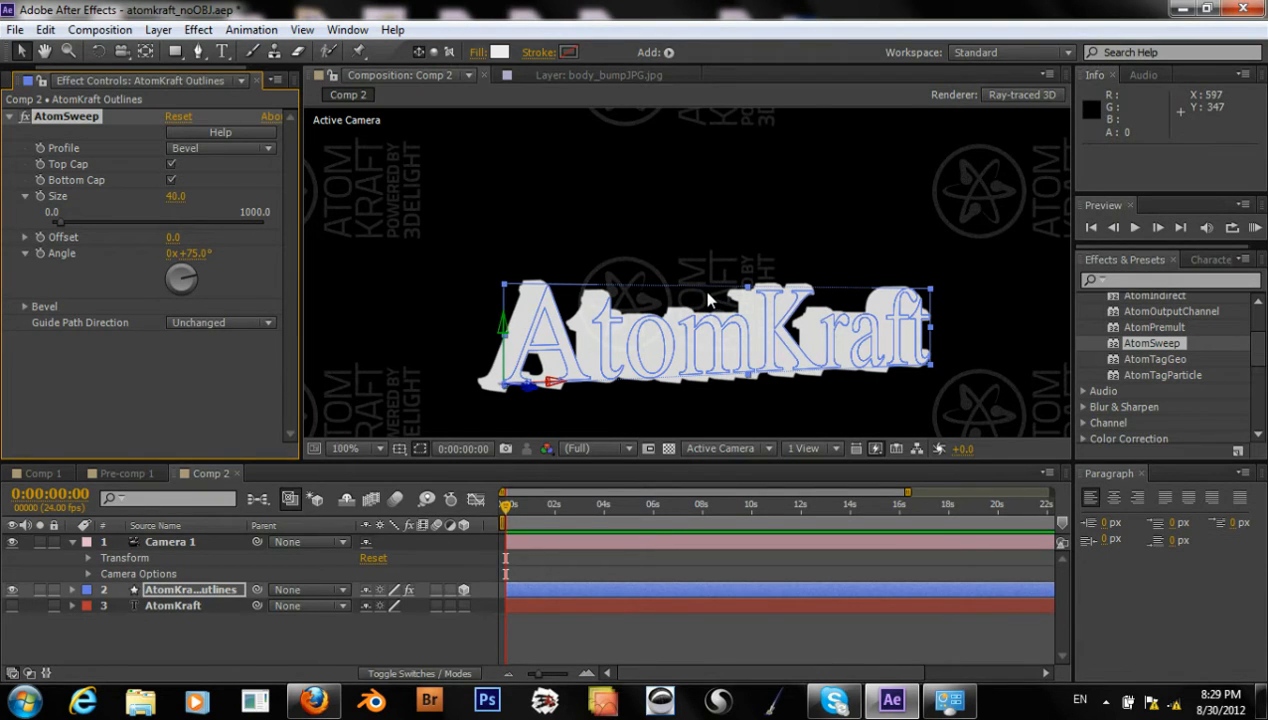
pyautogui.moveTo(500, 245)
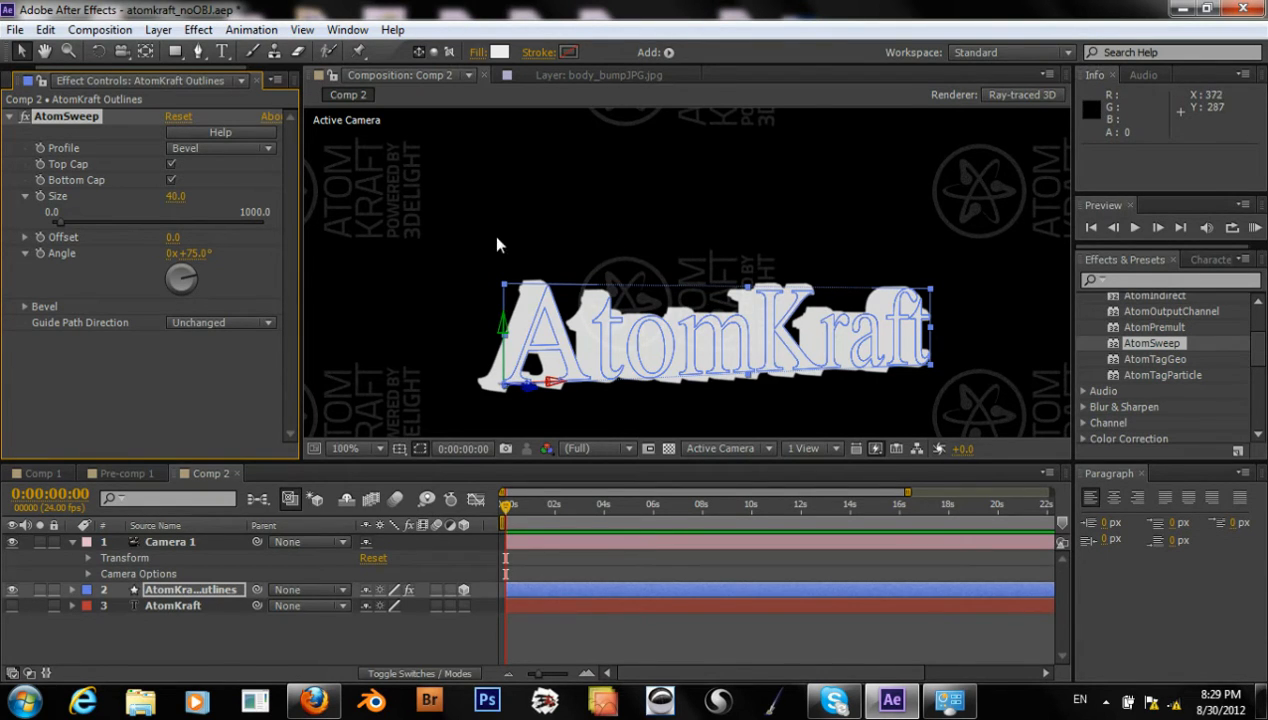
pyautogui.moveTo(542, 227)
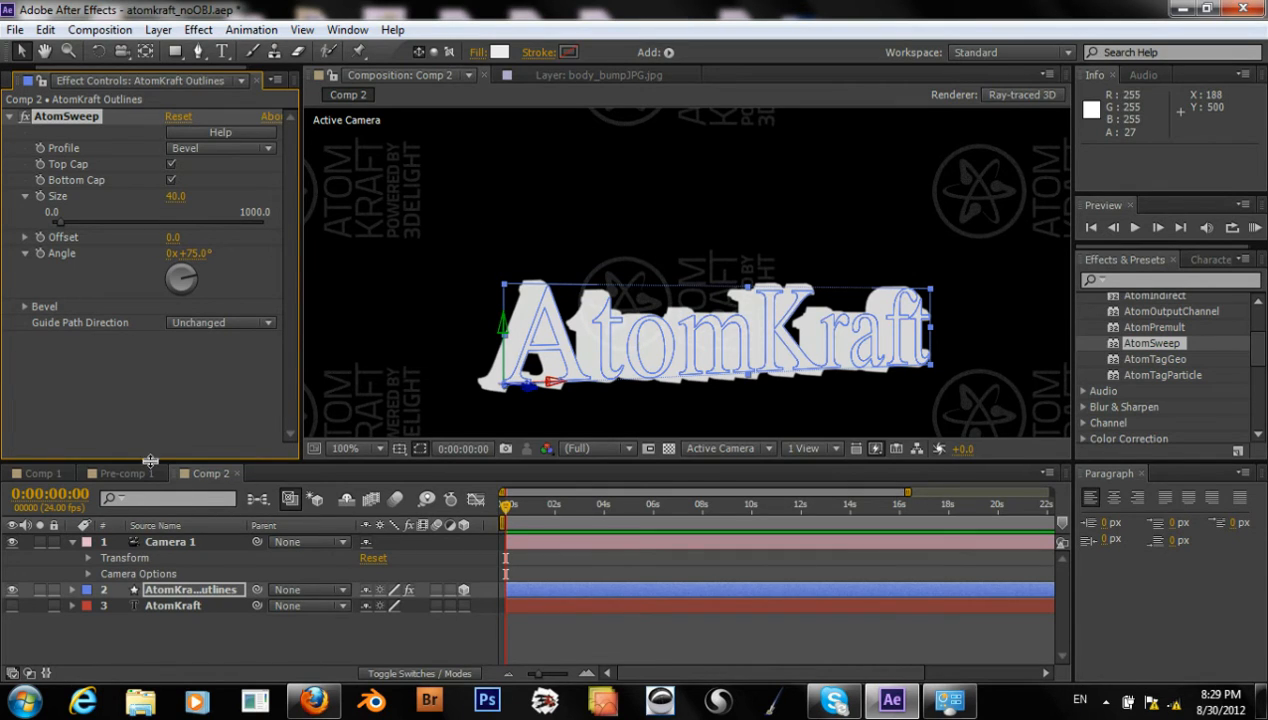
# Apply AtomBasicMaterial to the AtomKraft Outlines layer and keep its colour white
pyautogui.click(190, 590)
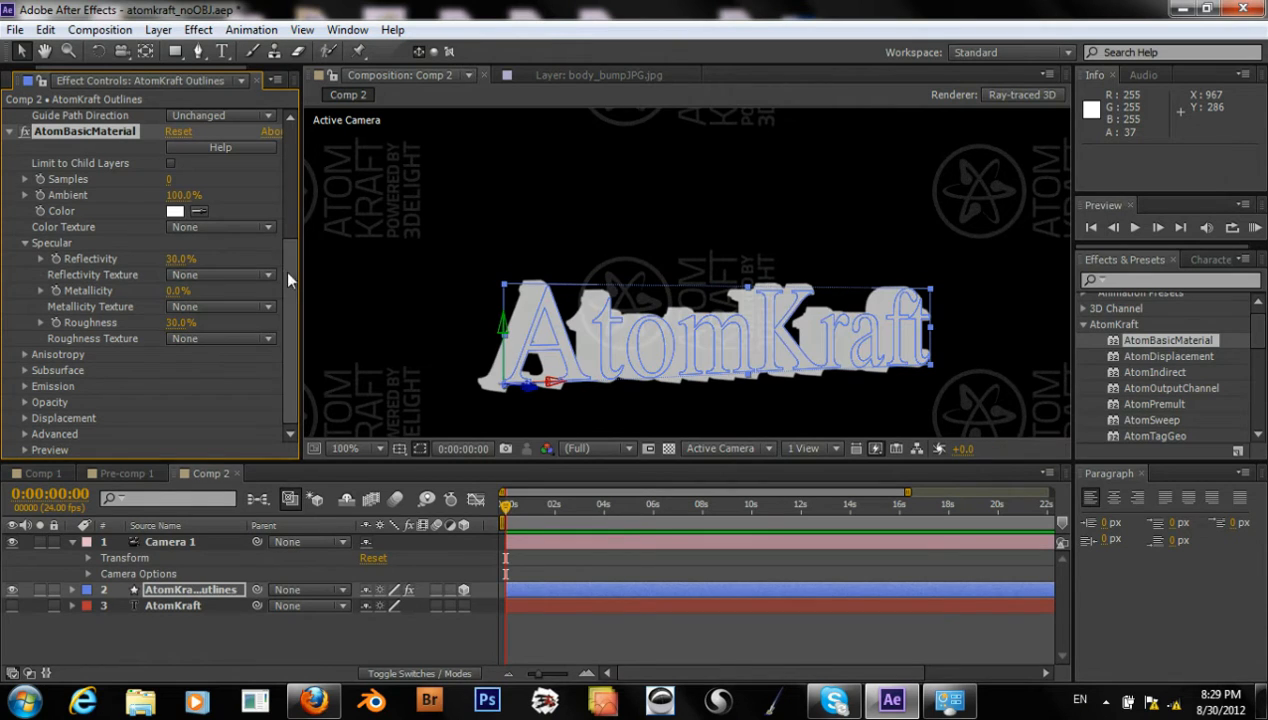
pyautogui.click(175, 211)
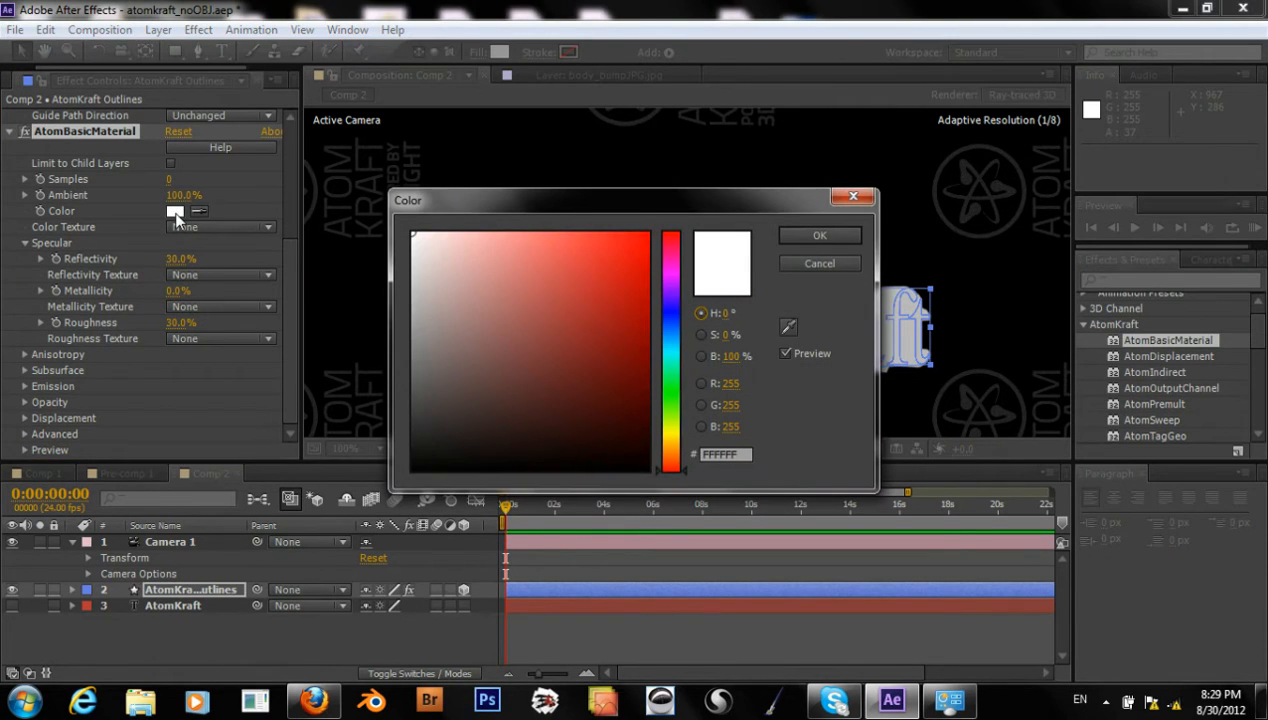
pyautogui.click(819, 235)
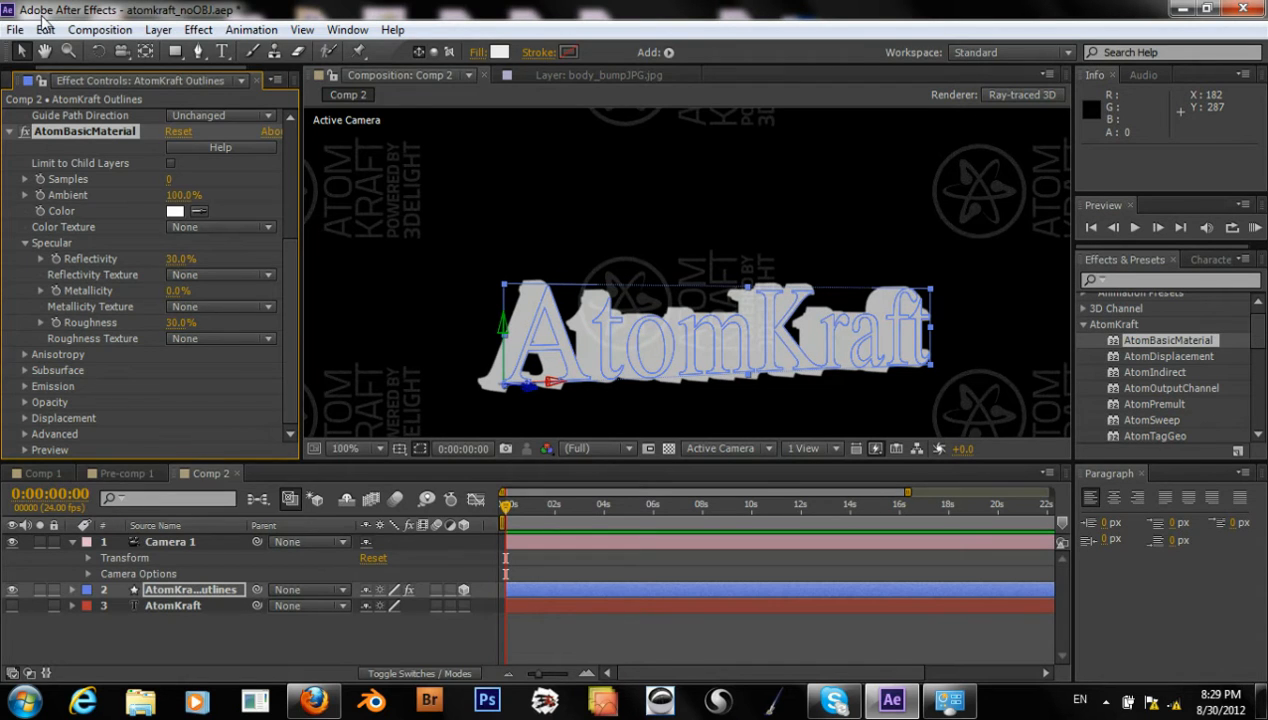
# Import ball_tex.jpg into the project and add it to Comp 2
pyautogui.click(15, 29)
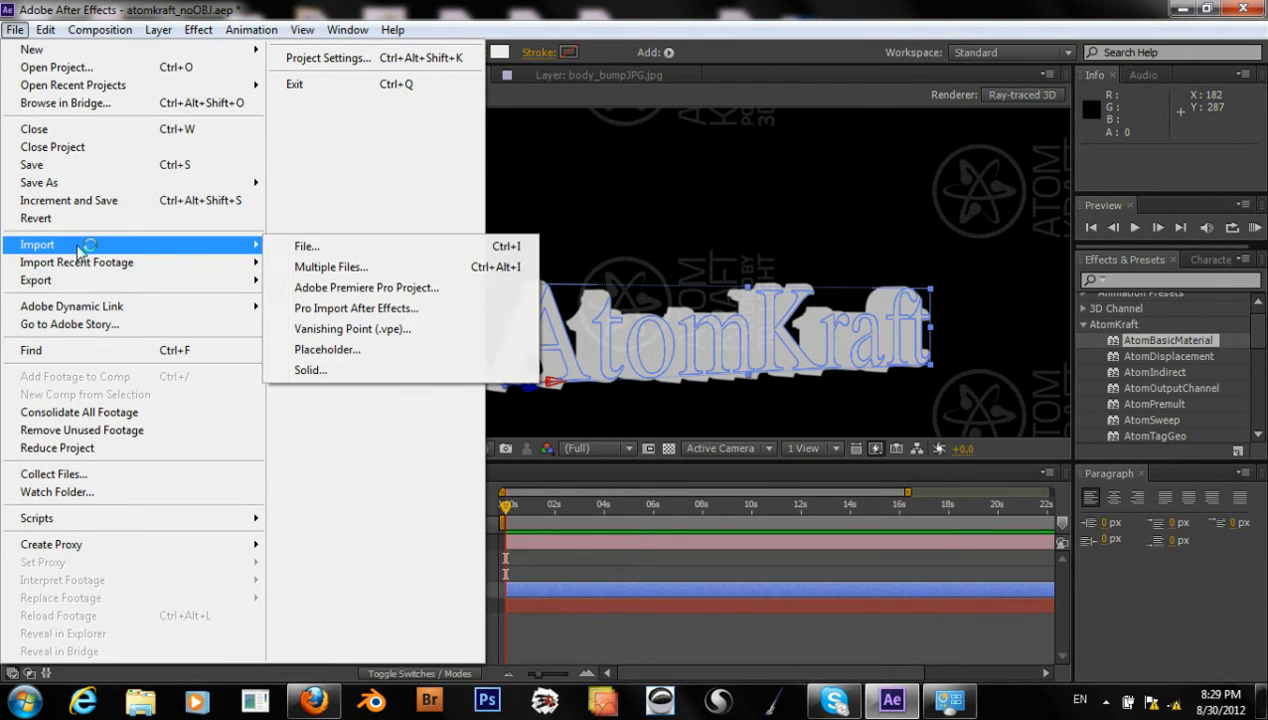
pyautogui.click(305, 246)
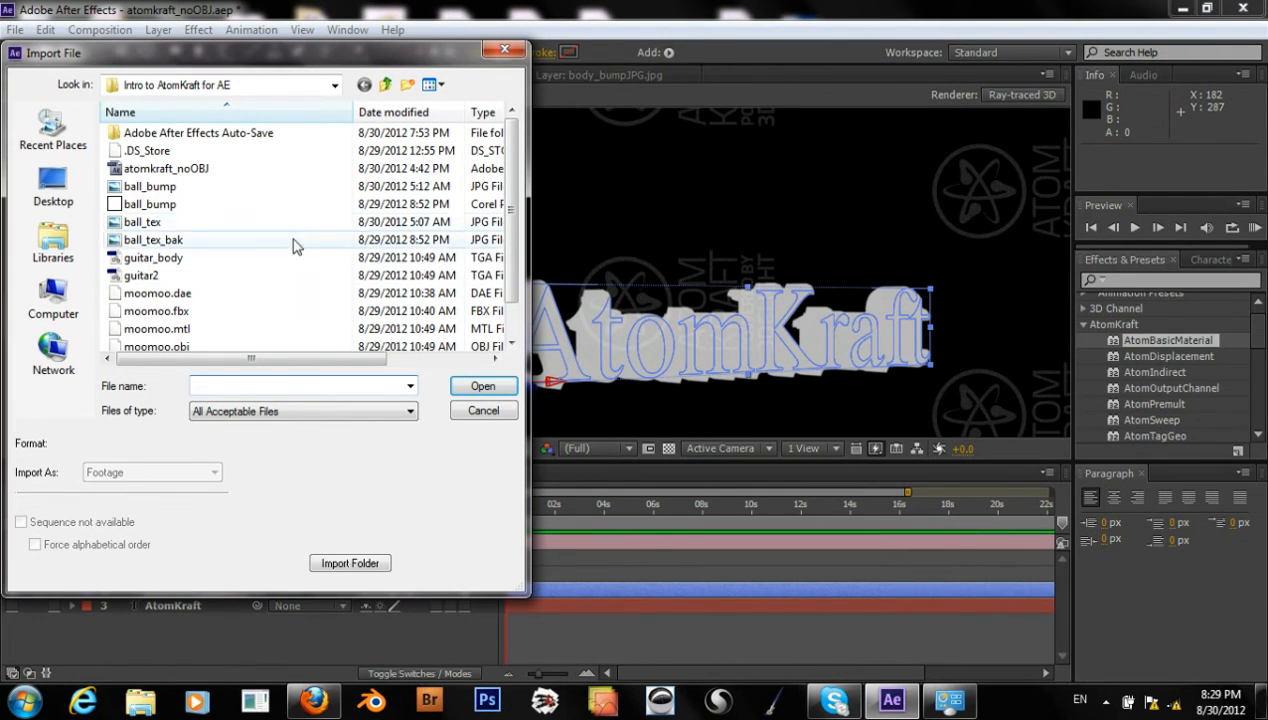
pyautogui.click(142, 221)
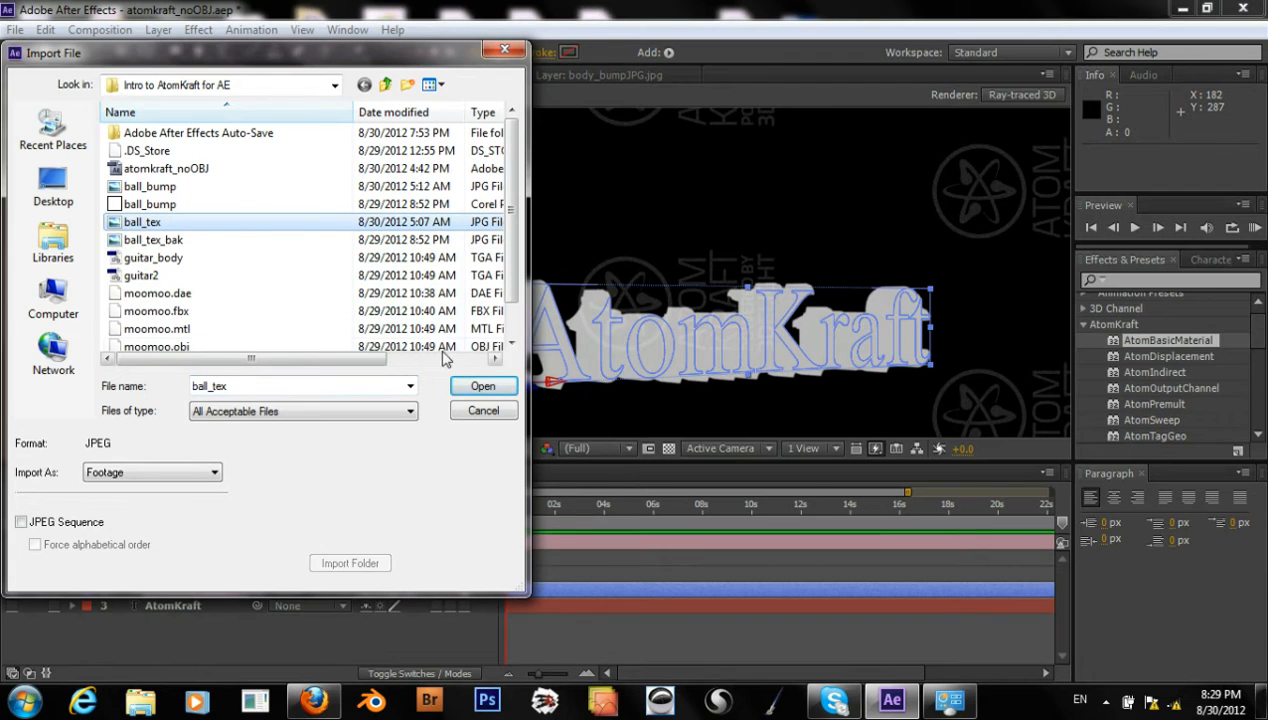
pyautogui.click(483, 386)
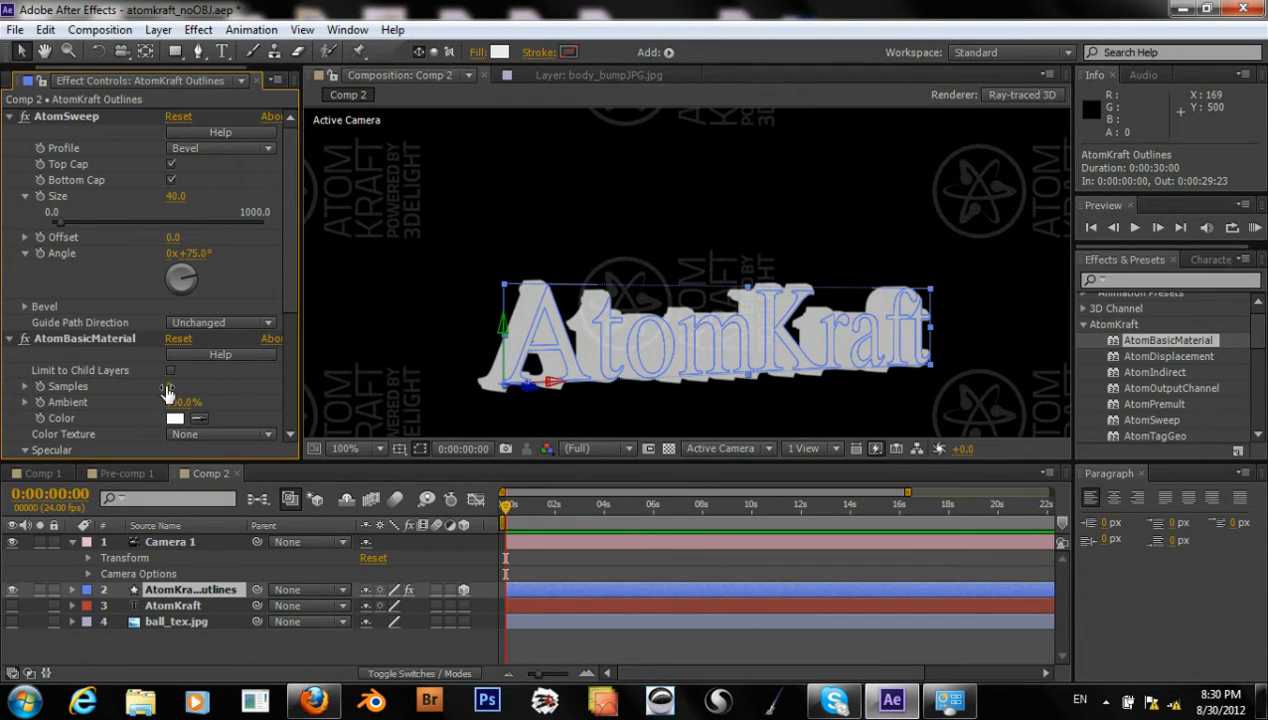
# Set AtomBasicMaterial's Color Texture to 4. ball_tex.jpg
pyautogui.scroll(-3)
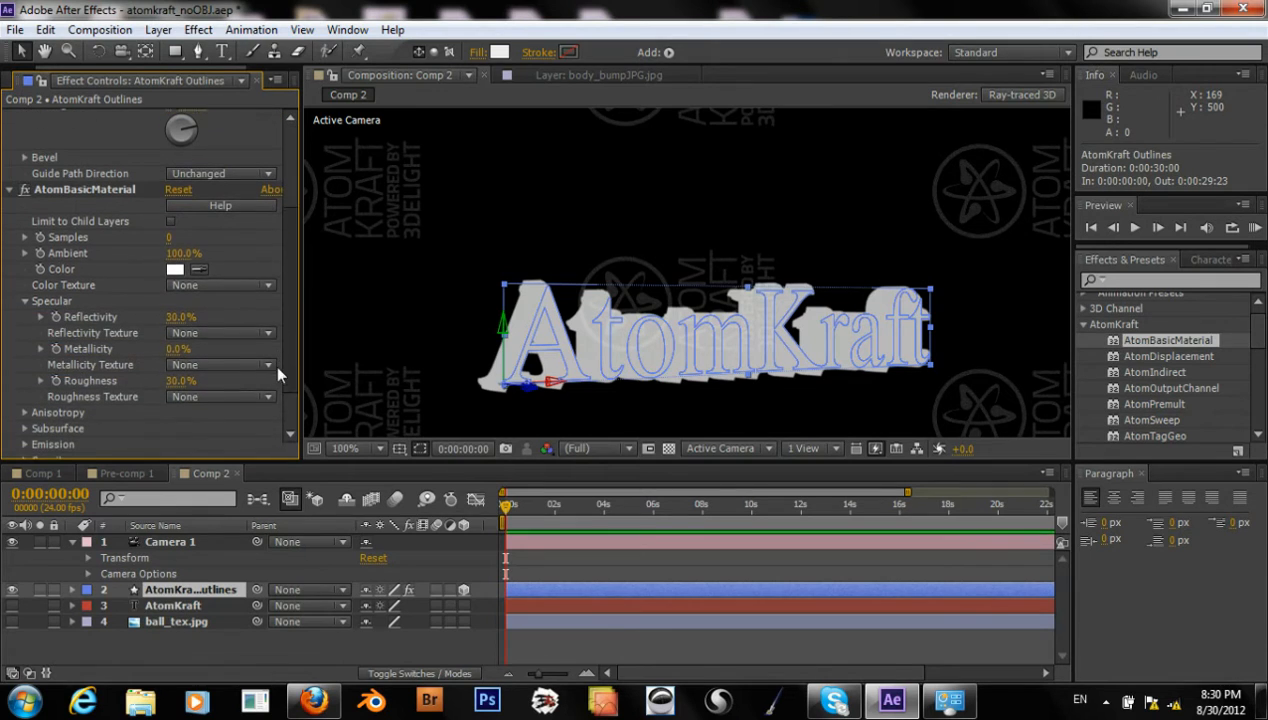
pyautogui.click(176, 268)
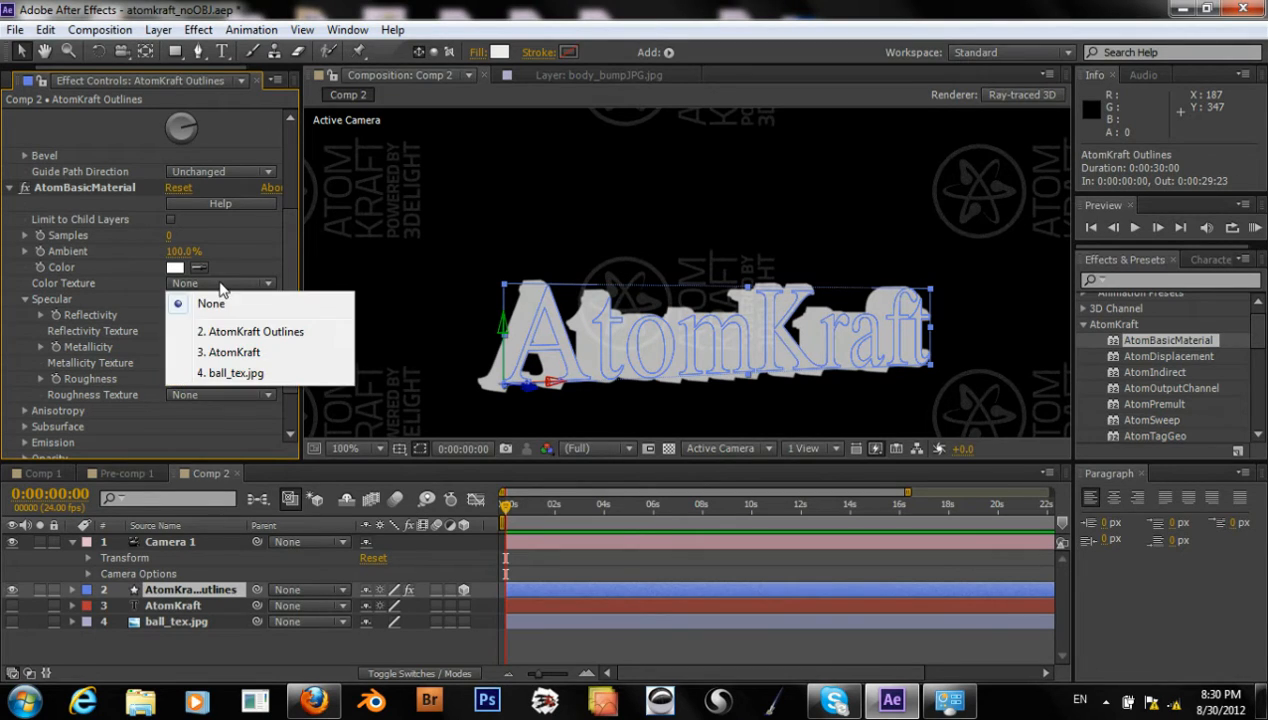
pyautogui.click(239, 373)
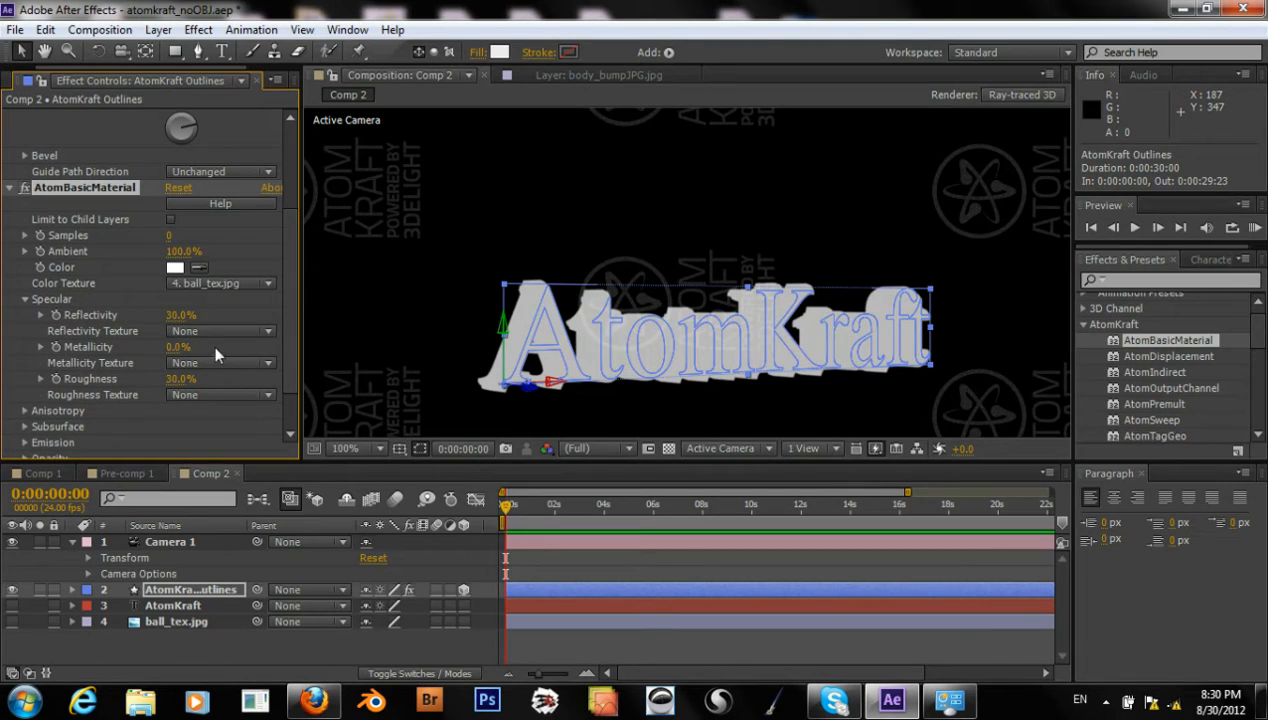
pyautogui.moveTo(85, 283)
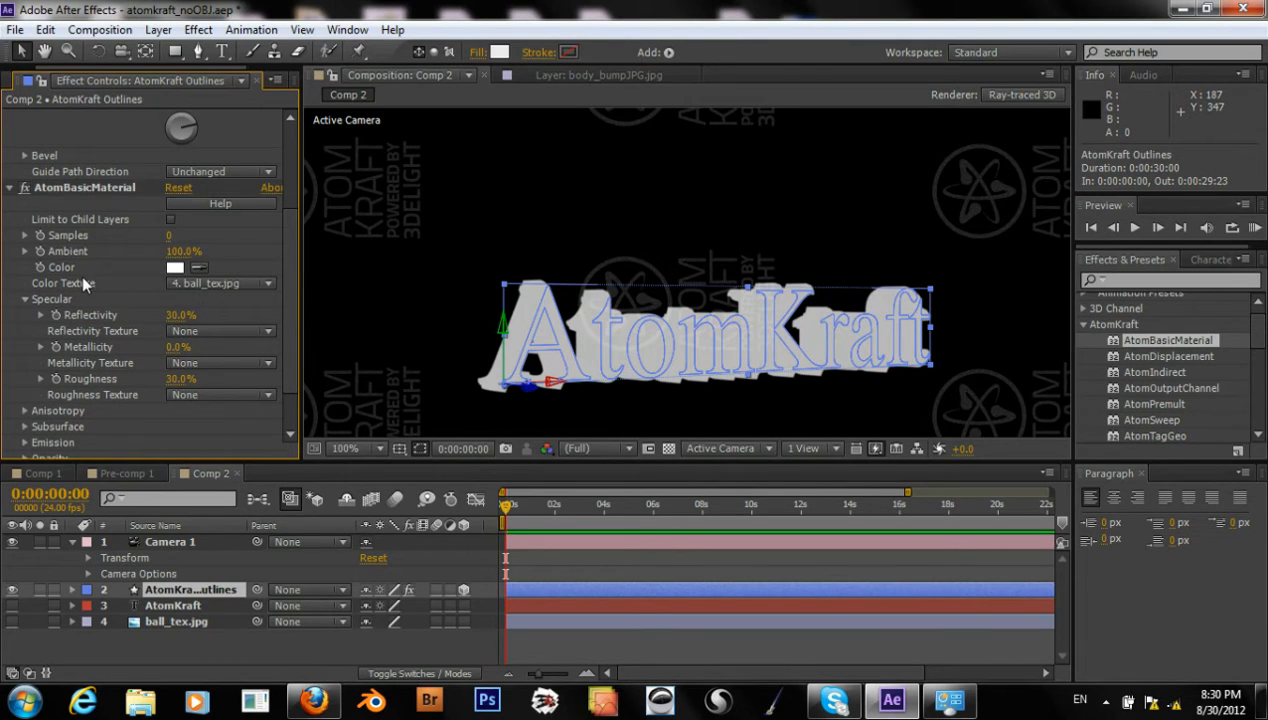
pyautogui.moveTo(10, 650)
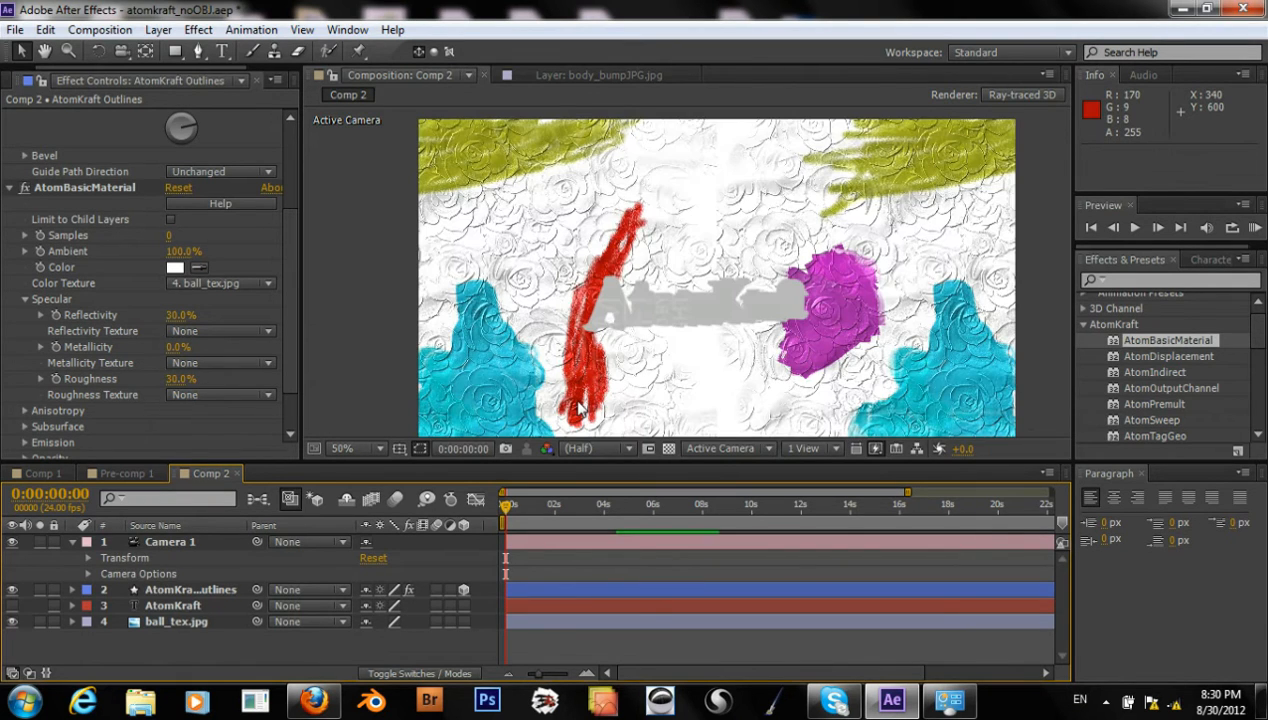
# Hide the ball_tex.jpg layer in Comp 2, then reselect AtomKraft Outlines
pyautogui.click(177, 625)
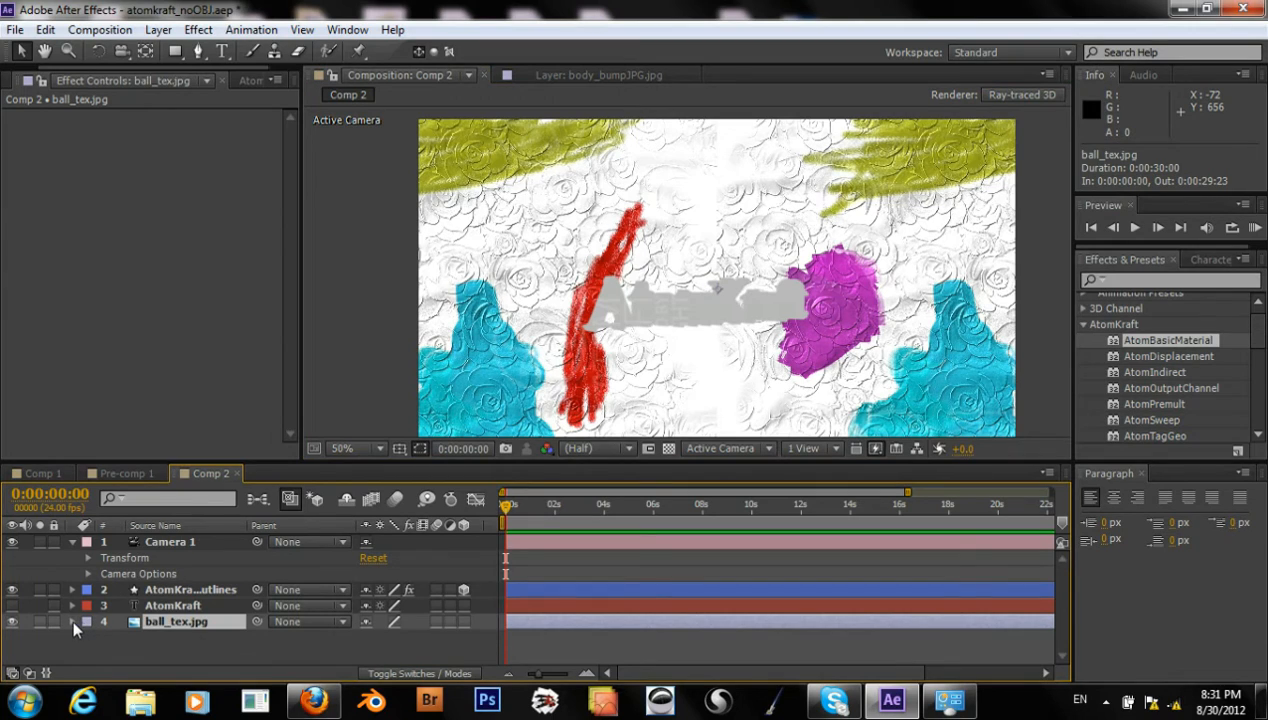
pyautogui.click(72, 622)
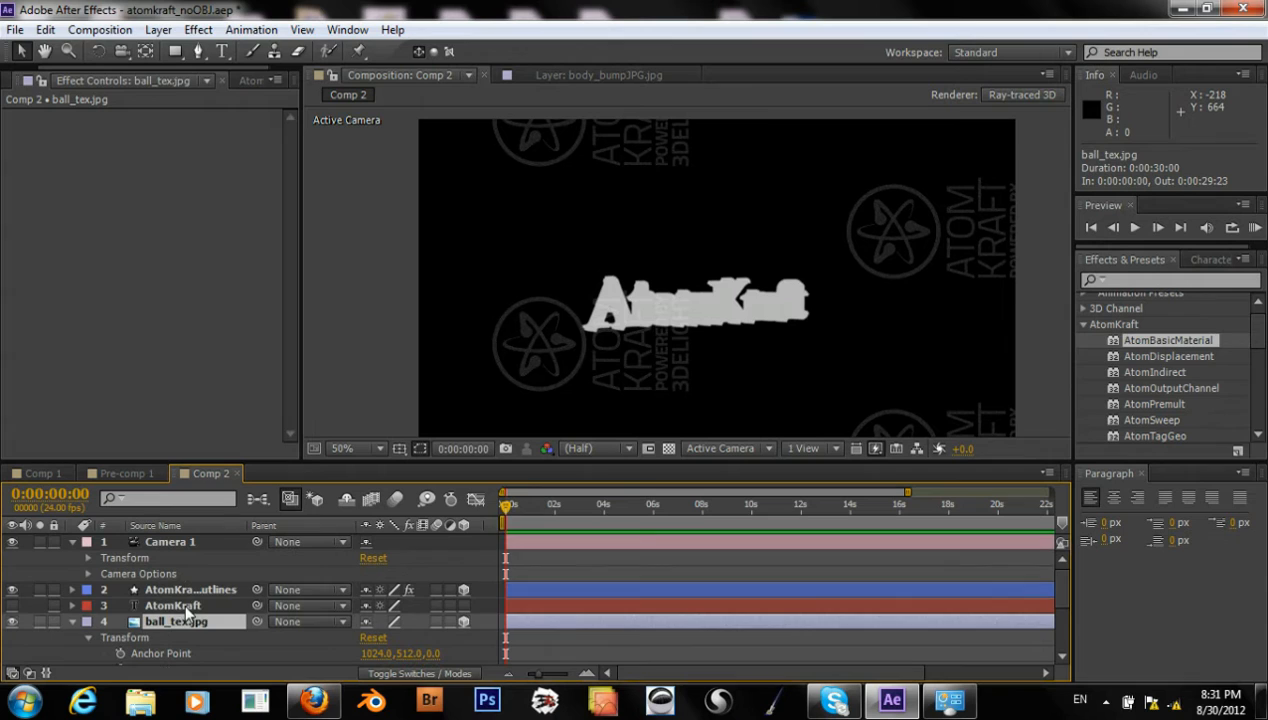
pyautogui.click(190, 589)
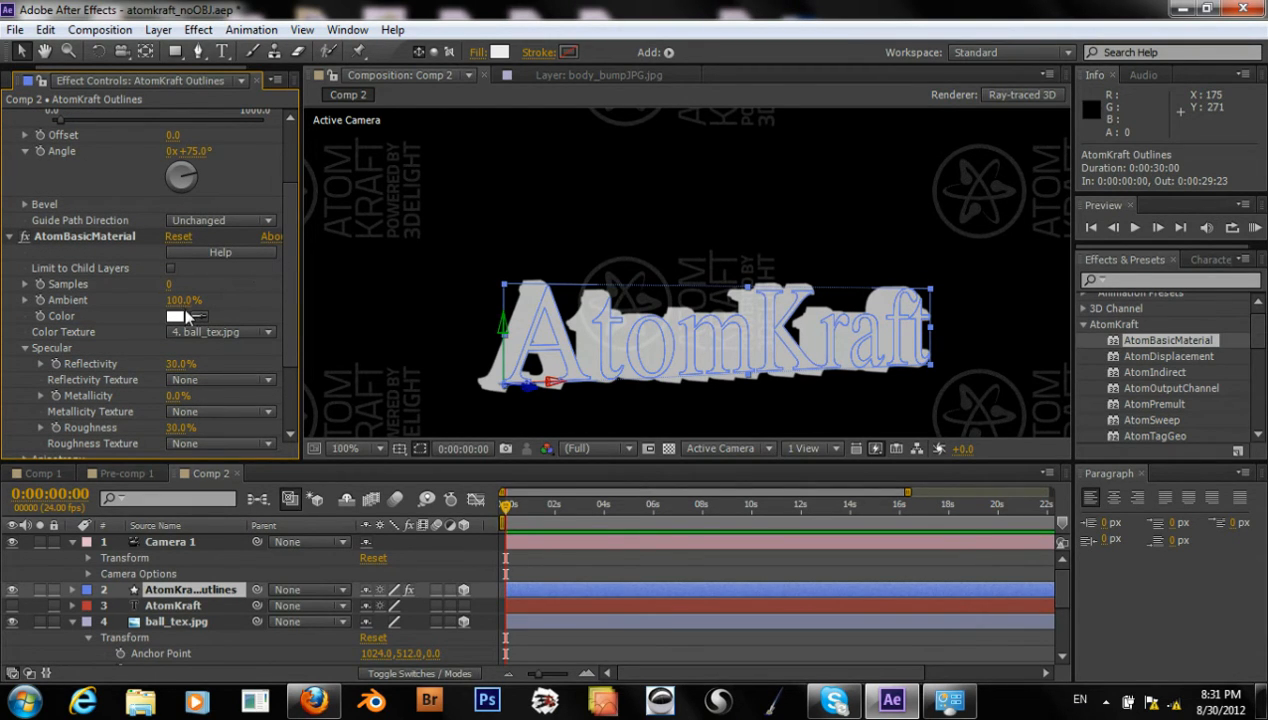
# Set the AtomBasicMaterial colour to an orange shade
pyautogui.click(175, 316)
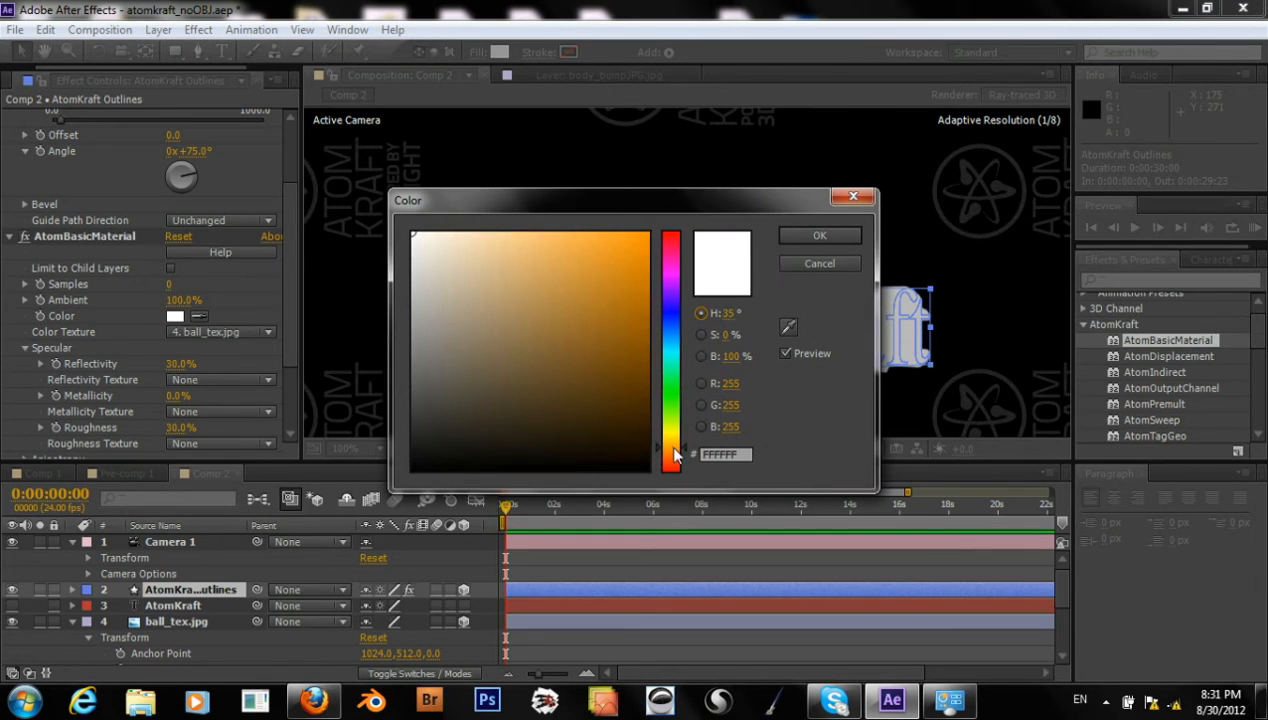
pyautogui.click(819, 235)
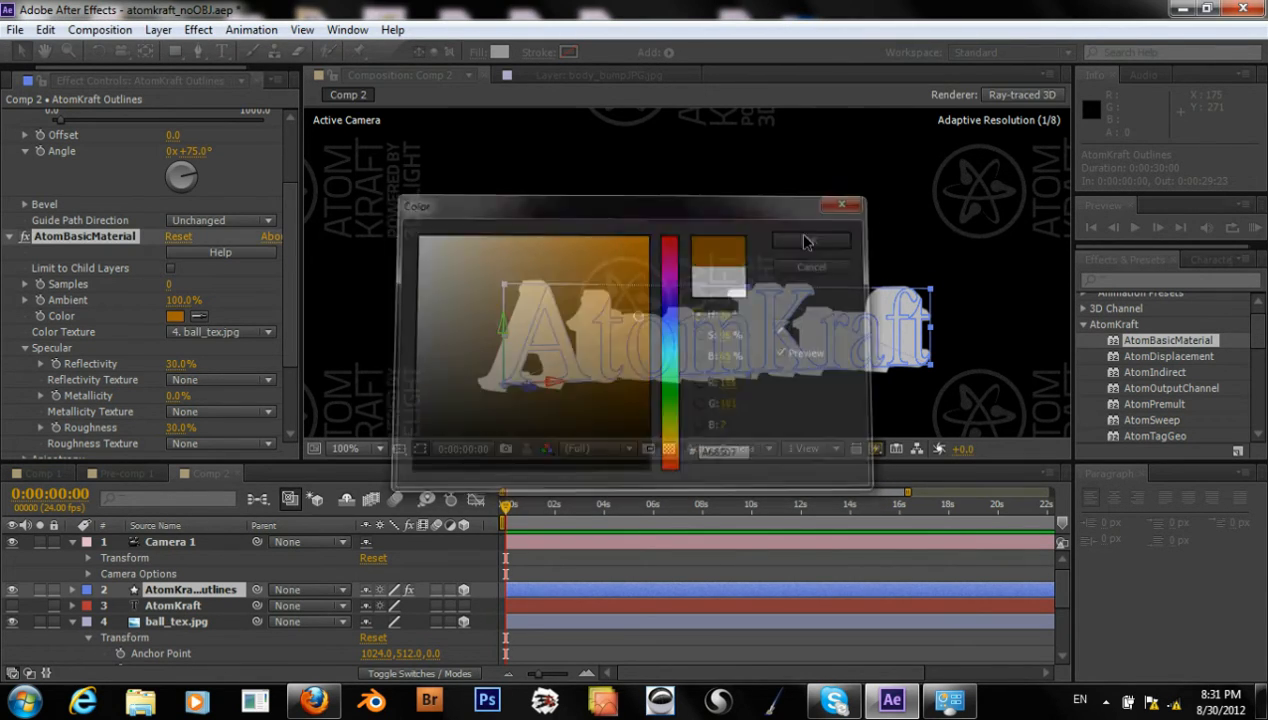
pyautogui.click(811, 241)
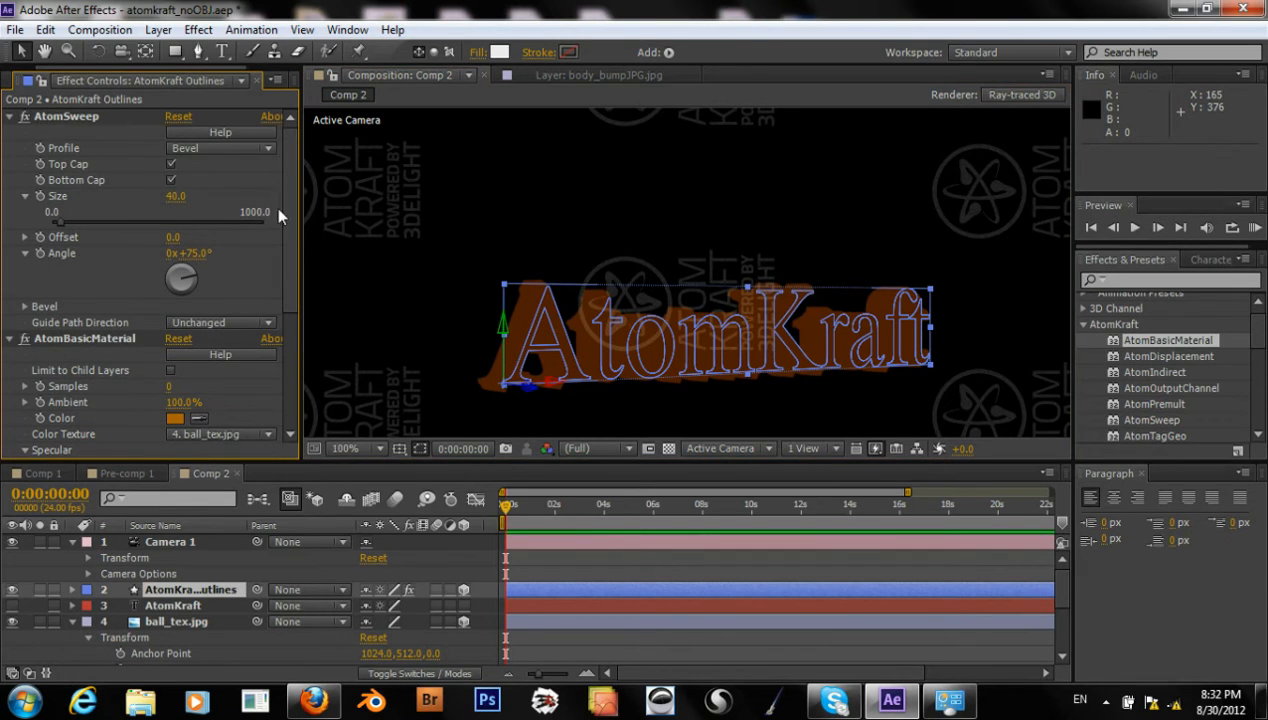
# Set the AtomSweep profile to Circle and the guide path direction to Reversed
pyautogui.click(220, 148)
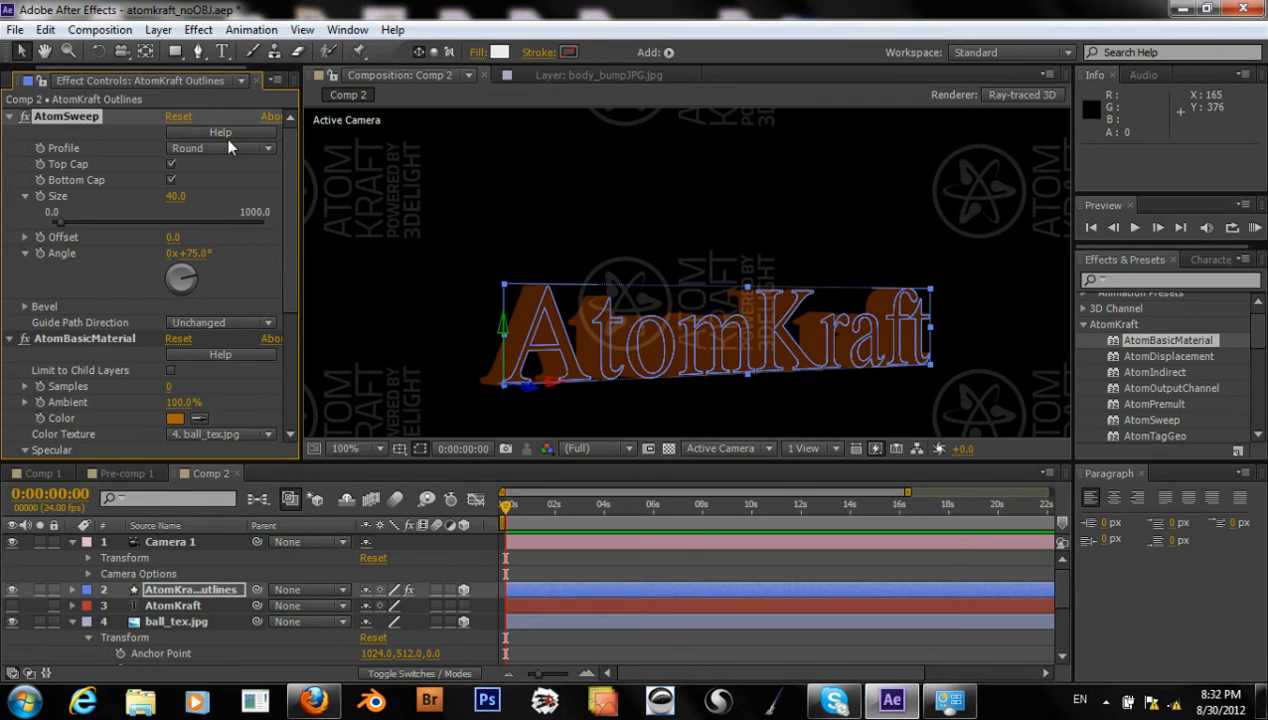
pyautogui.click(220, 147)
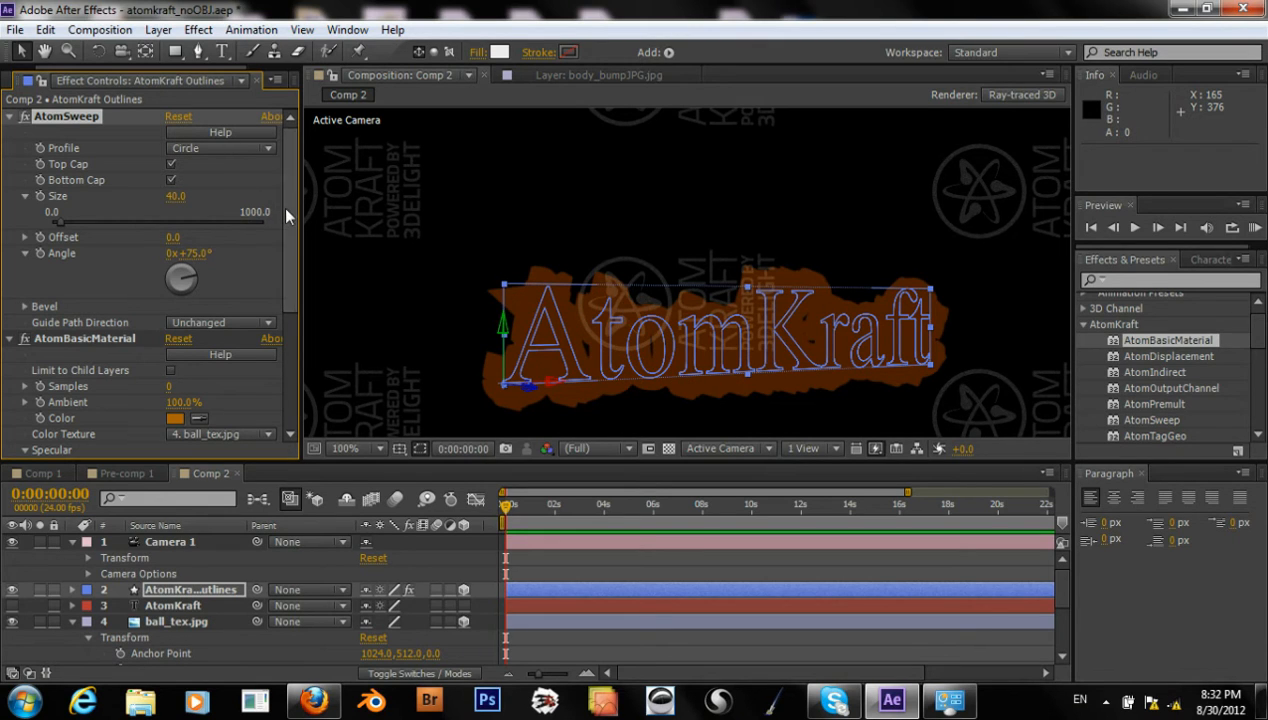
pyautogui.scroll(-3)
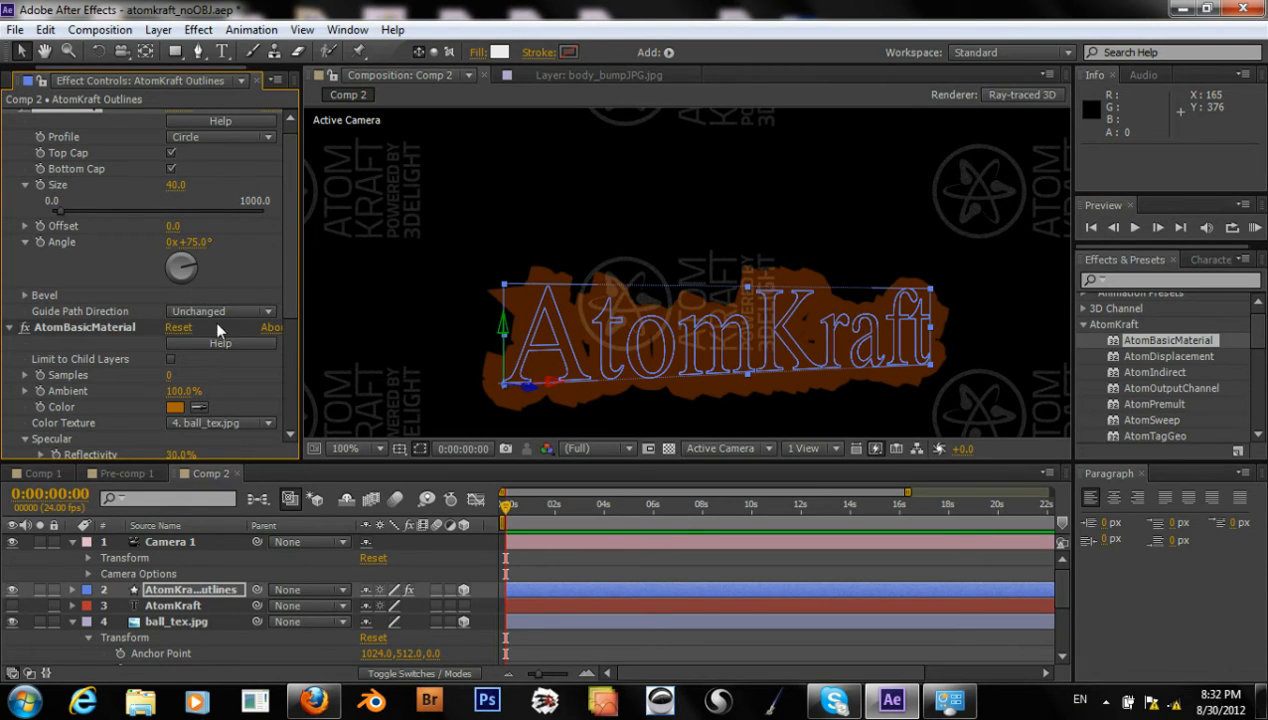
pyautogui.click(218, 311)
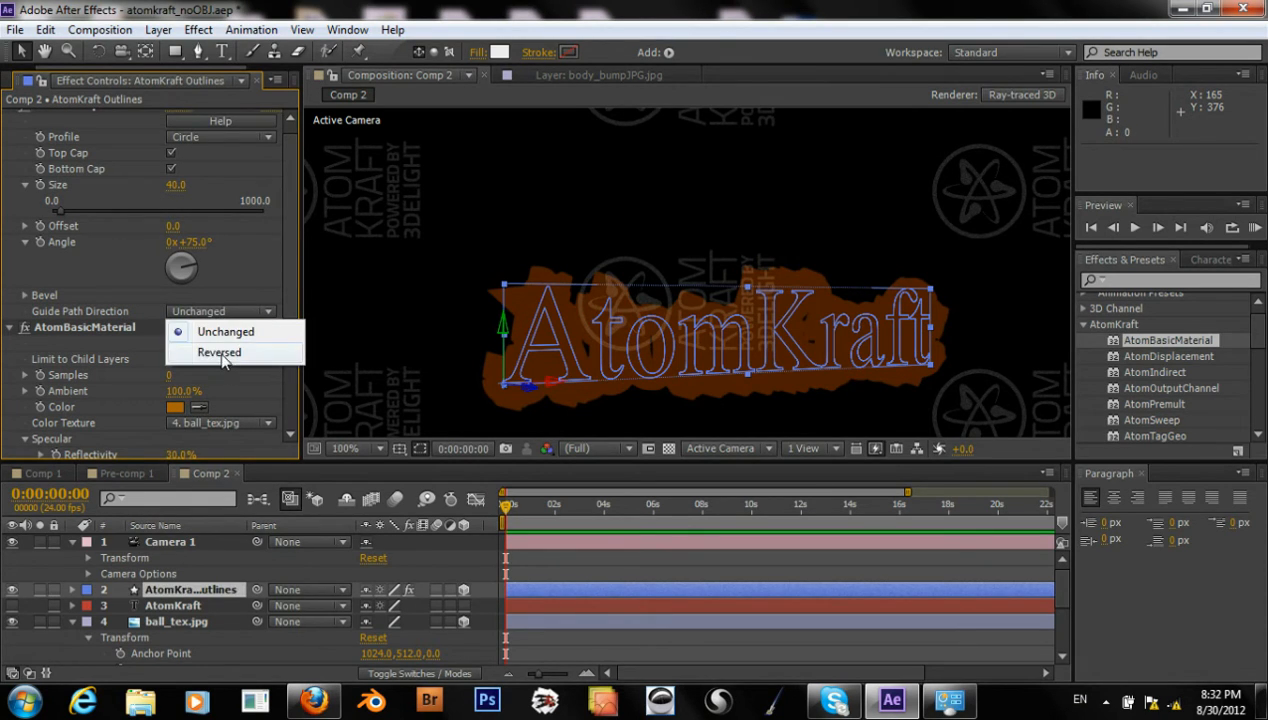
pyautogui.click(219, 352)
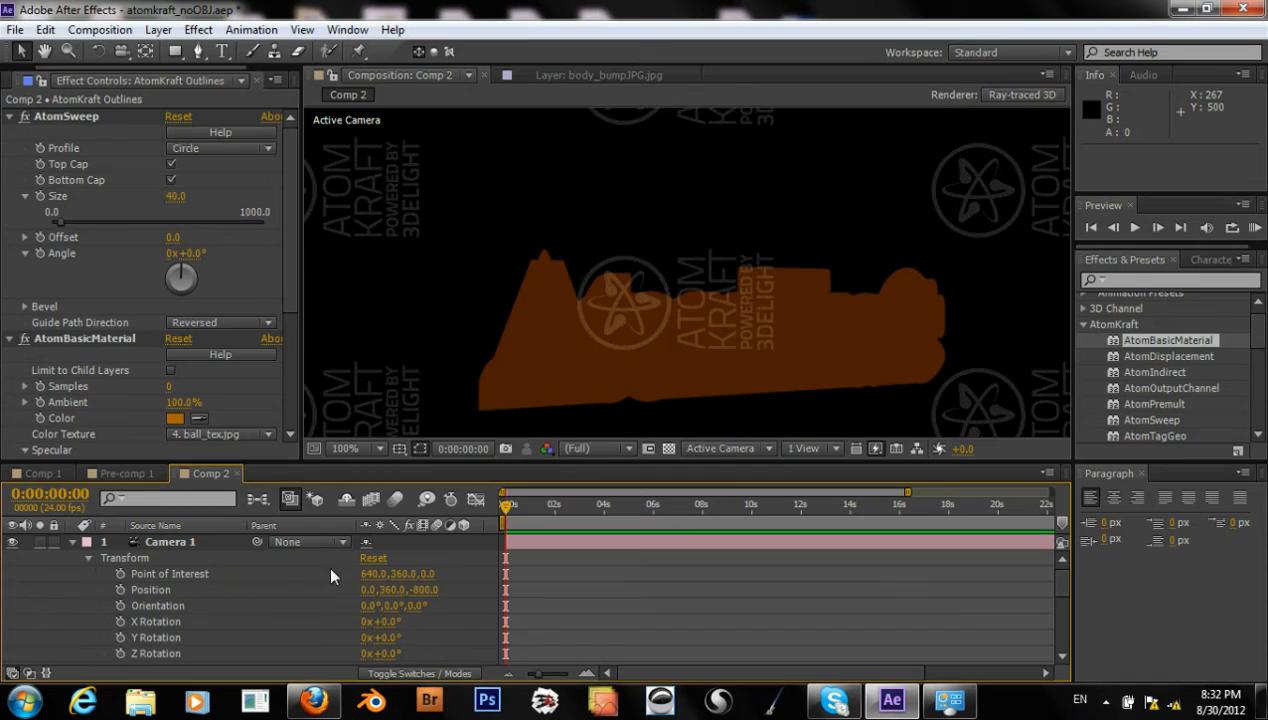
pyautogui.moveTo(365, 596)
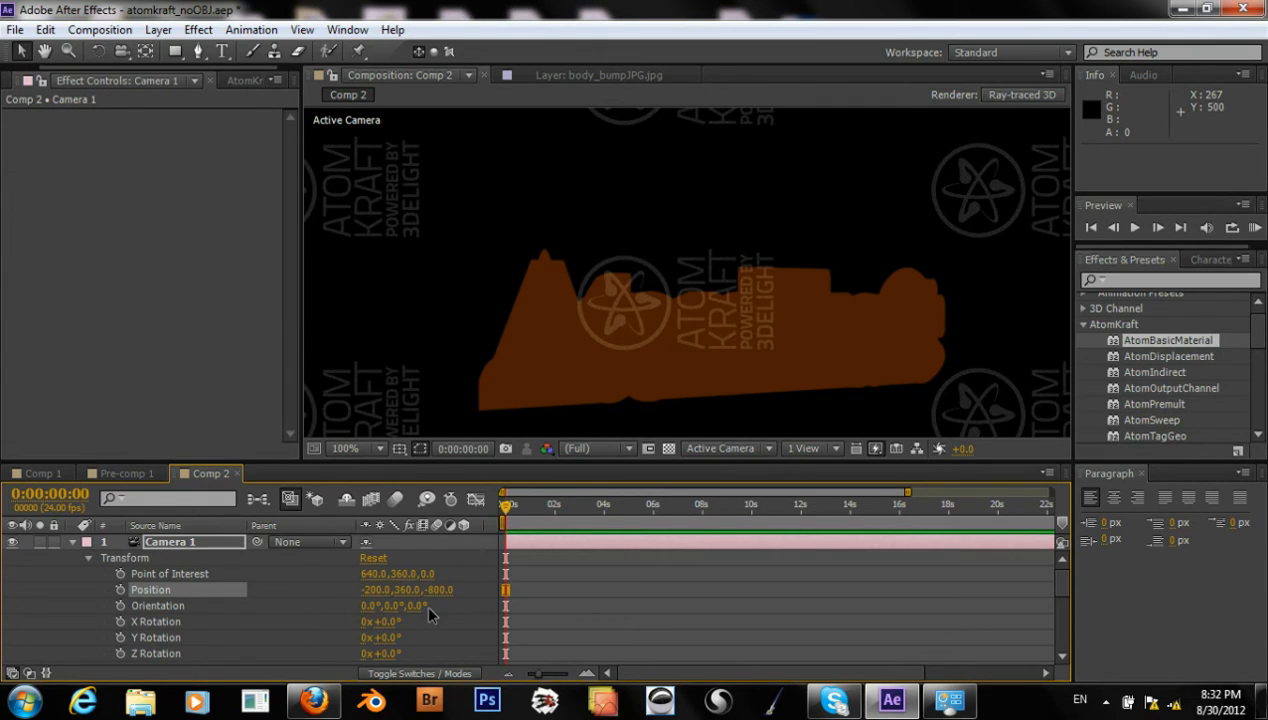
# Edit Camera 1's Position values to -200, 360, -175
pyautogui.doubleClick(407, 590)
pyautogui.write('361')
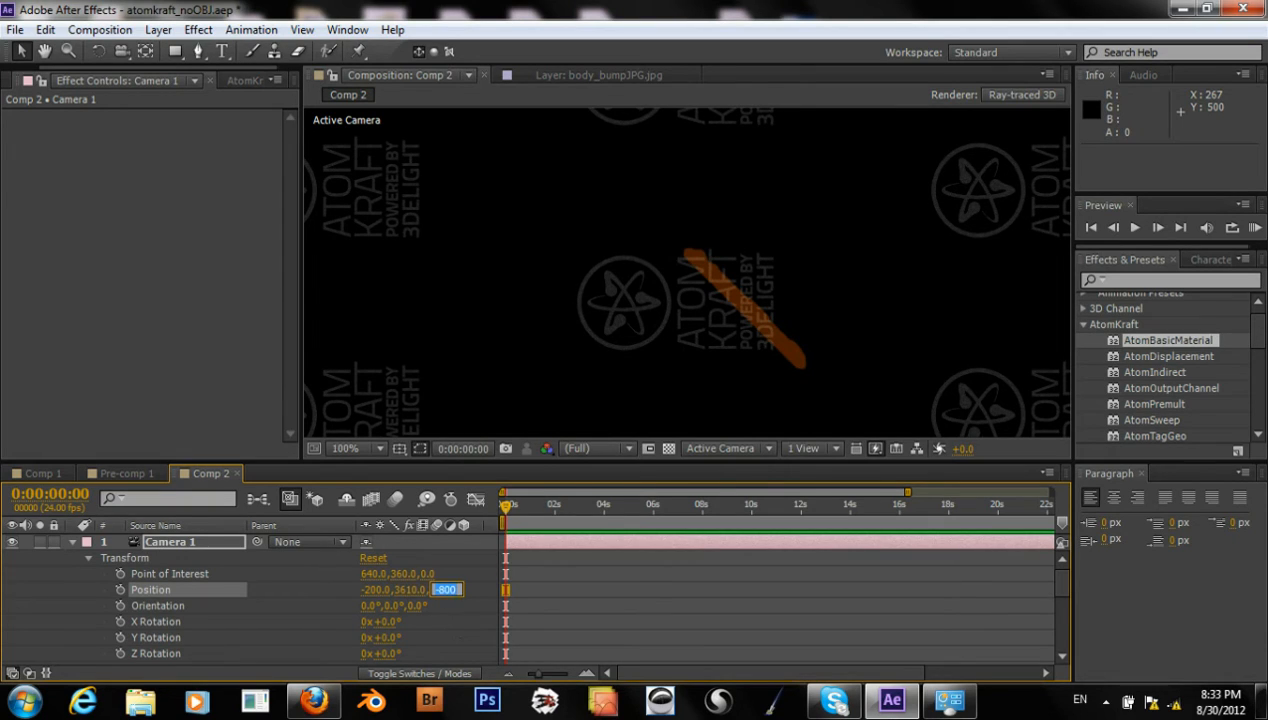
pyautogui.write('0')
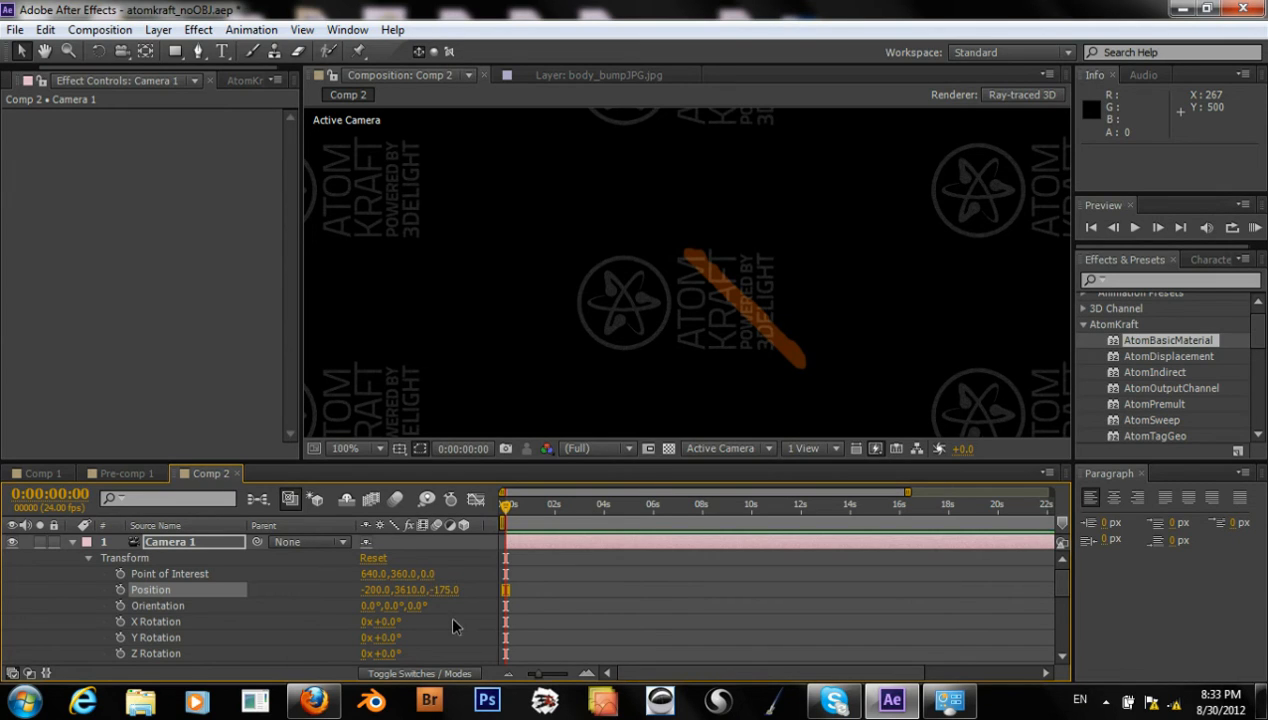
pyautogui.doubleClick(407, 589)
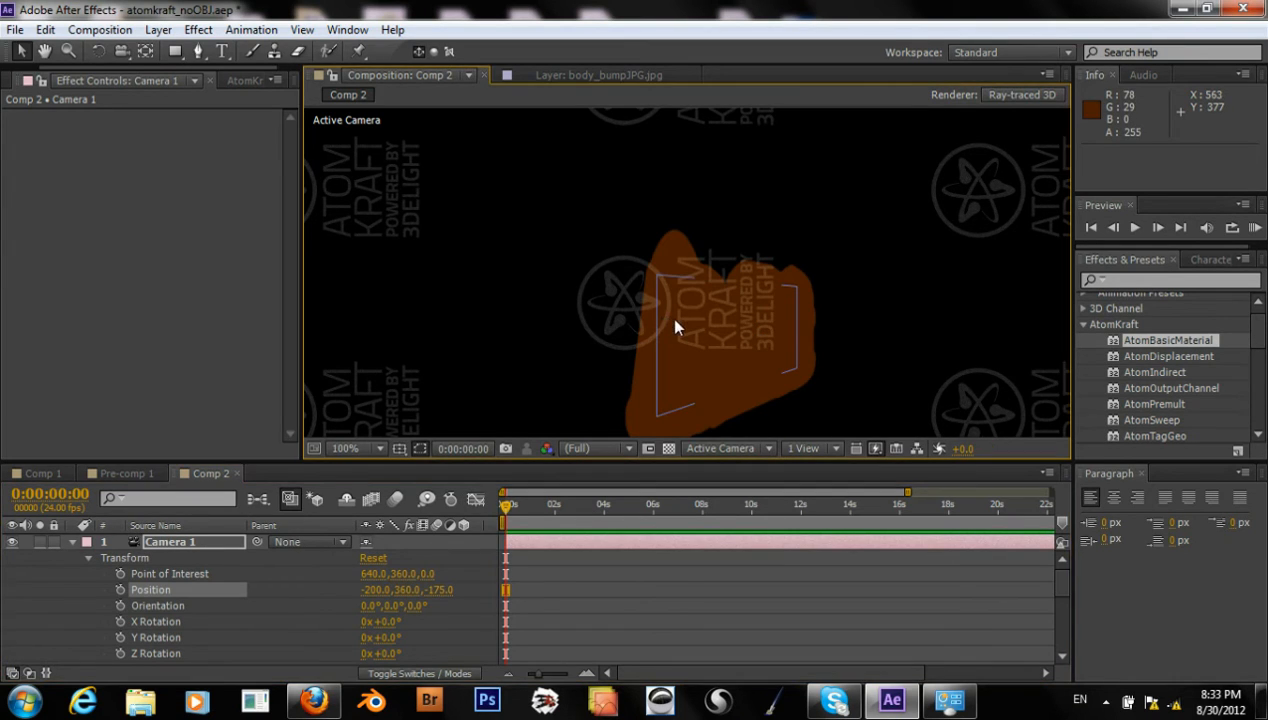
pyautogui.click(154, 30)
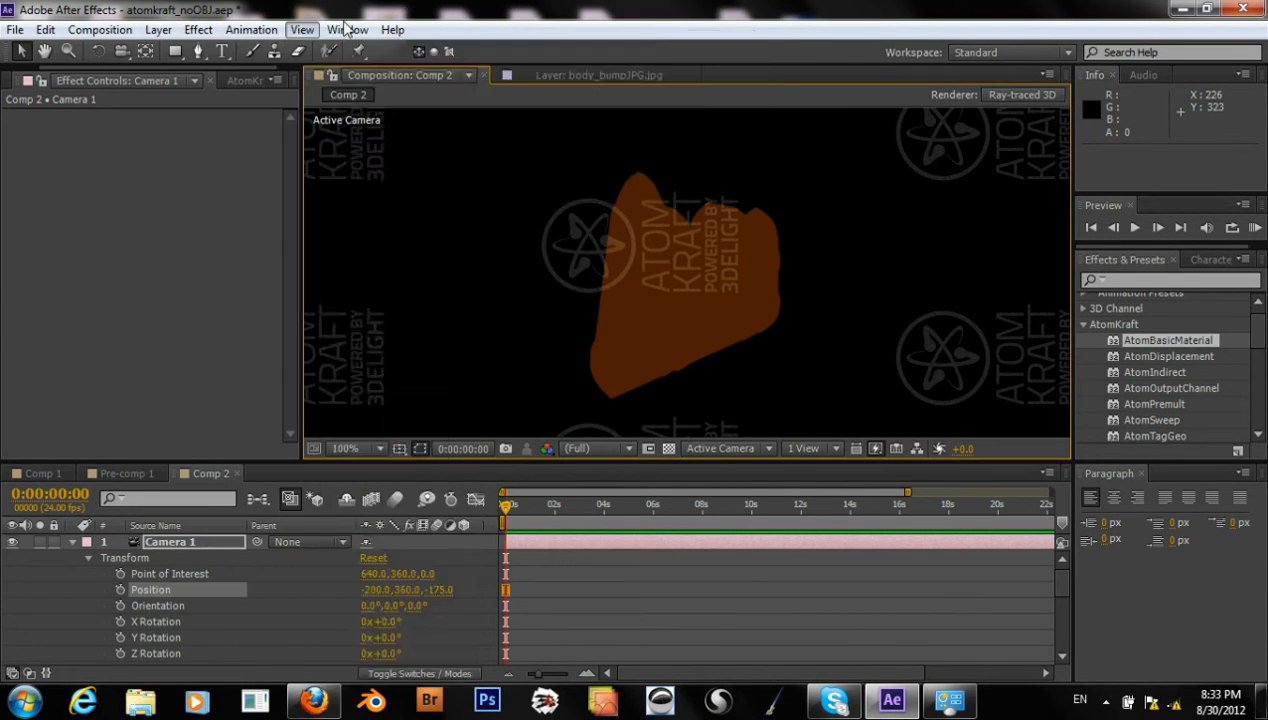
# Create a new Parallel light layer with Casts Shadows enabled
pyautogui.click(160, 28)
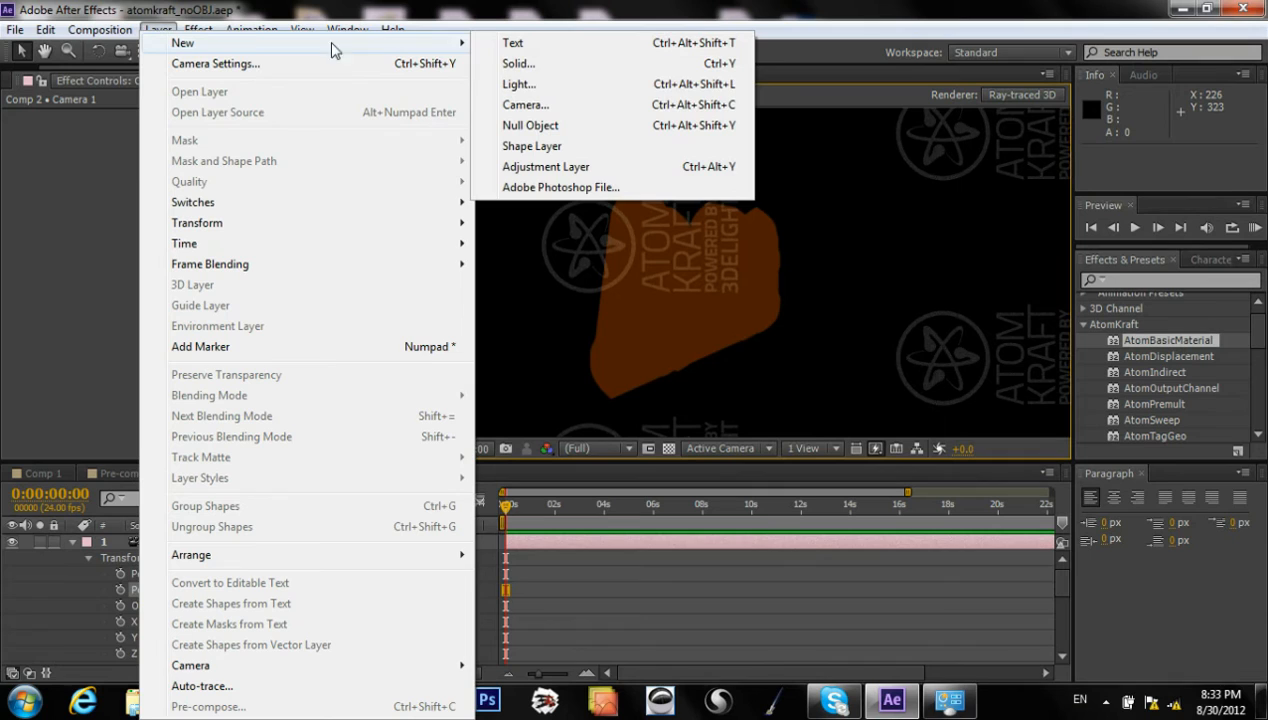
pyautogui.click(519, 83)
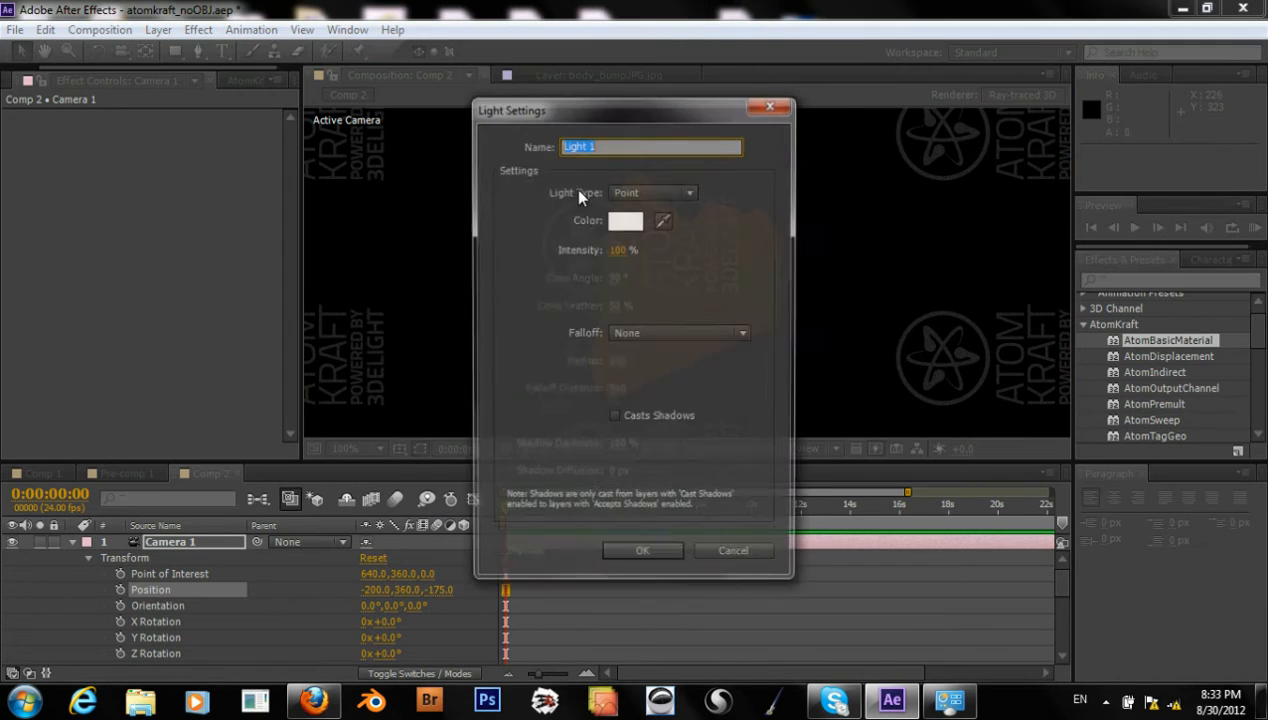
pyautogui.click(653, 191)
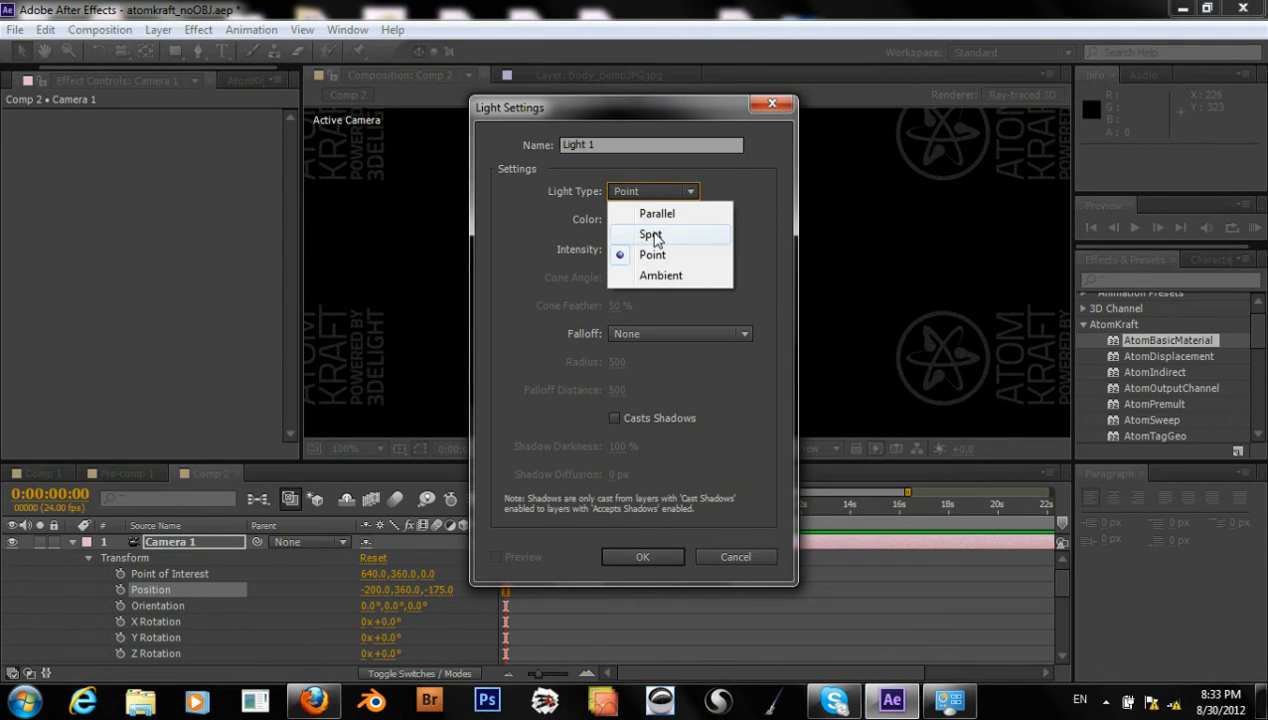
pyautogui.click(650, 234)
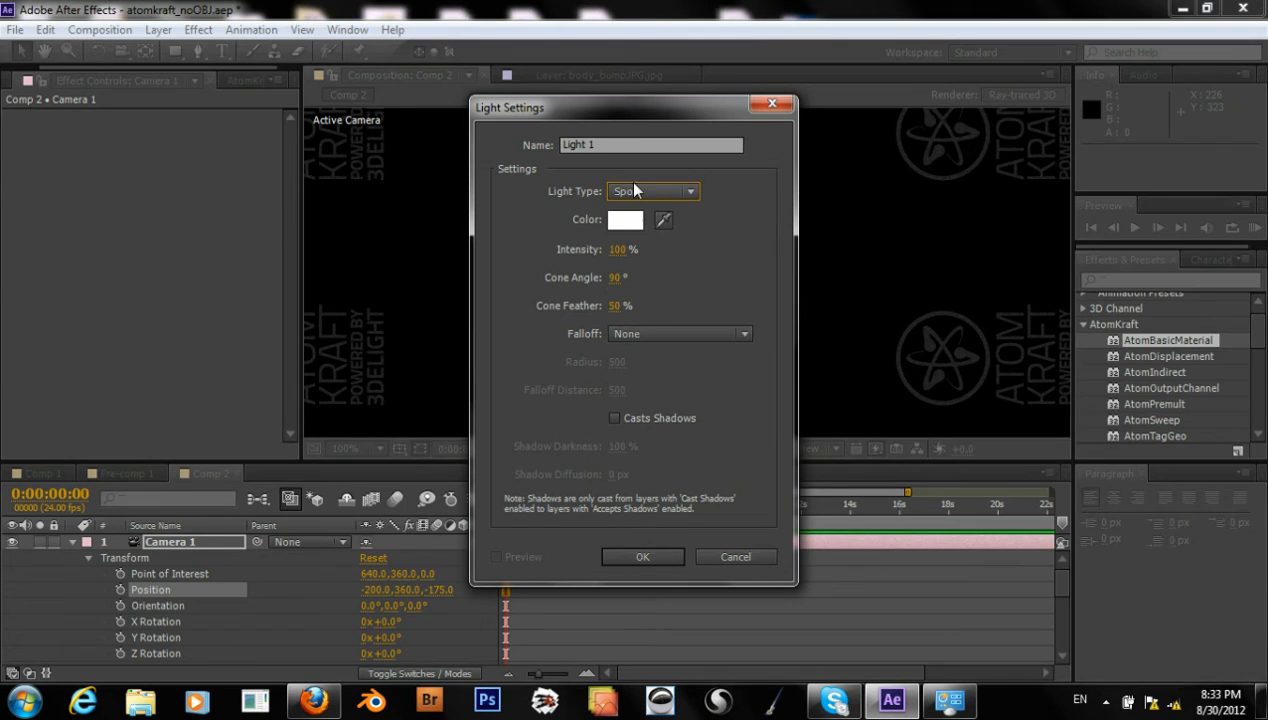
pyautogui.click(652, 191)
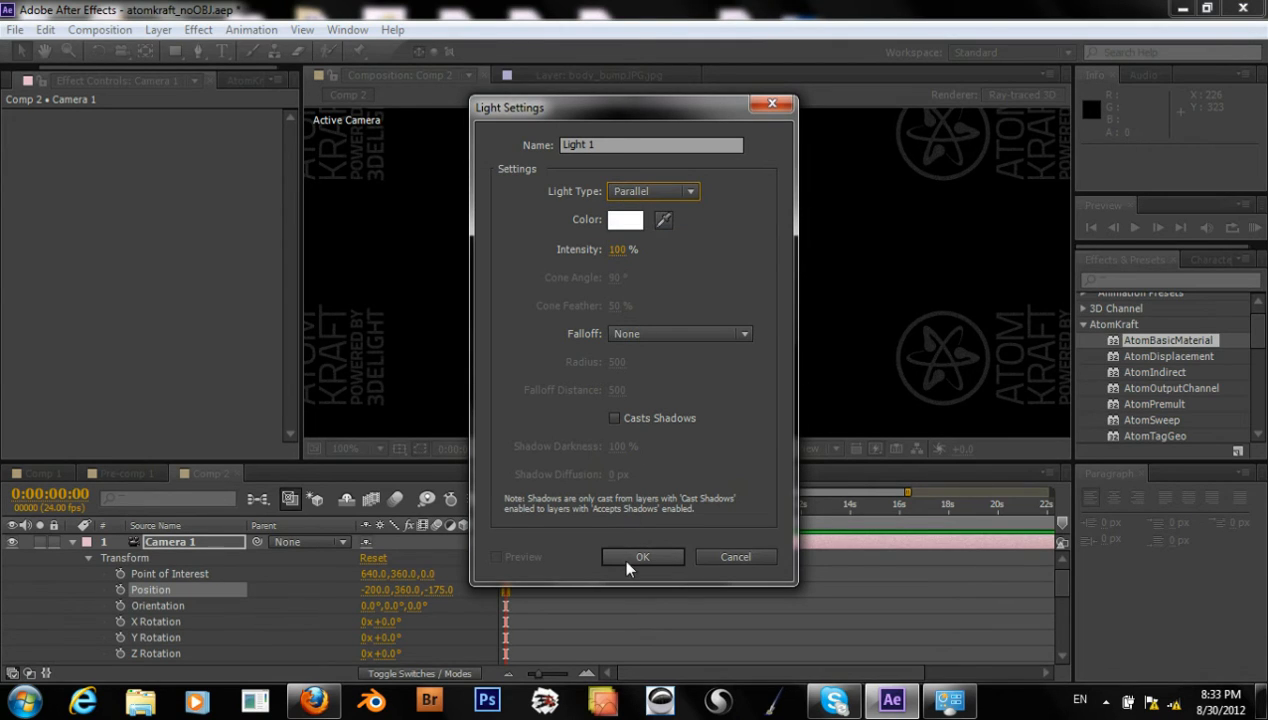
pyautogui.moveTo(665, 442)
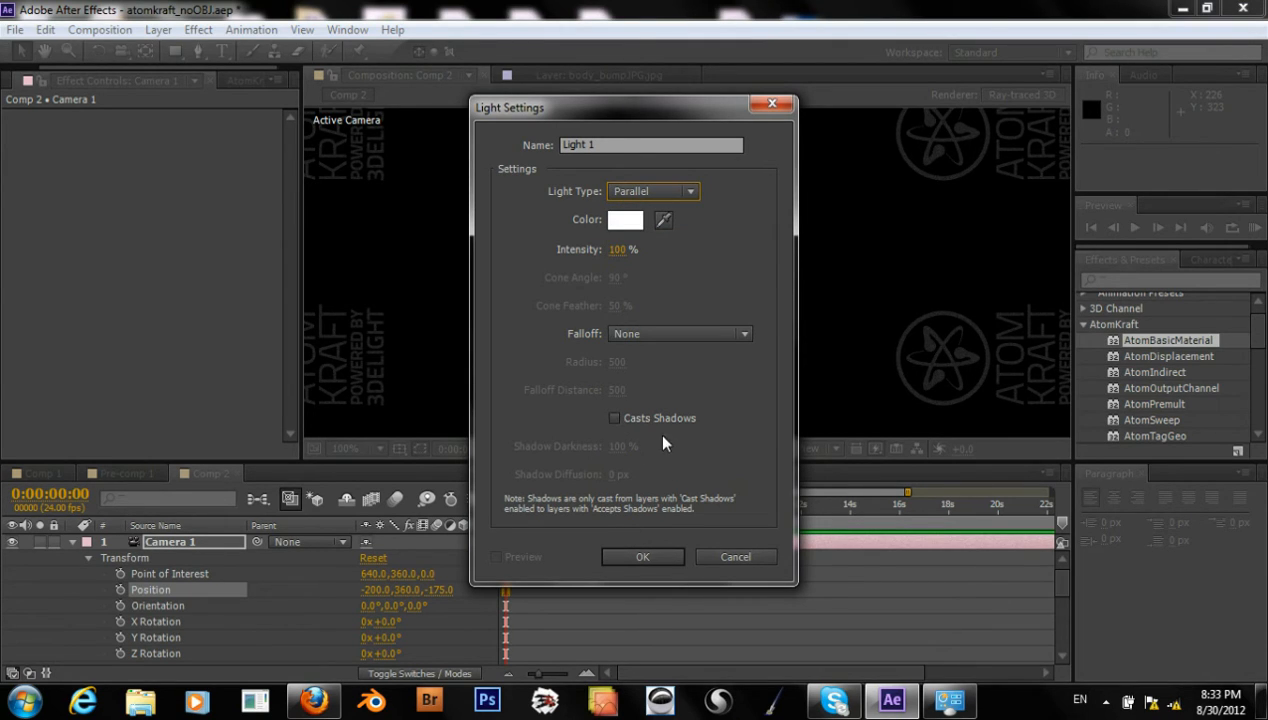
pyautogui.click(614, 417)
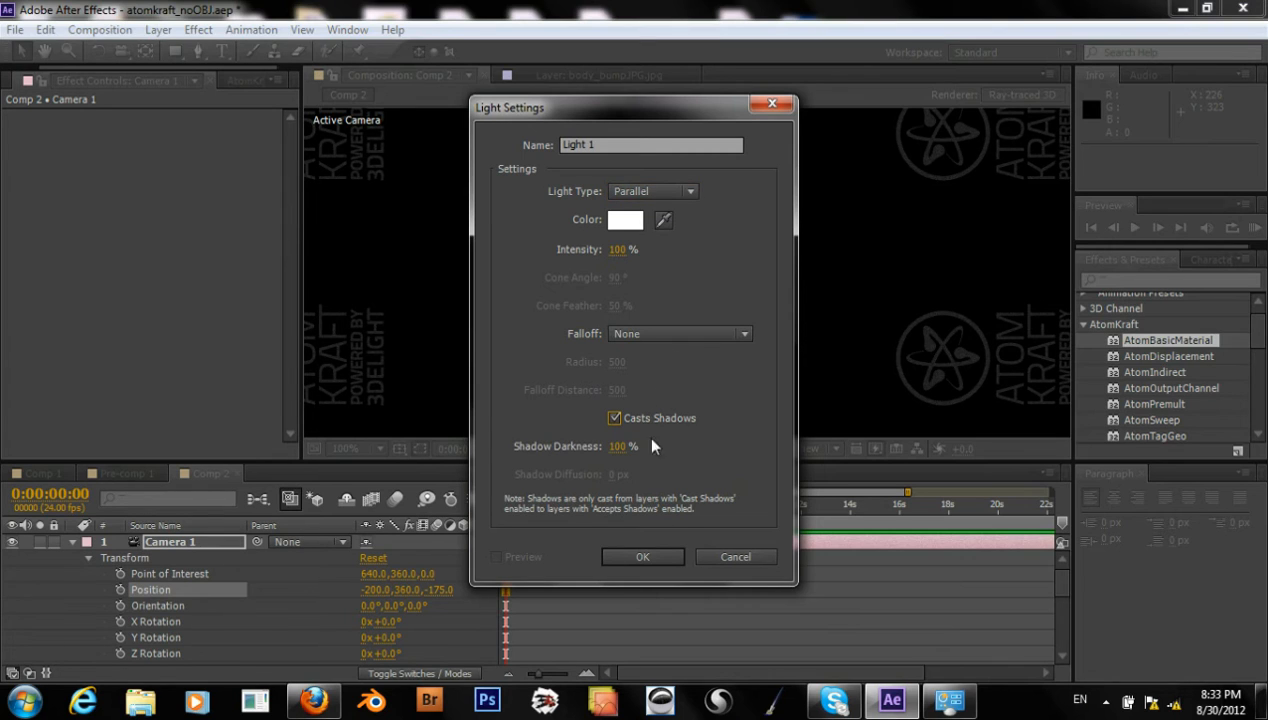
pyautogui.click(643, 556)
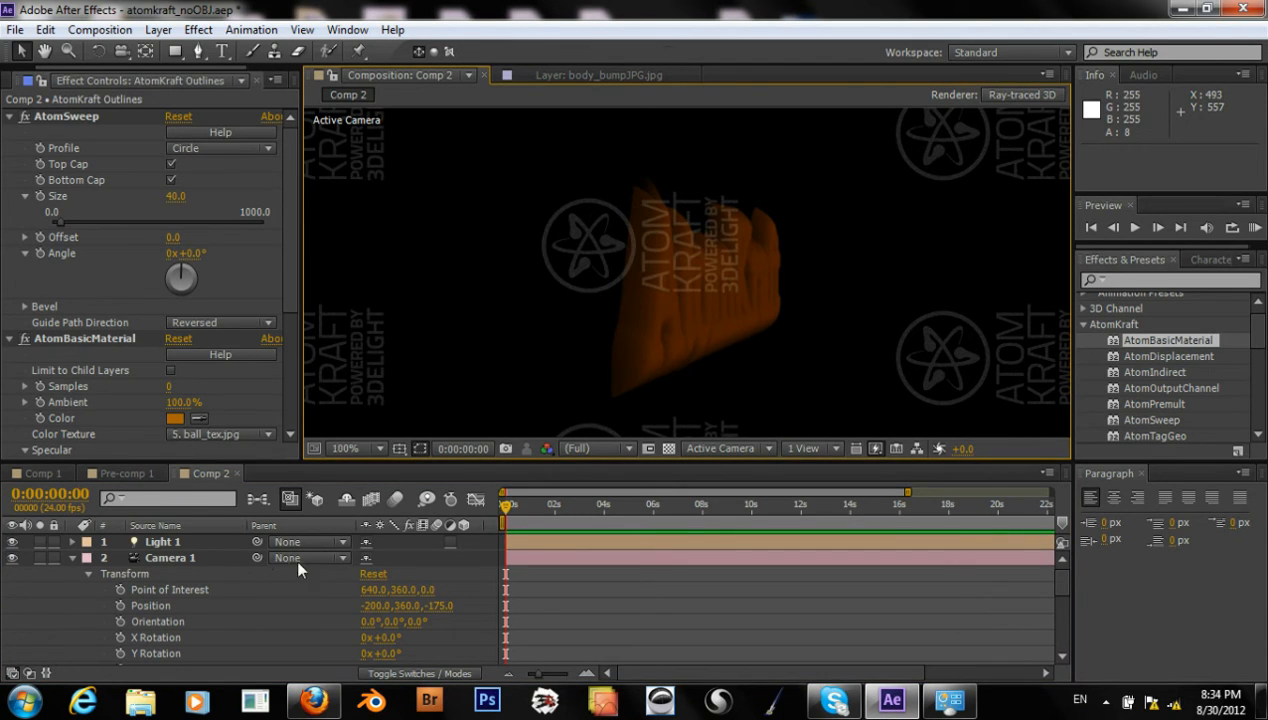
# Set AtomSweep to a Bevel profile at 75° with Unchanged guide path direction
pyautogui.click(173, 558)
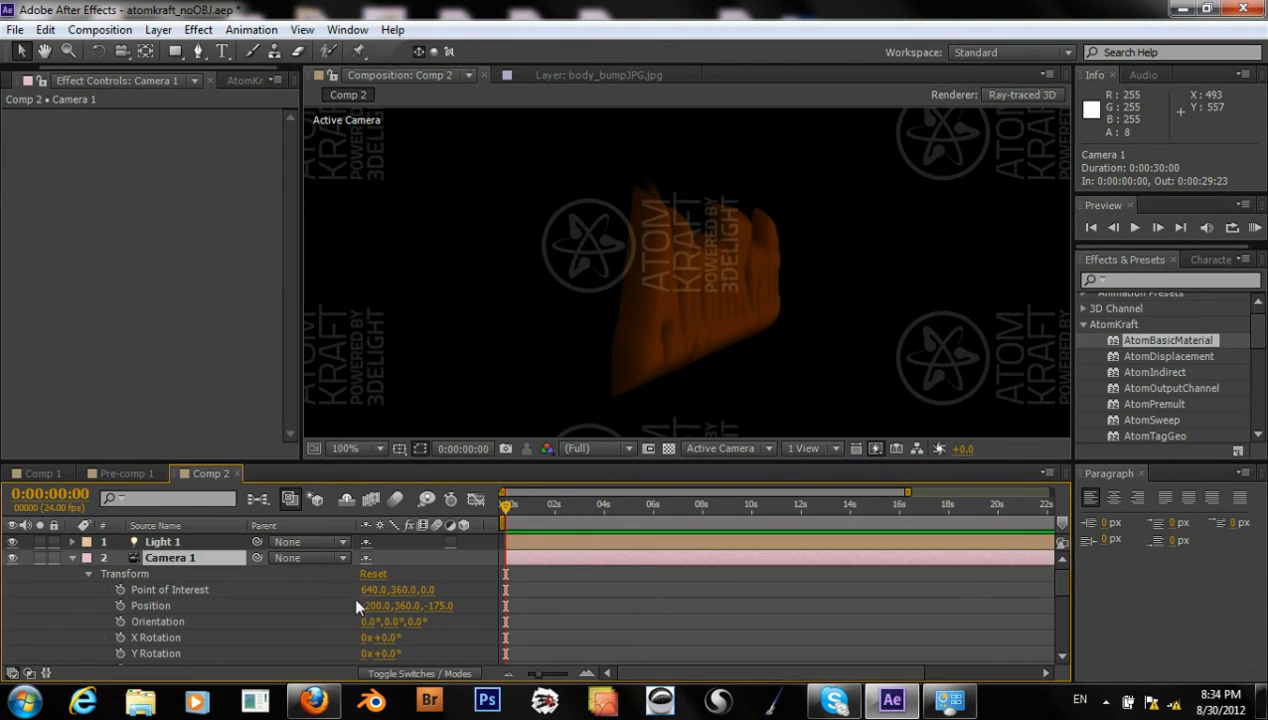
pyautogui.doubleClick(378, 605)
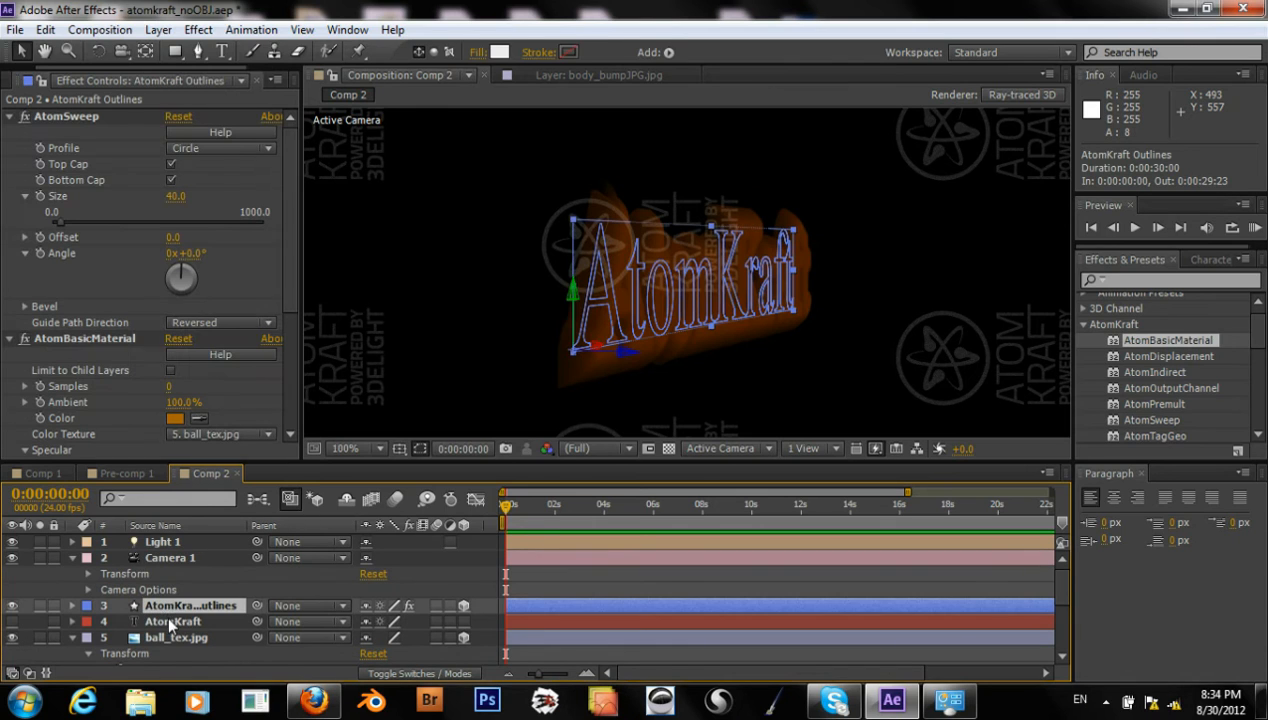
pyautogui.moveTo(211, 172)
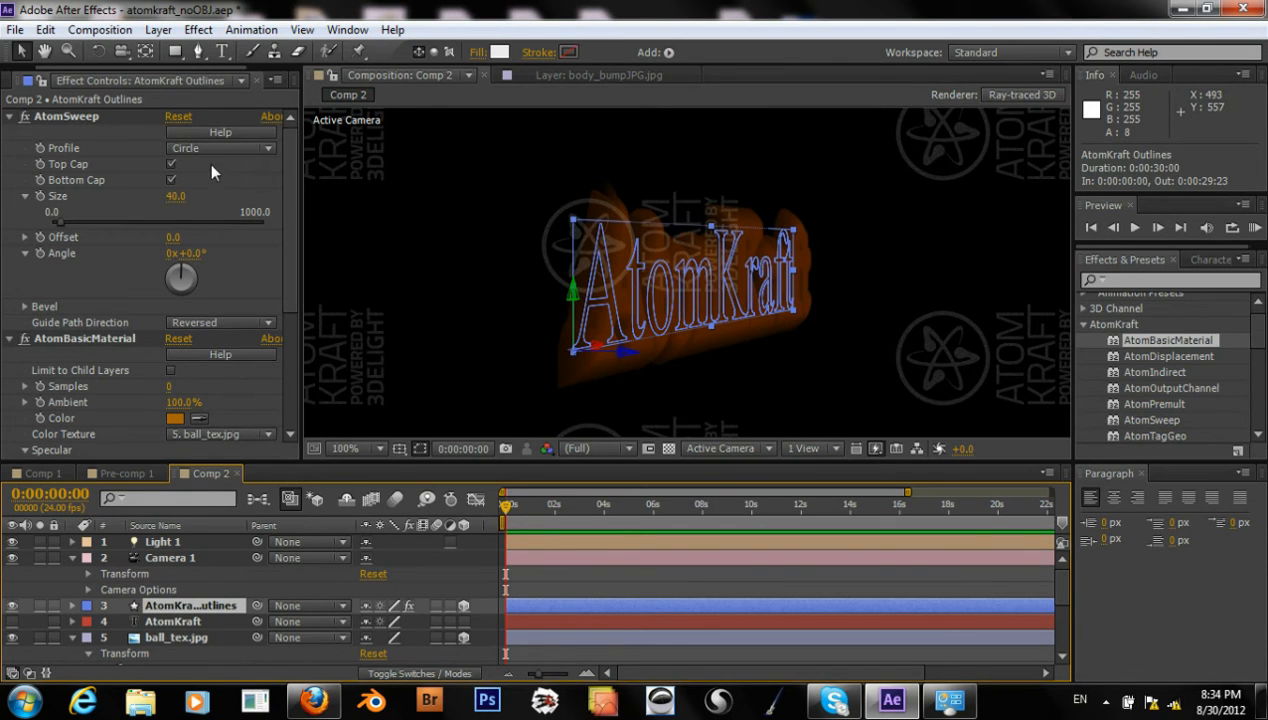
pyautogui.click(220, 148)
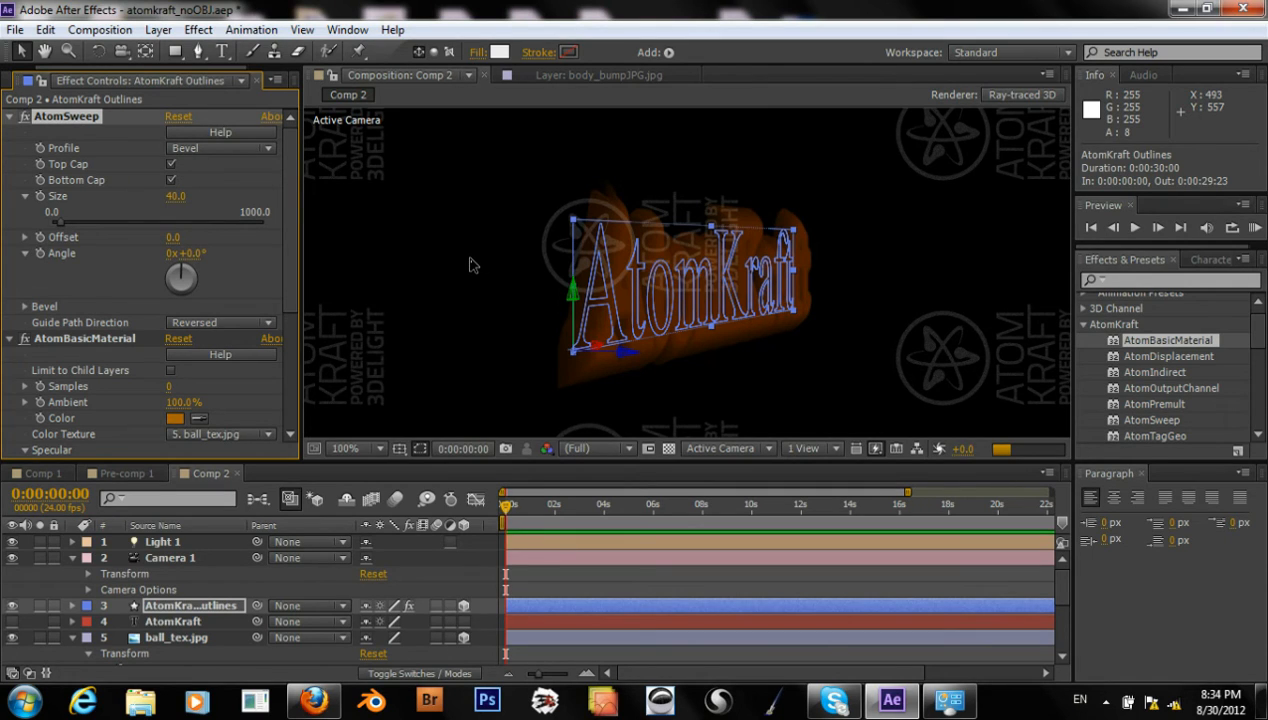
pyautogui.moveTo(196, 258)
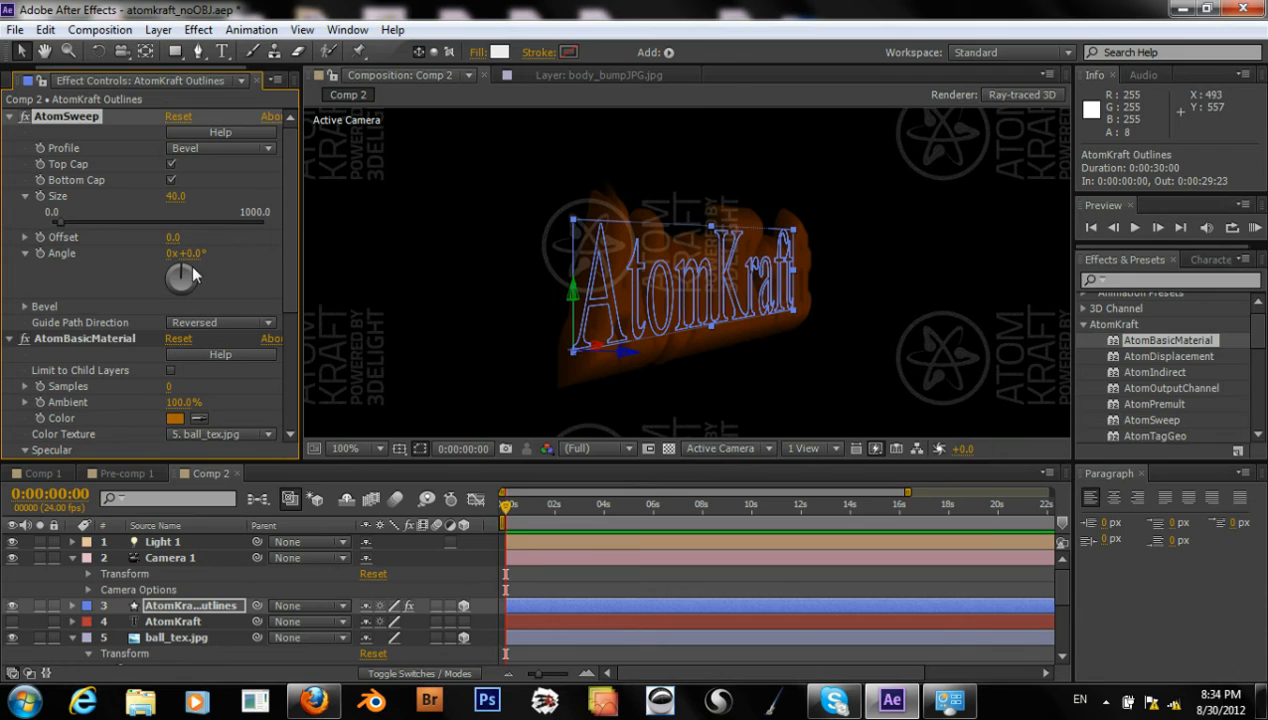
pyautogui.click(189, 253)
pyautogui.write('75')
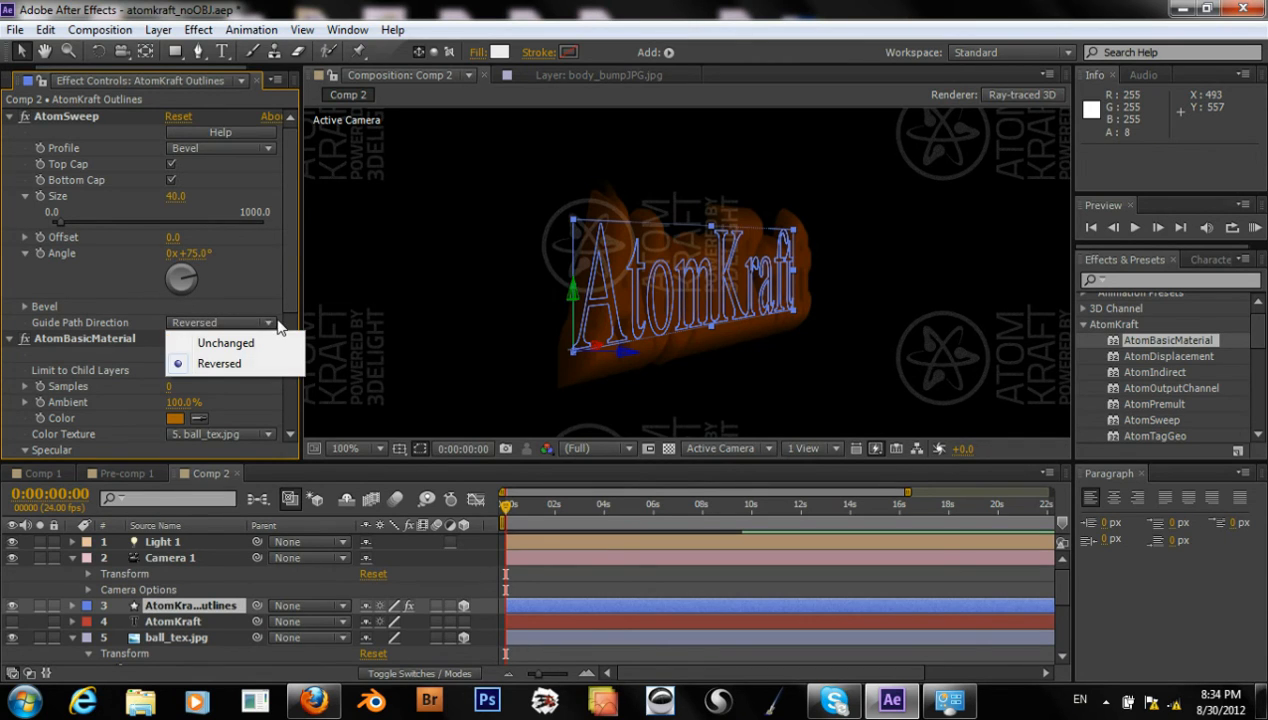
pyautogui.click(225, 342)
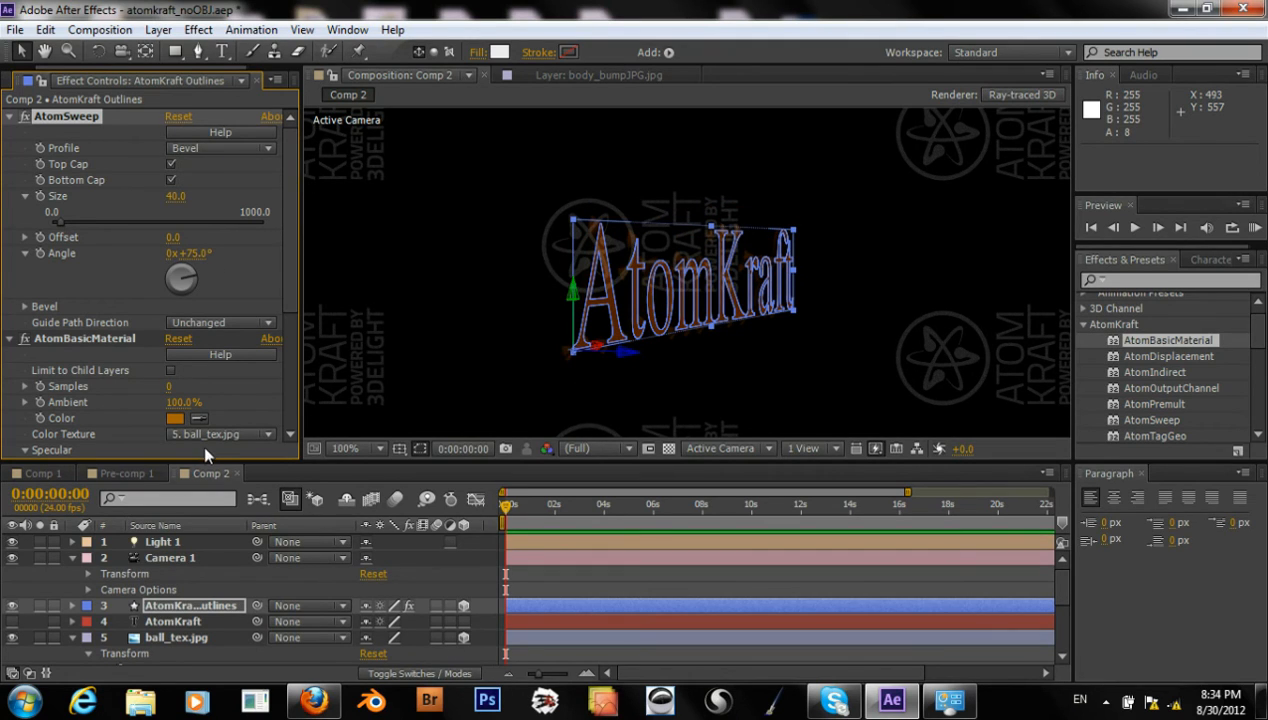
pyautogui.moveTo(261, 294)
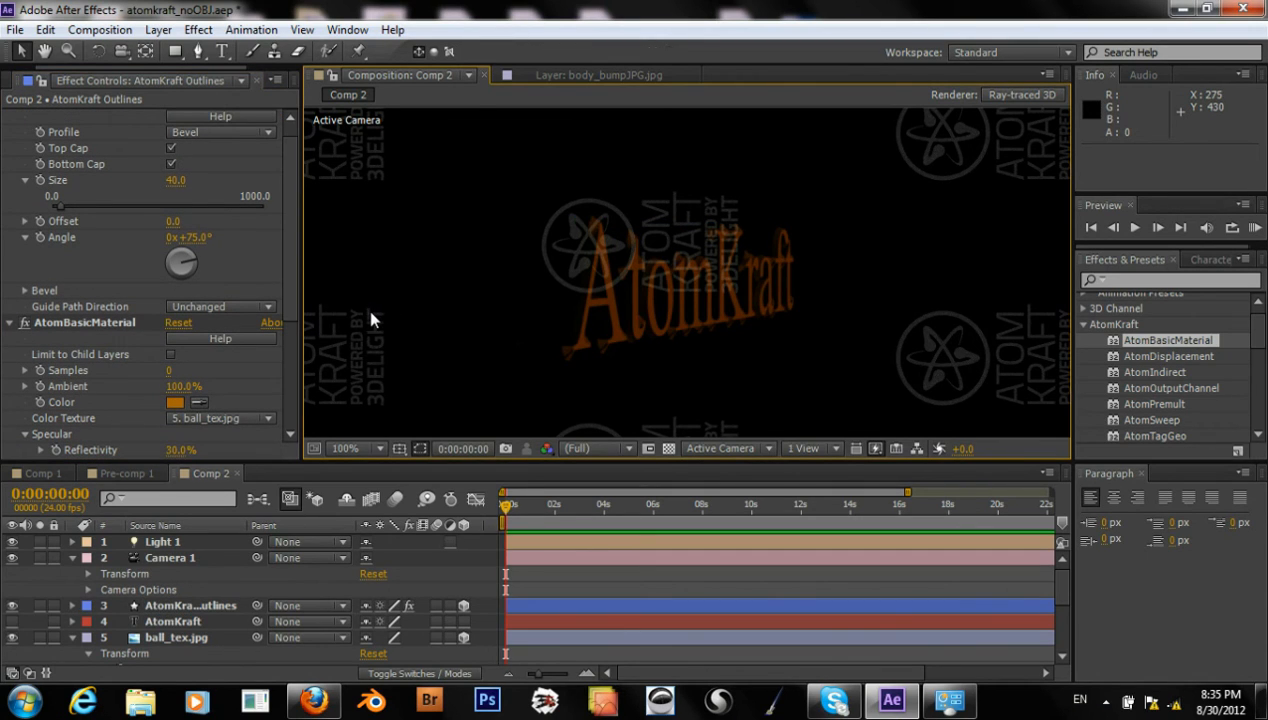
pyautogui.moveTo(243, 285)
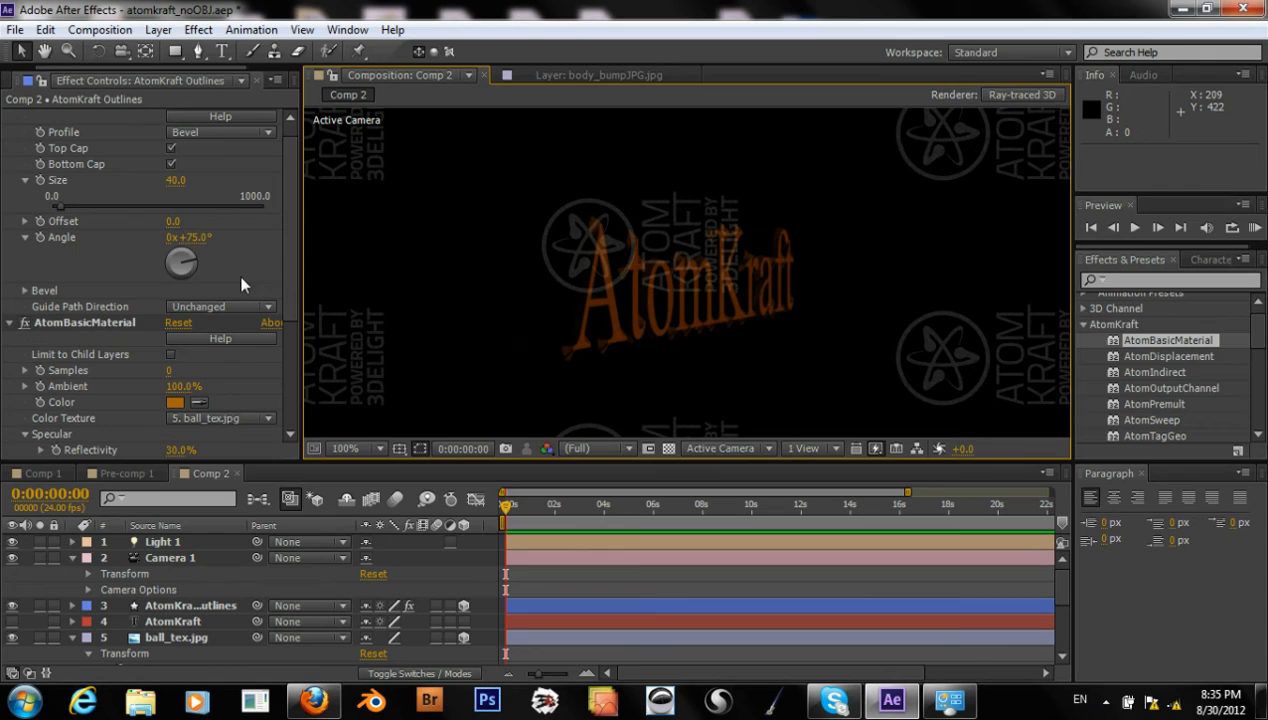
# Set the AtomSweep profile to Round, try Offset -10, then reset Offset and Angle to 0
pyautogui.click(220, 132)
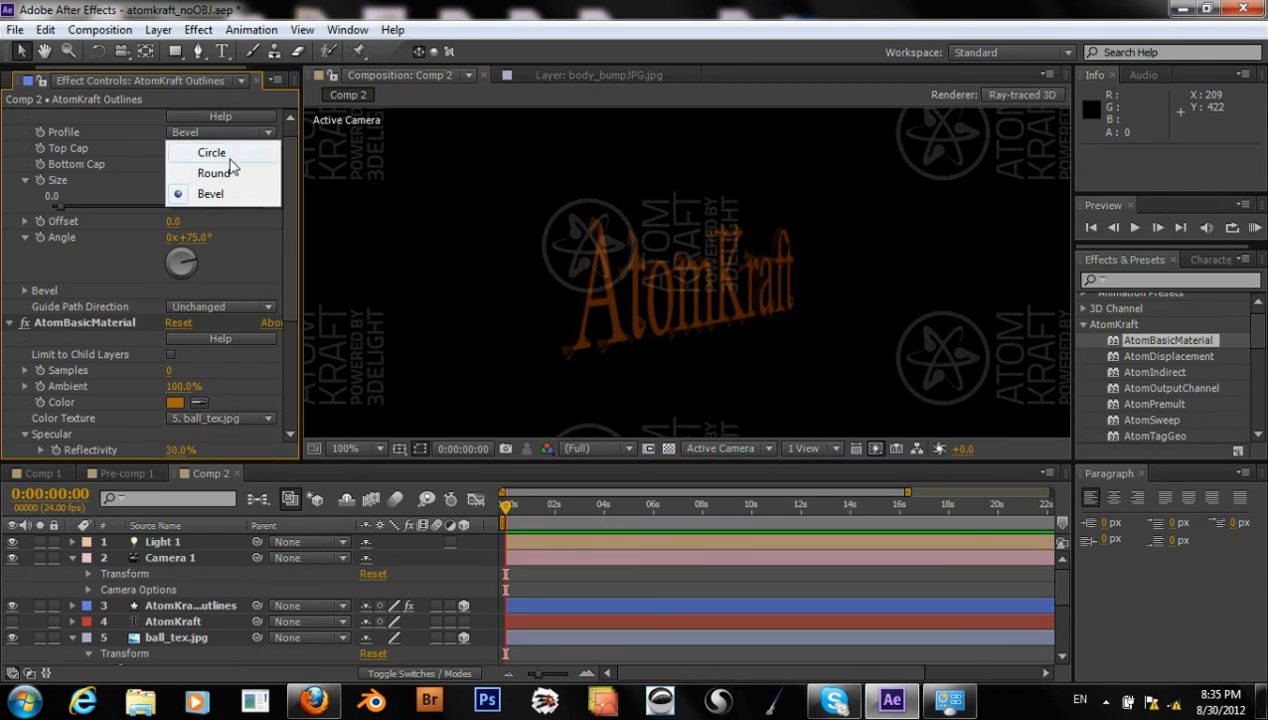
pyautogui.click(215, 172)
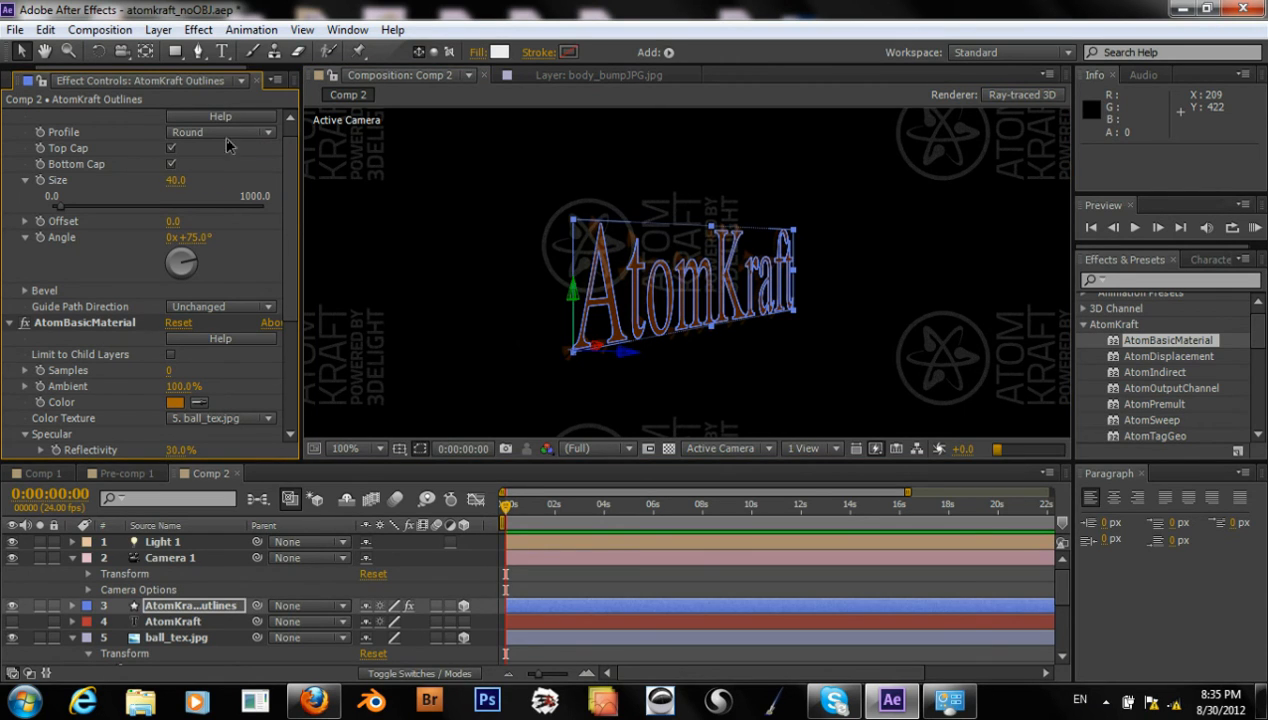
pyautogui.click(307, 697)
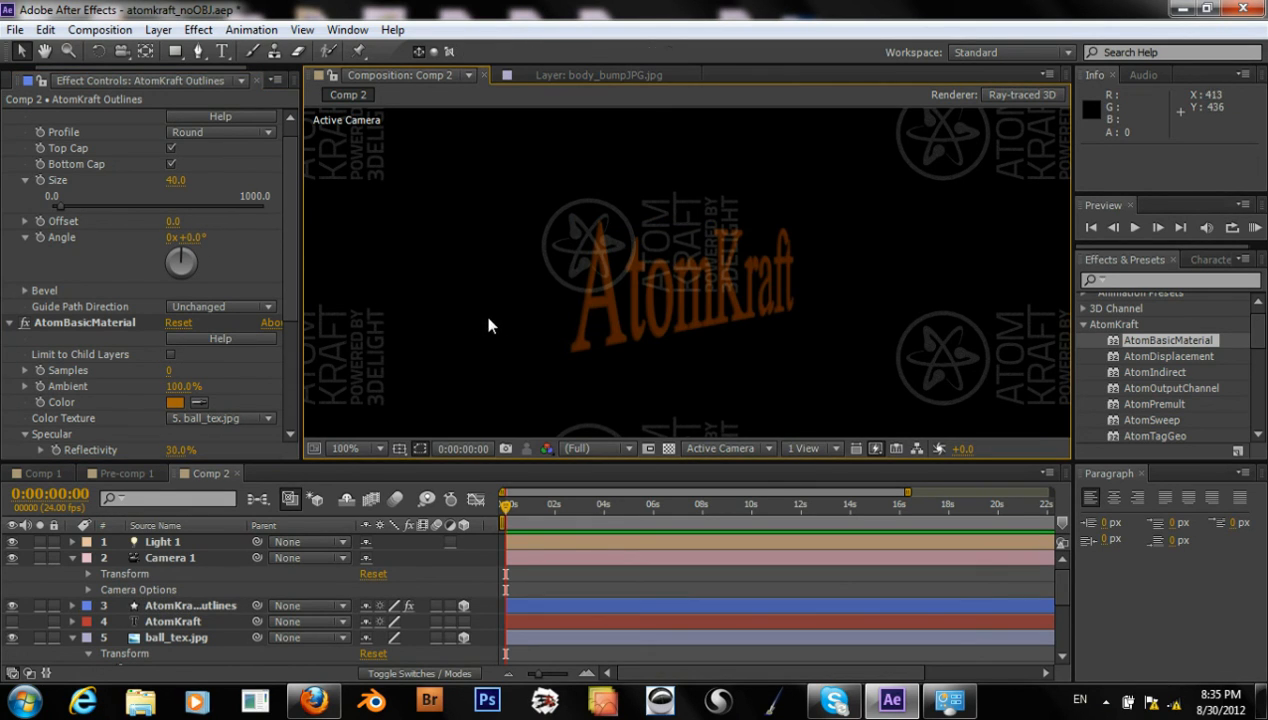
pyautogui.moveTo(196, 240)
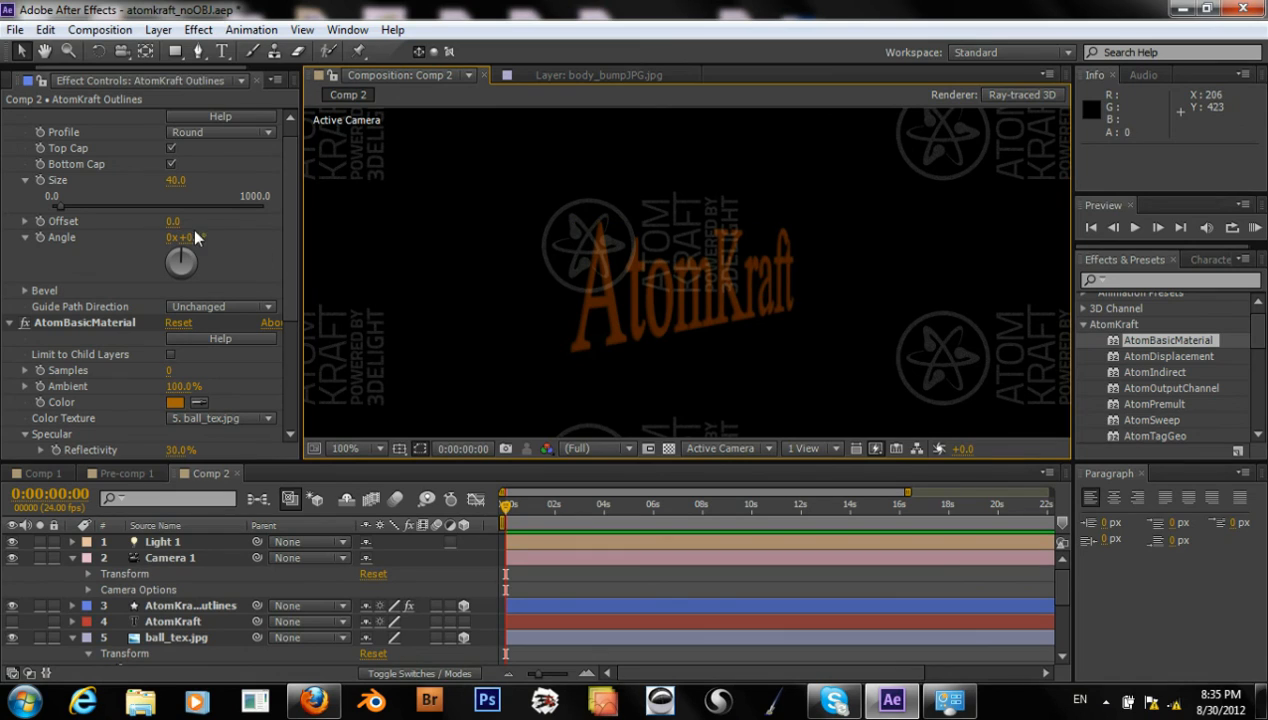
pyautogui.click(172, 221)
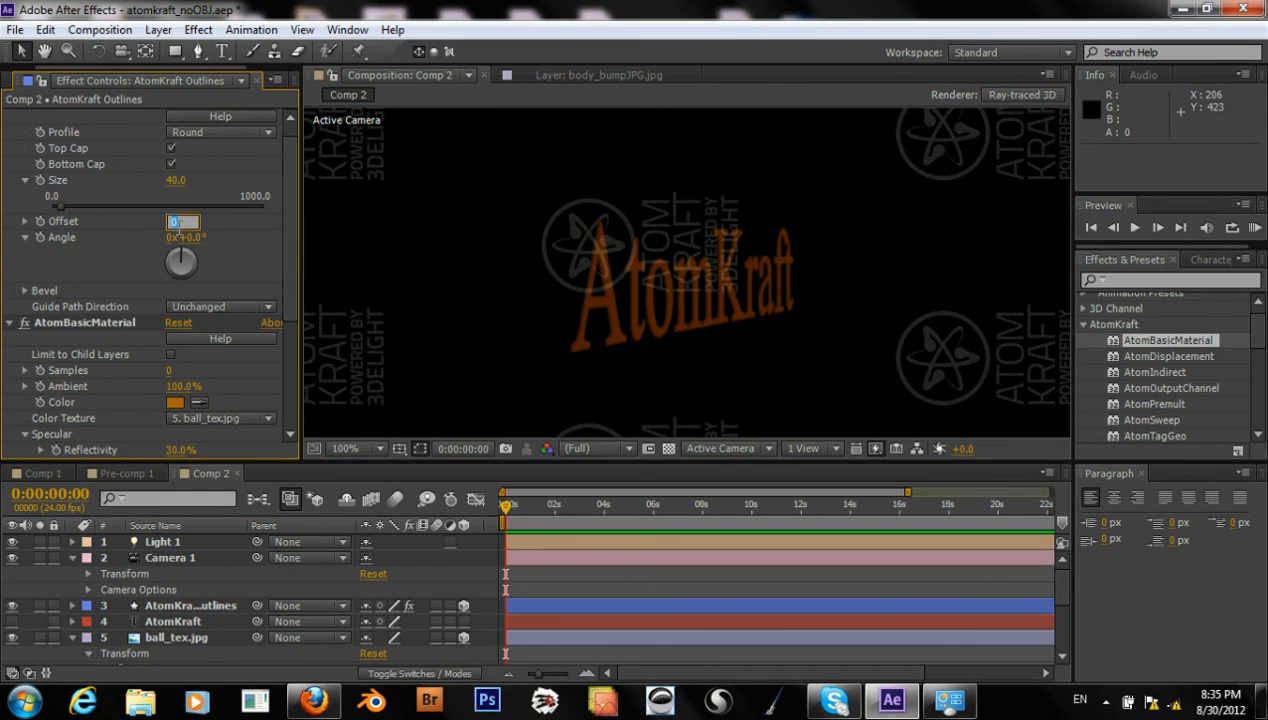
pyautogui.write('-10.0')
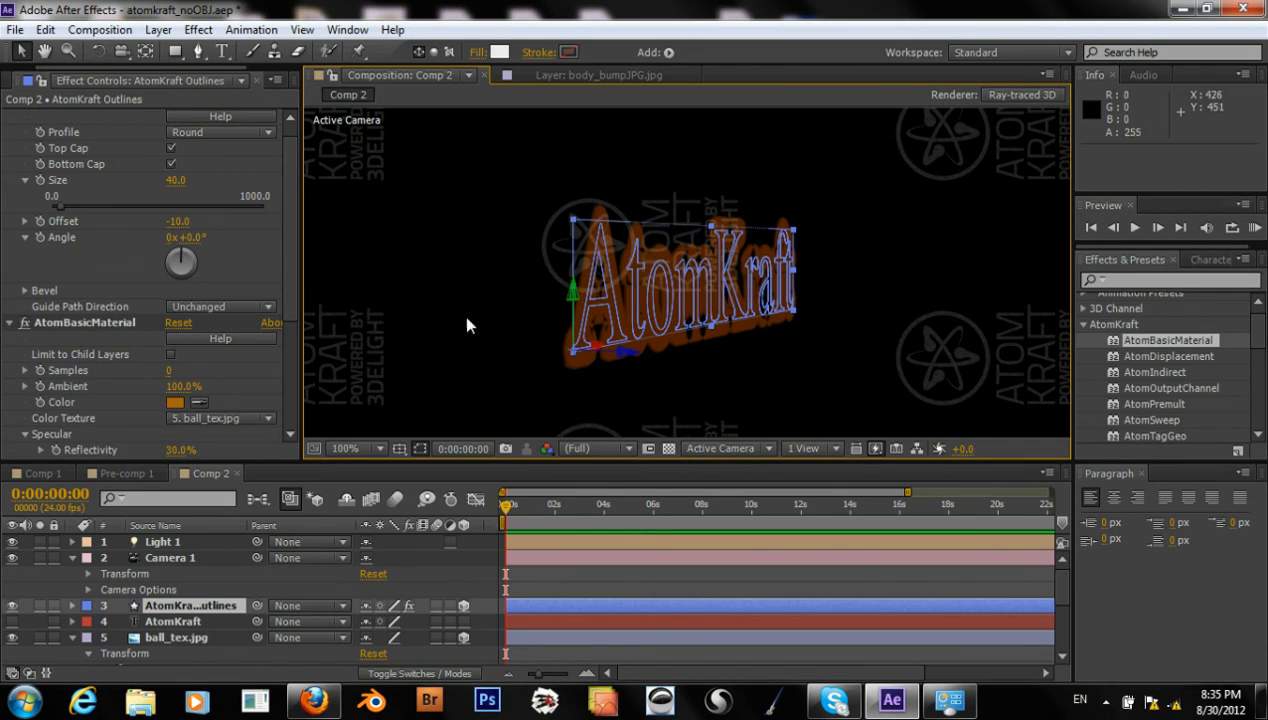
pyautogui.click(178, 221)
pyautogui.write('0')
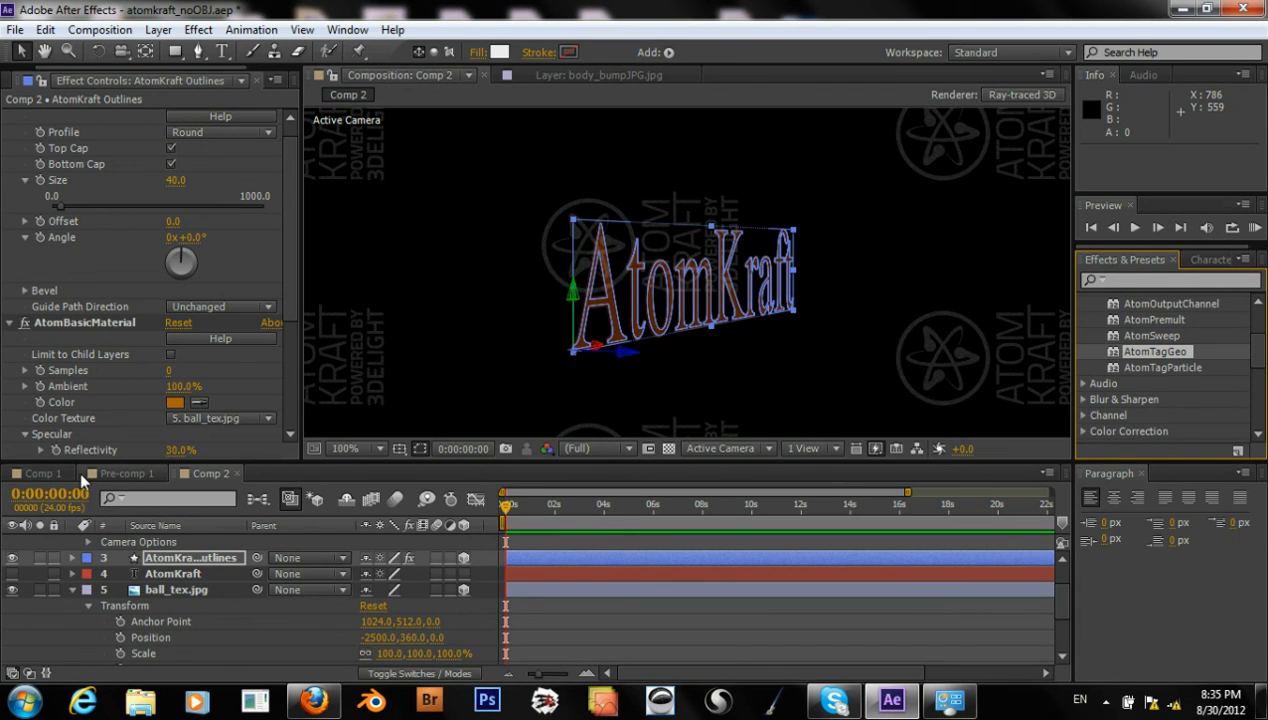
# Switch from the Comp 1 tab to the Pre-comp 1 composition
pyautogui.click(35, 474)
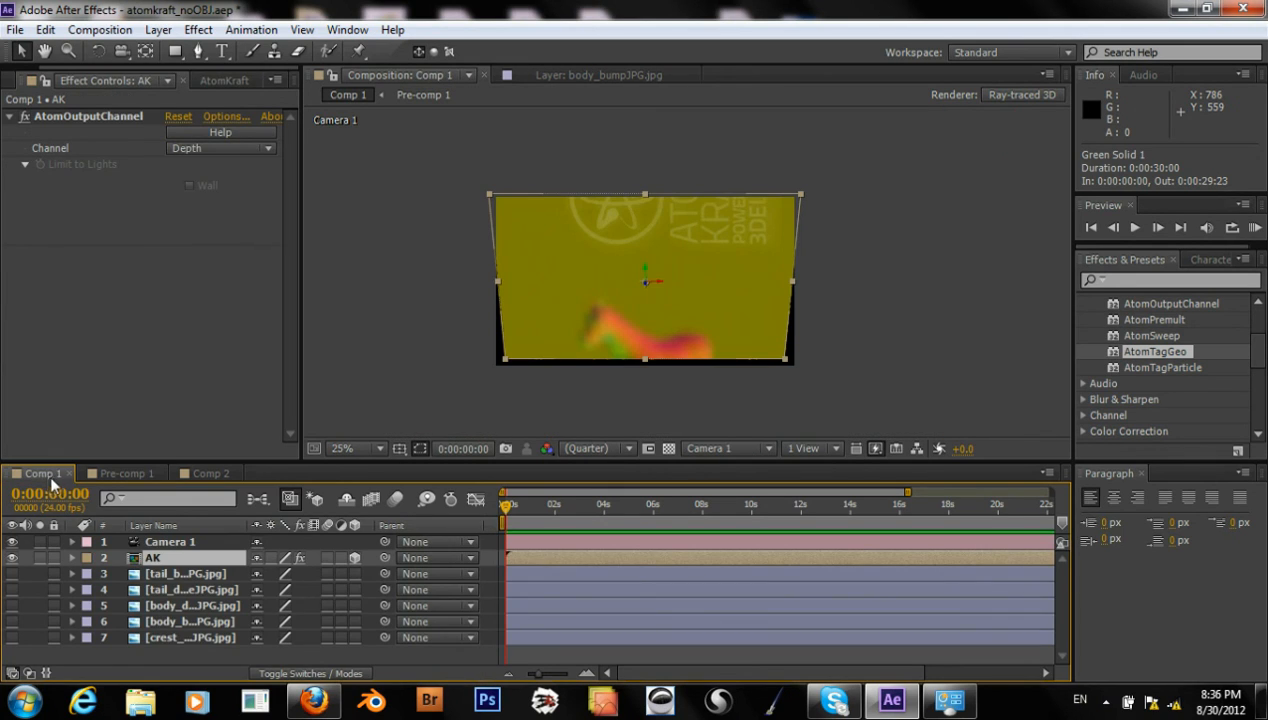
pyautogui.click(124, 473)
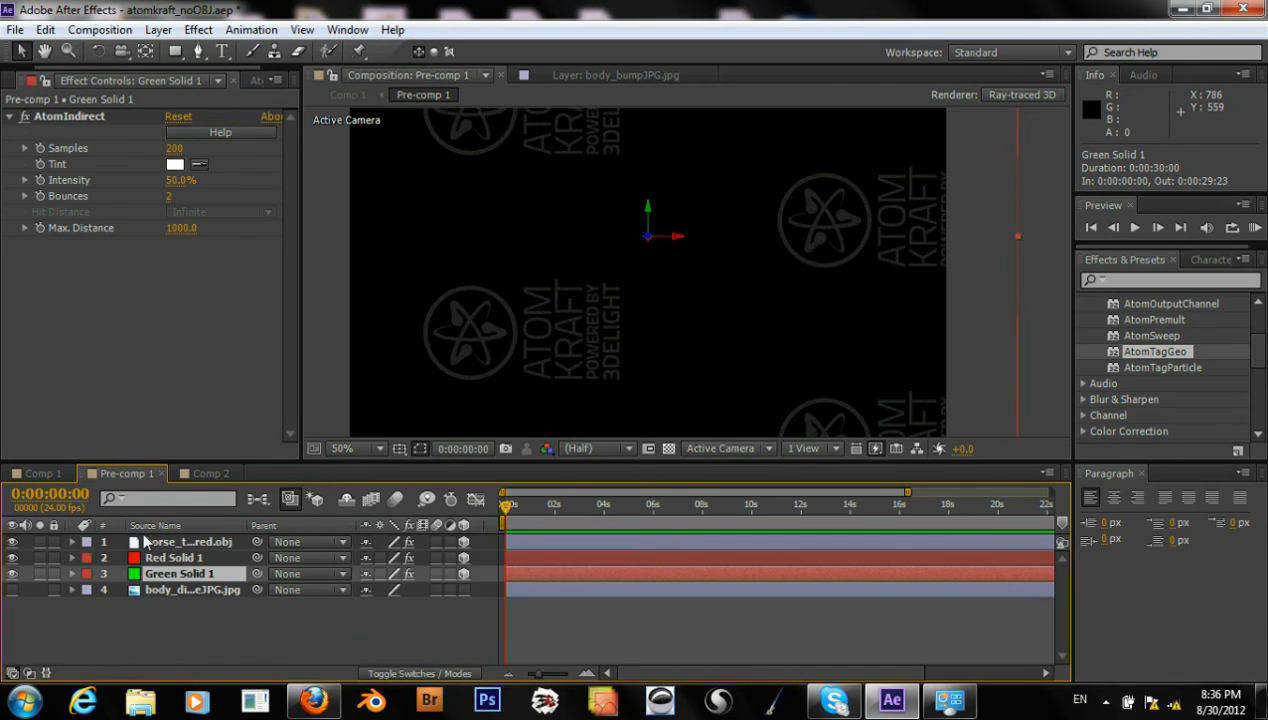
pyautogui.moveTo(1154, 351)
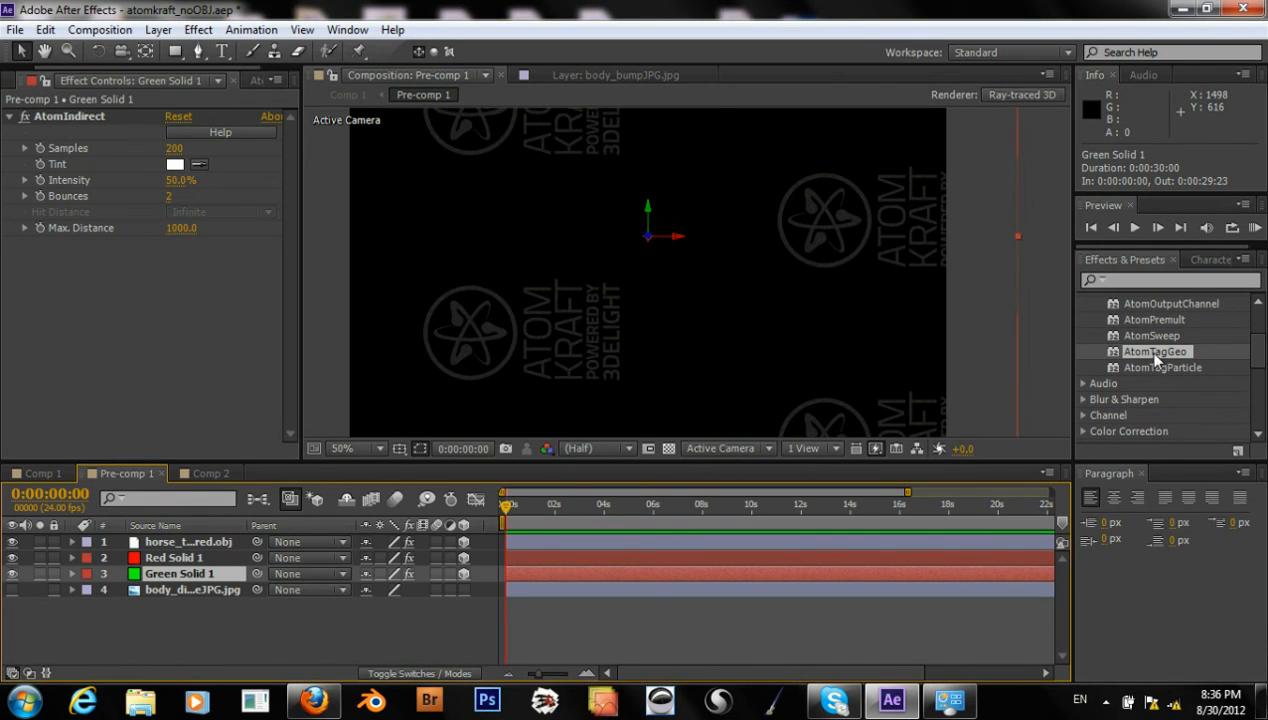